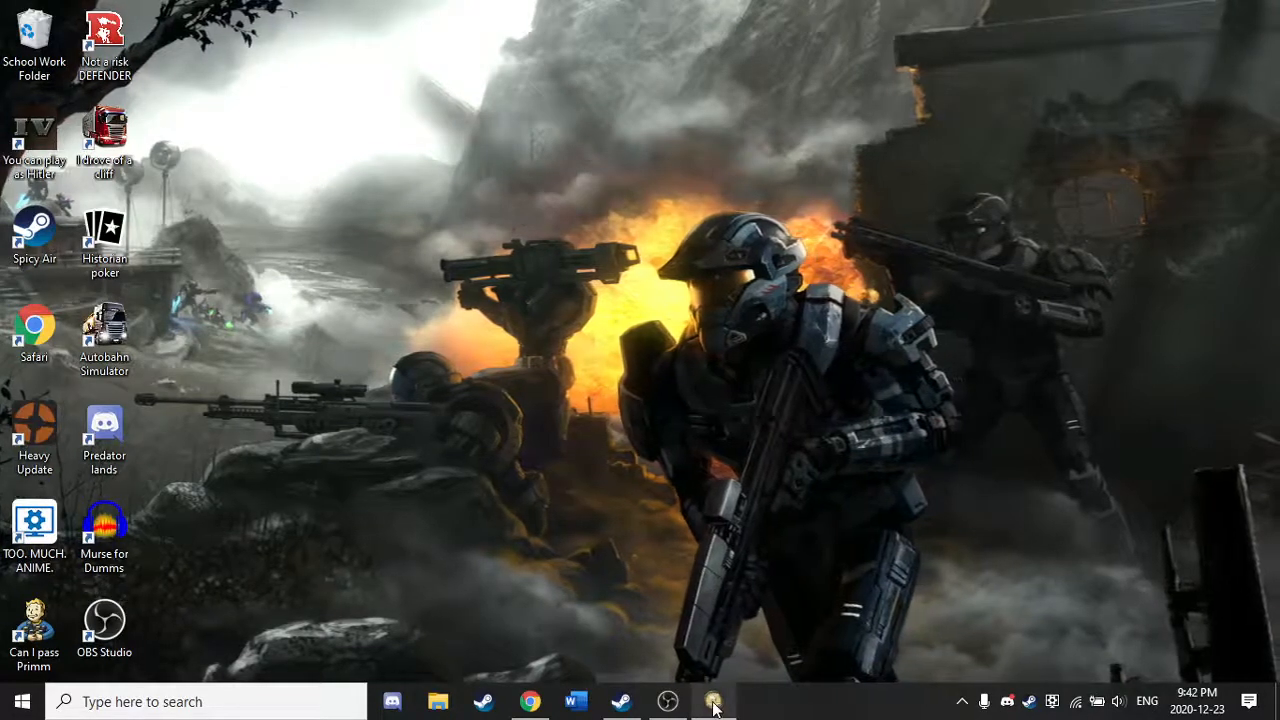
Restore the Paradox Launcher mod list, inspect the Ghana Pallbearers 1.9.1 version warning, and bring up File Explorer.
{"action": "left_click", "coordinate": [712, 700]}
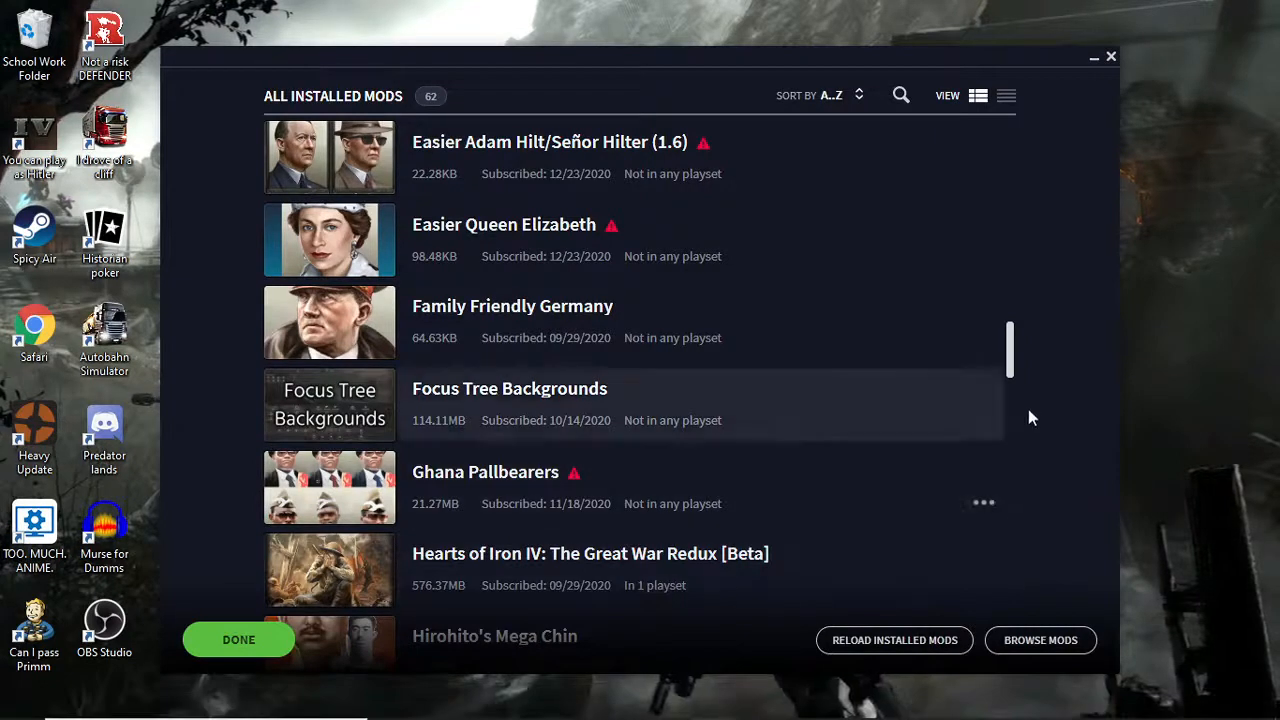
{"action": "mouse_move", "coordinate": [576, 480]}
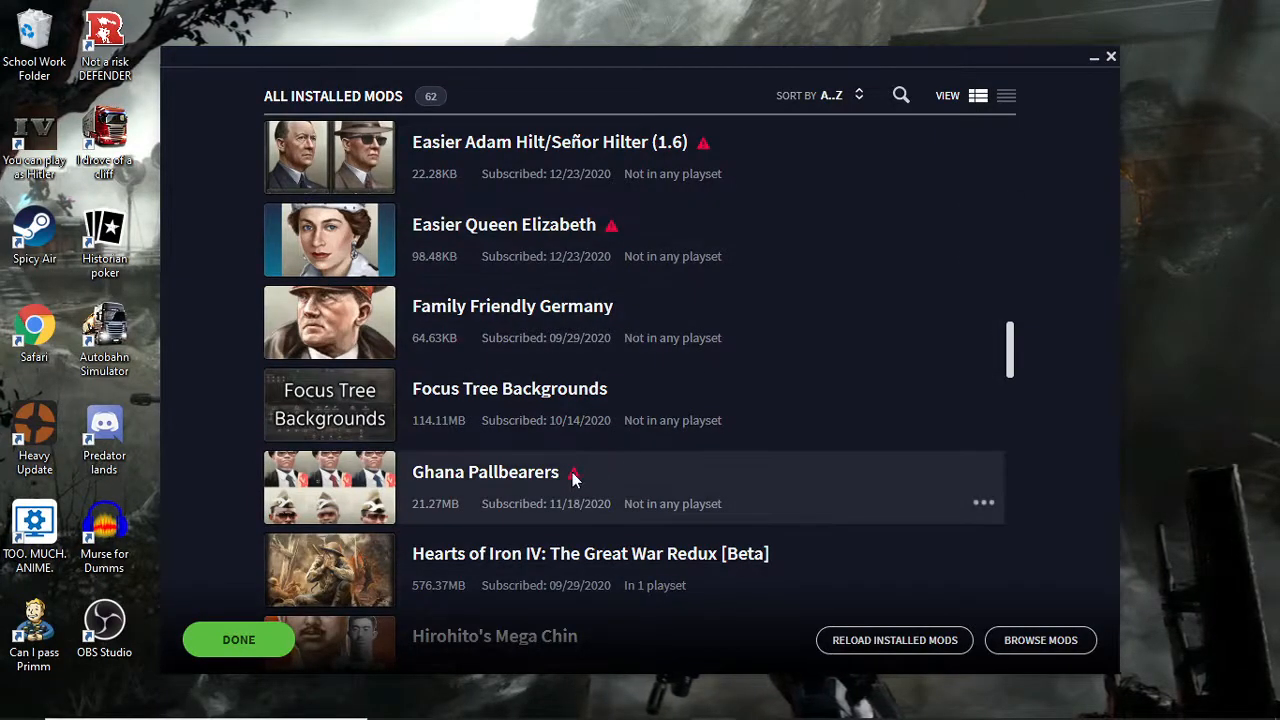
{"action": "mouse_move", "coordinate": [572, 472]}
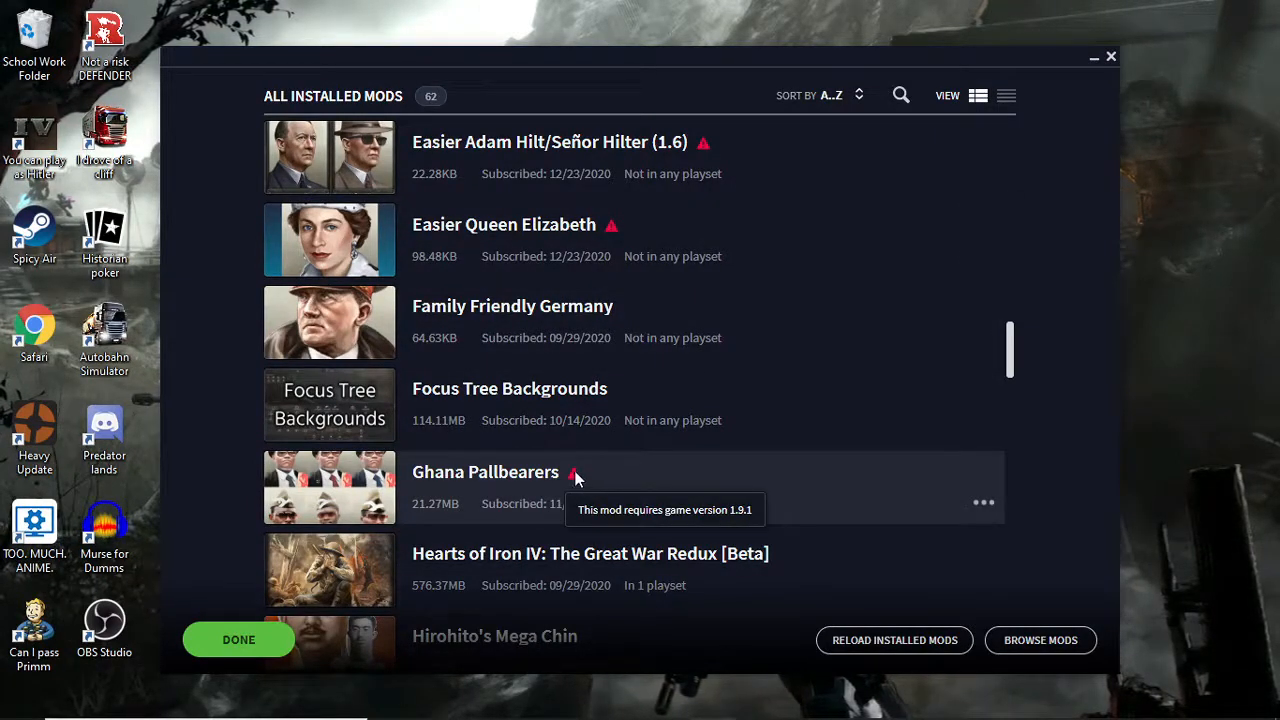
{"action": "mouse_move", "coordinate": [500, 482]}
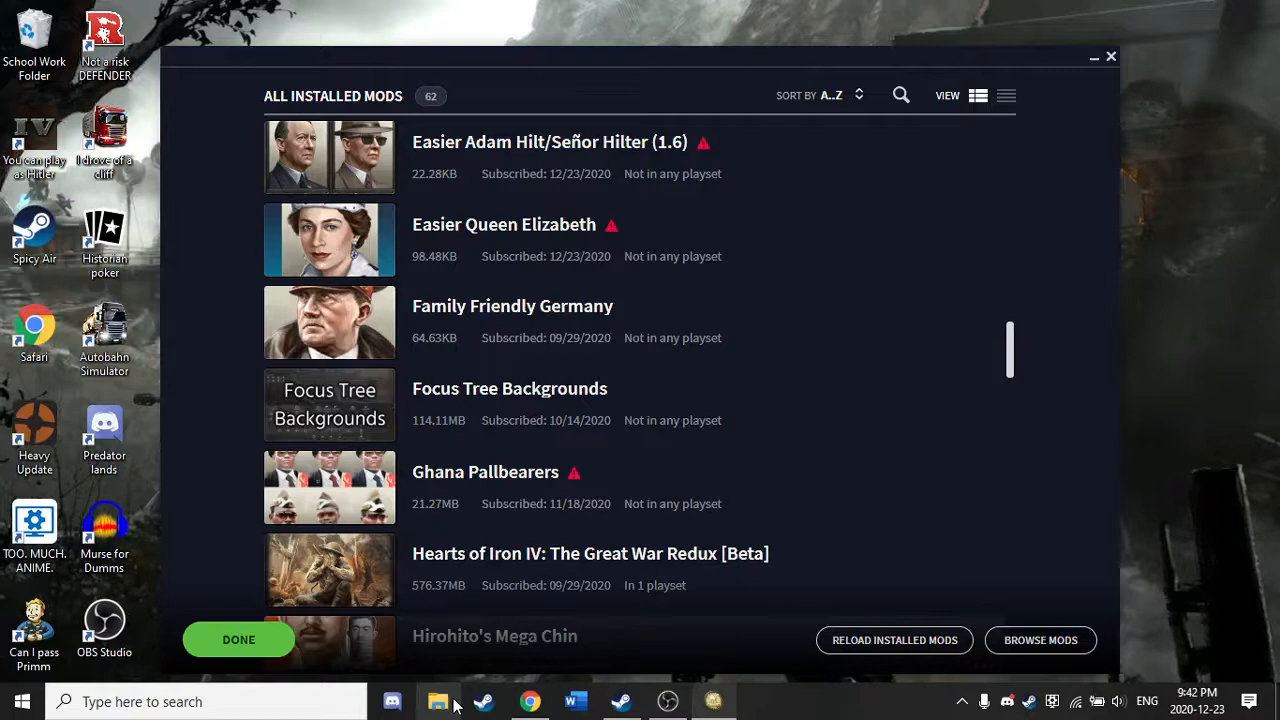
{"action": "mouse_move", "coordinate": [438, 700]}
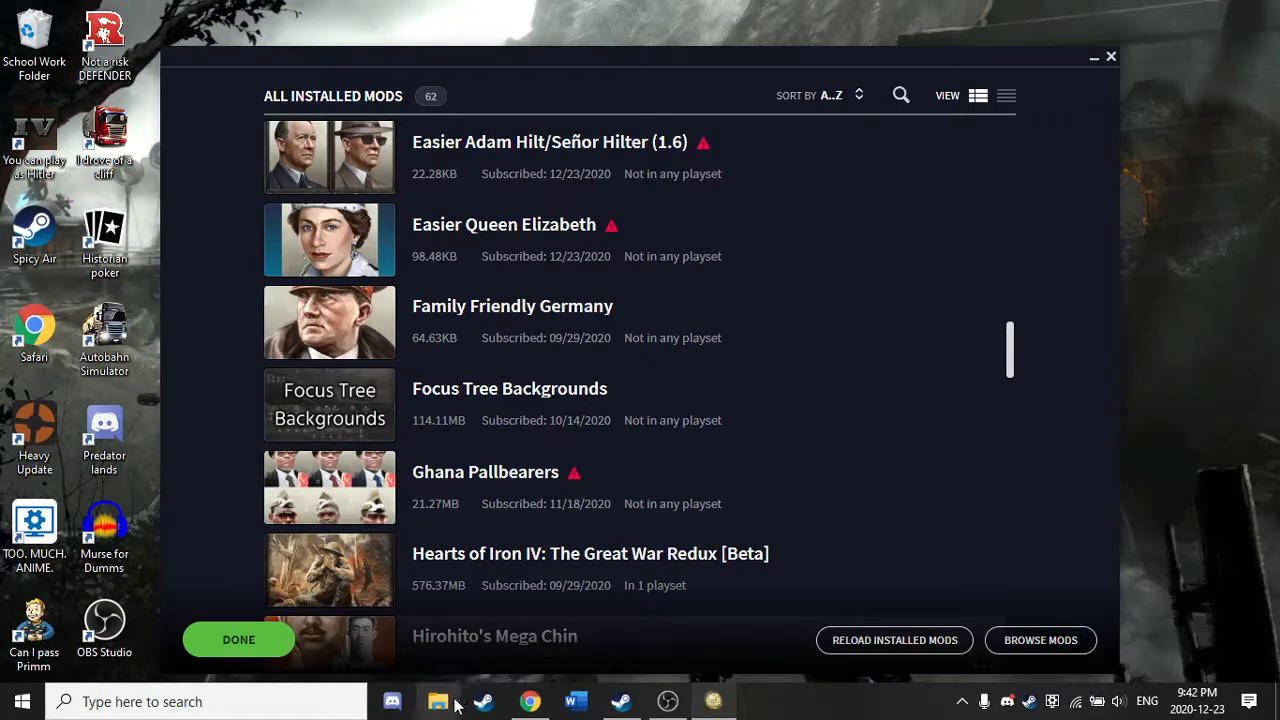
{"action": "mouse_move", "coordinate": [438, 700]}
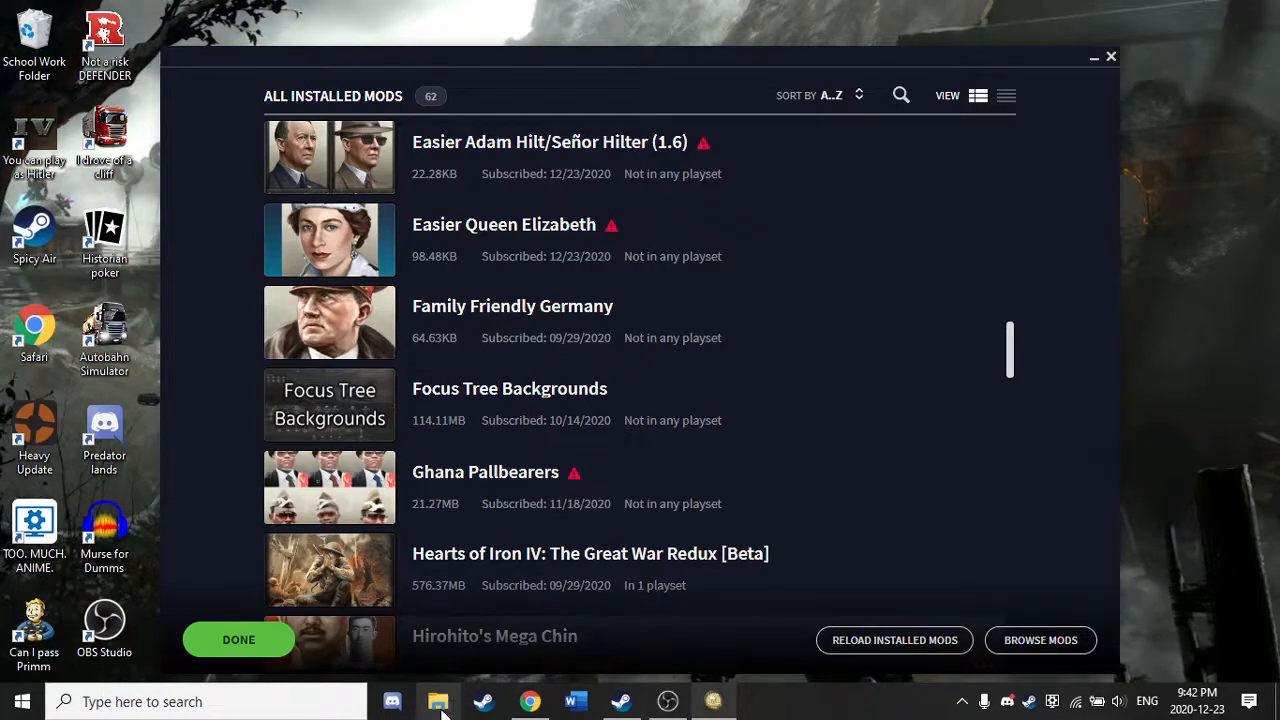
{"action": "left_click", "coordinate": [438, 700]}
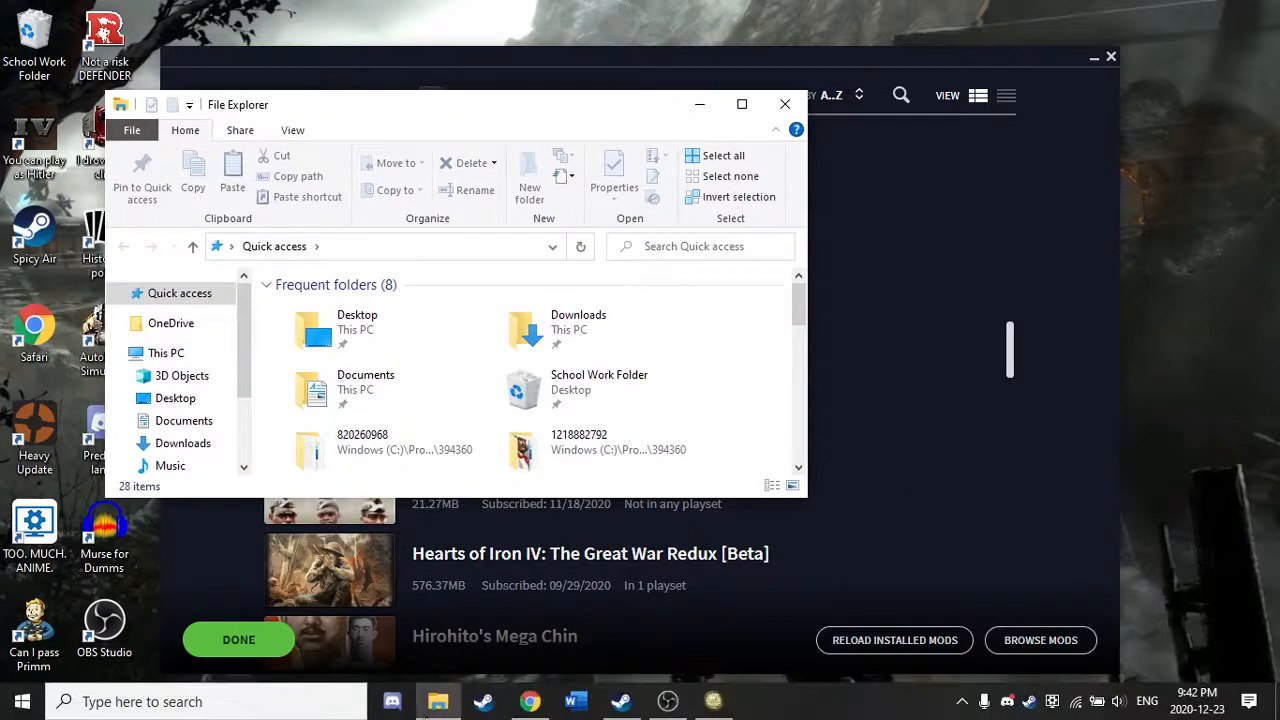
Start a second File Explorer window and go into Documents > Paradox Interactive.
{"action": "right_click", "coordinate": [438, 700]}
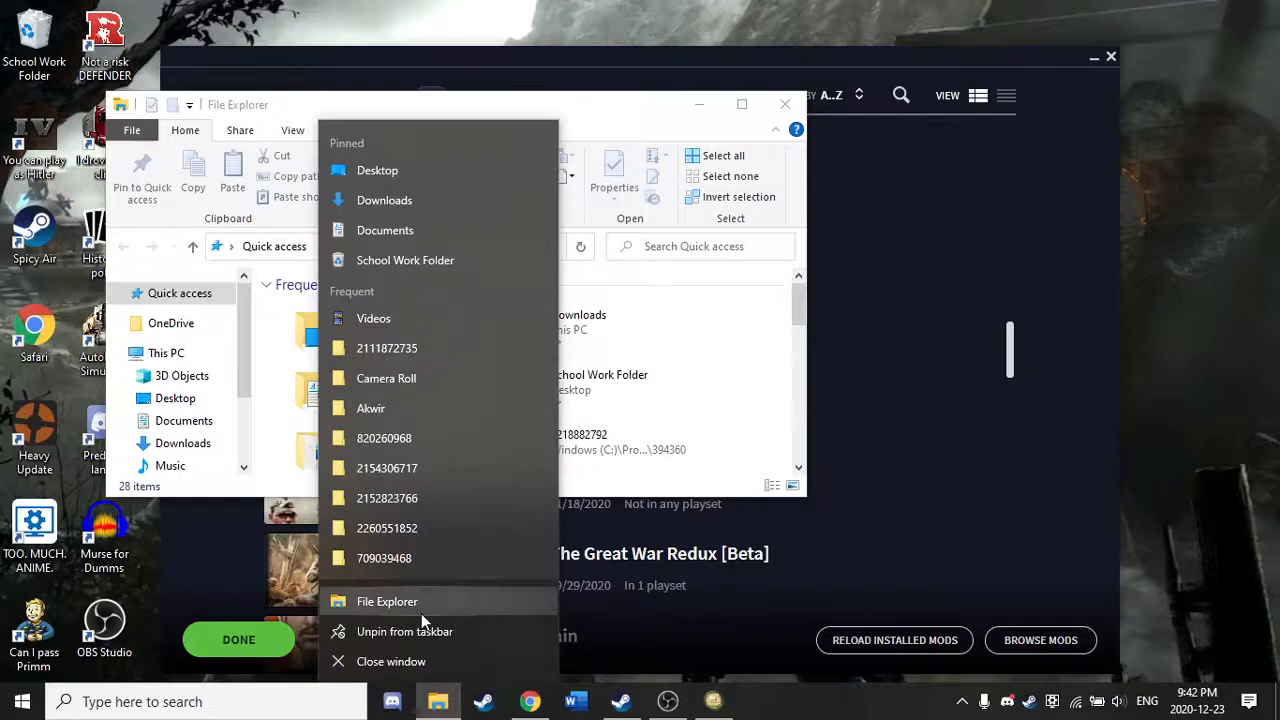
{"action": "left_click", "coordinate": [388, 600]}
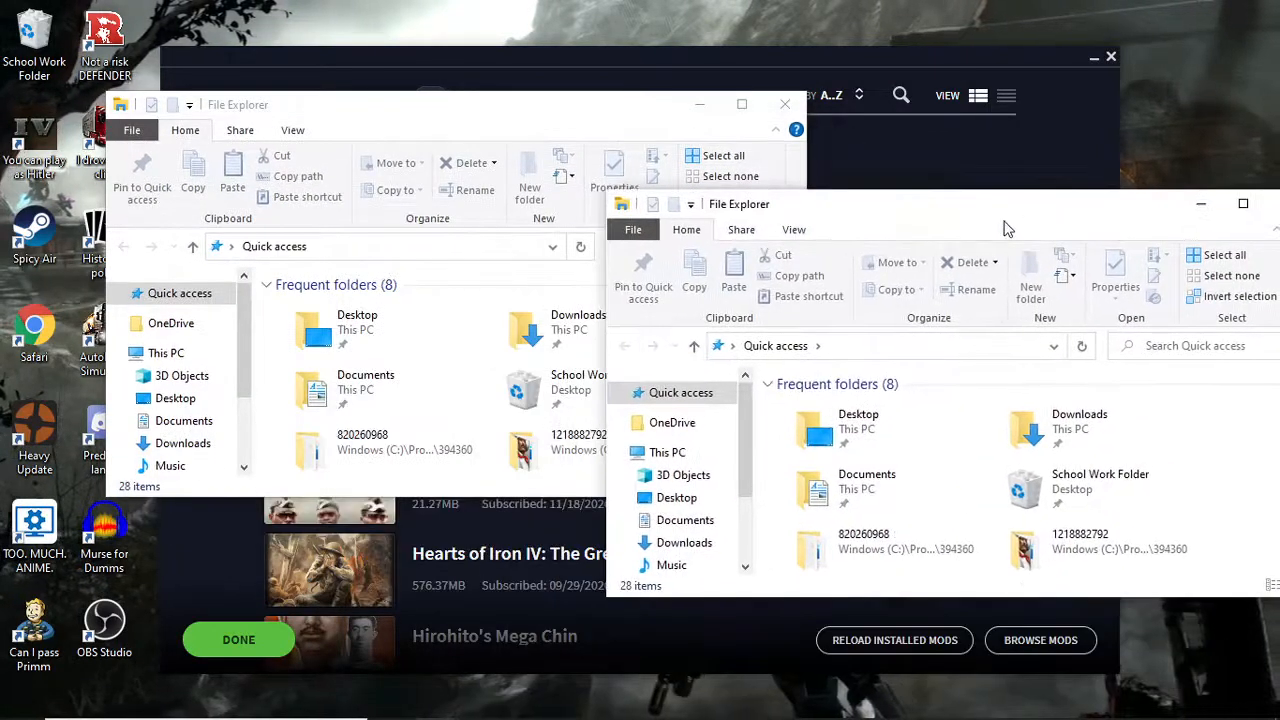
{"action": "left_click", "coordinate": [684, 520]}
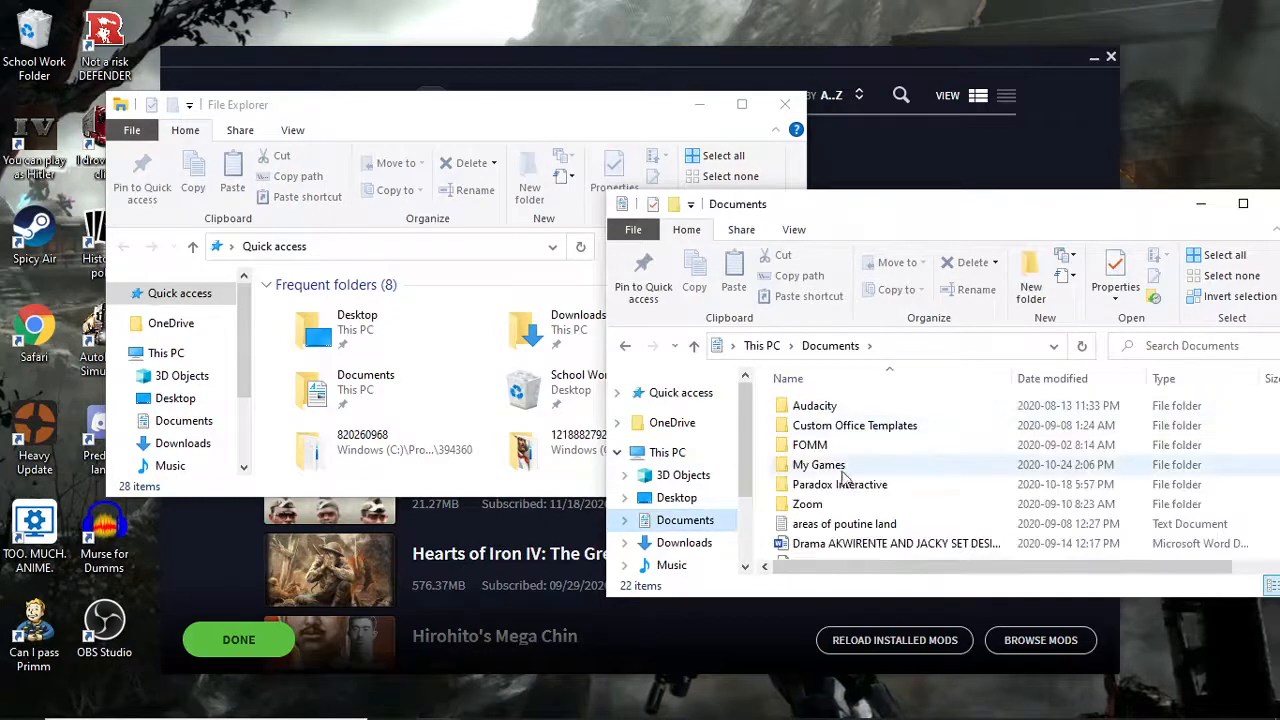
{"action": "double_click", "coordinate": [840, 484]}
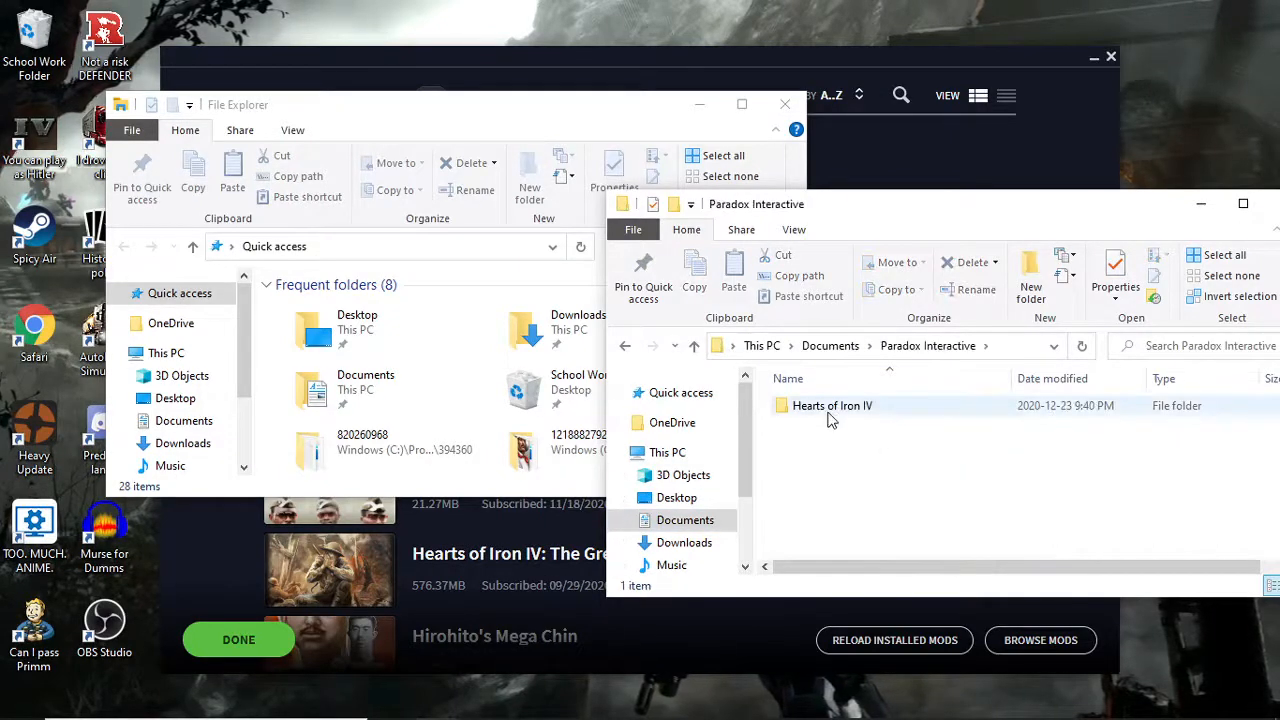
Enter Hearts of Iron IV > mod and look over its ugc mod files.
{"action": "double_click", "coordinate": [832, 404]}
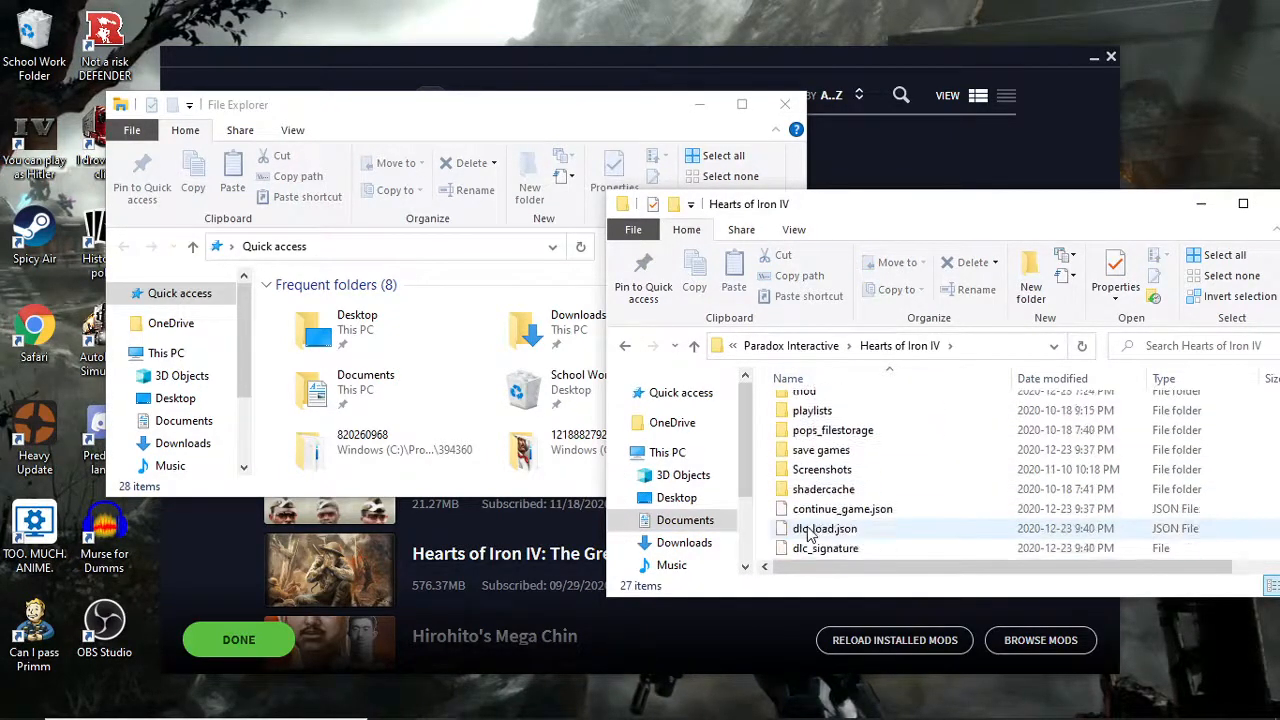
{"action": "scroll", "scroll_direction": "up", "scroll_amount": 3}
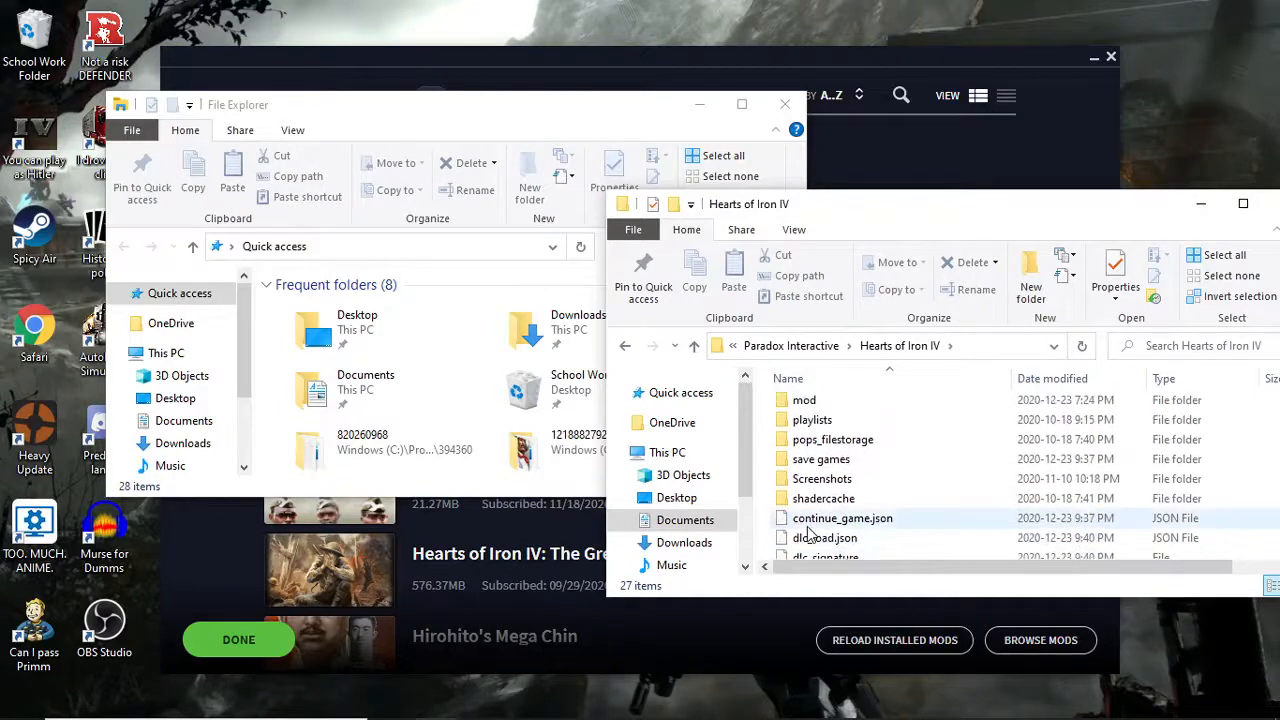
{"action": "double_click", "coordinate": [804, 400]}
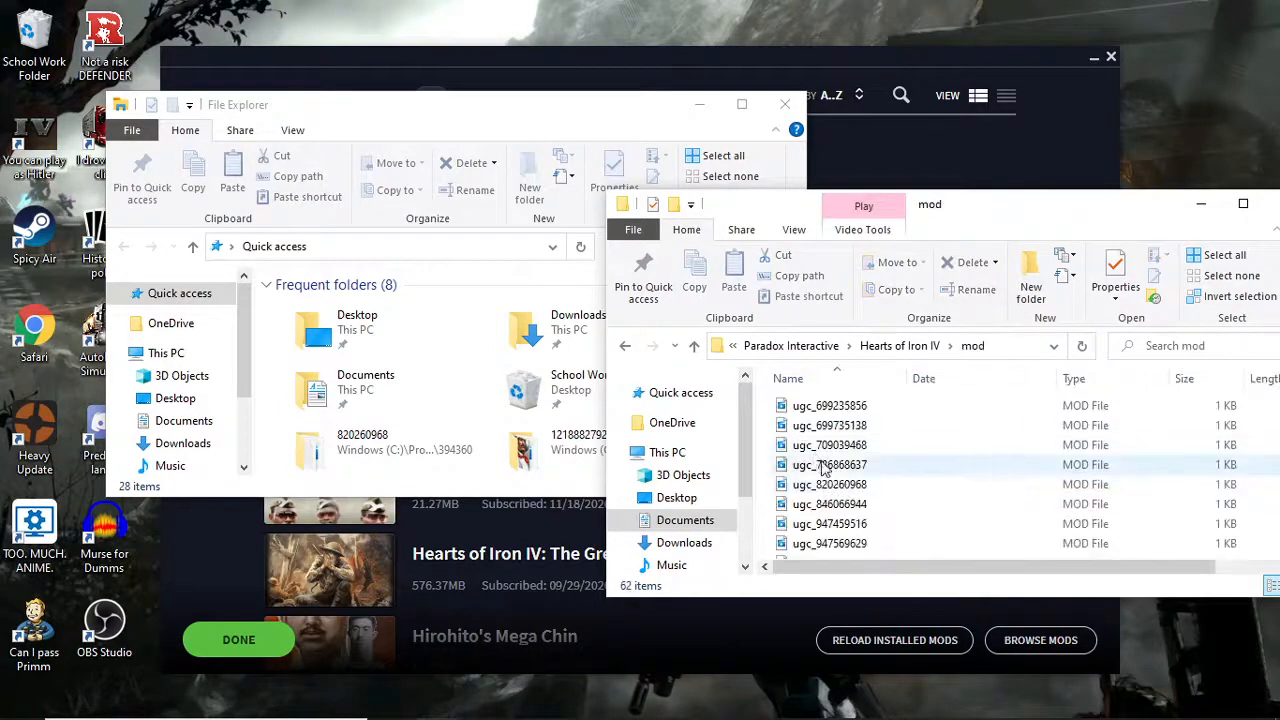
{"action": "scroll", "scroll_direction": "down", "scroll_amount": 3}
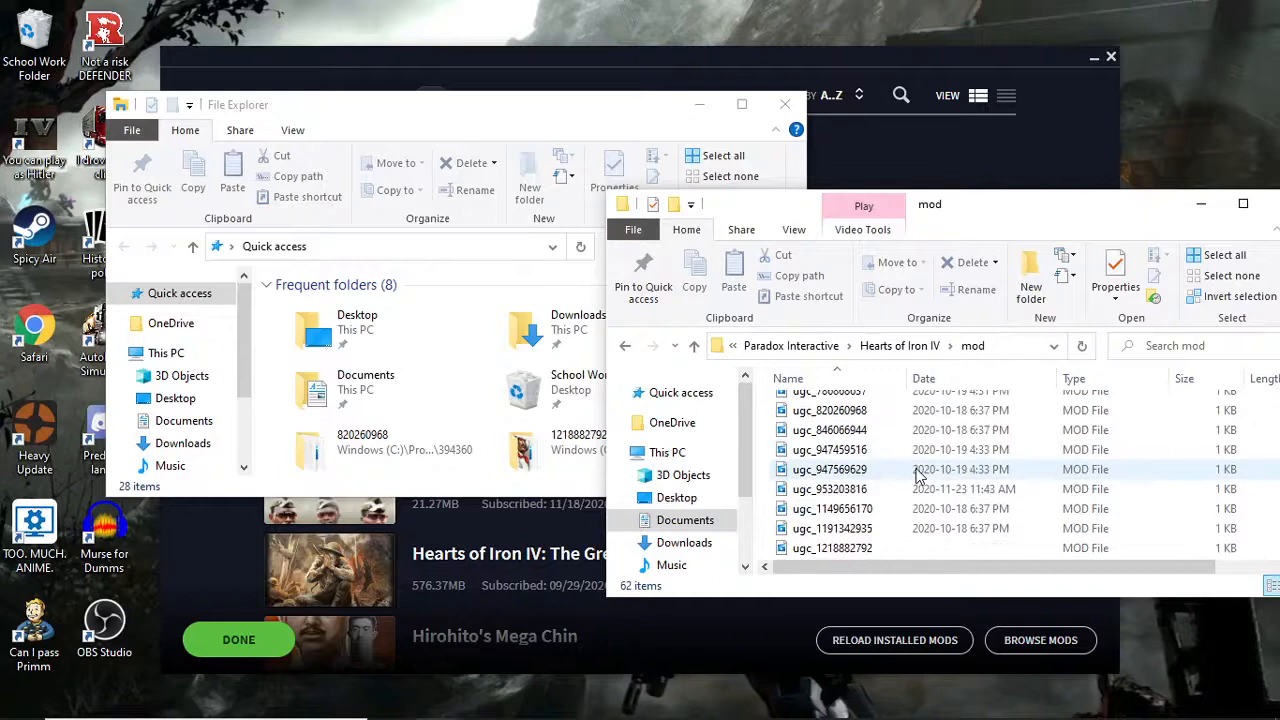
{"action": "scroll", "scroll_direction": "up", "scroll_amount": 3}
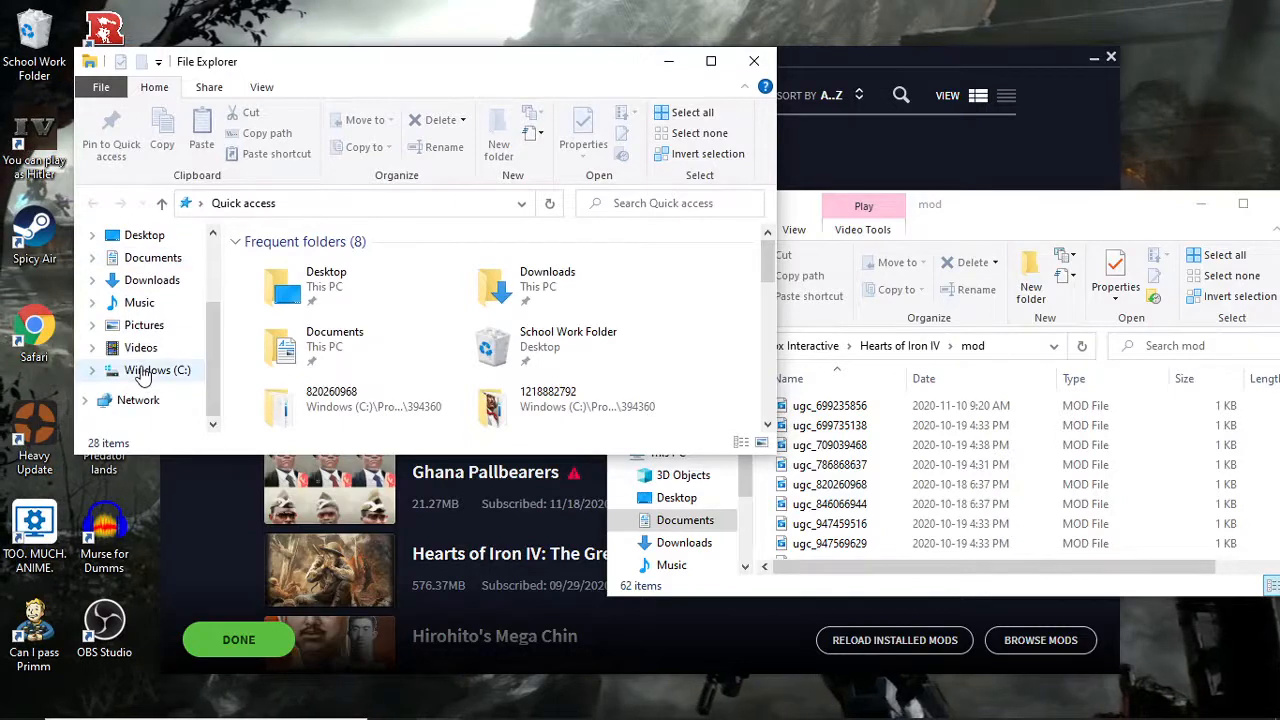
In the first window navigate to C:\Program Files (x86)\Steam\steamapps\workshop\content.
{"action": "left_click", "coordinate": [156, 370]}
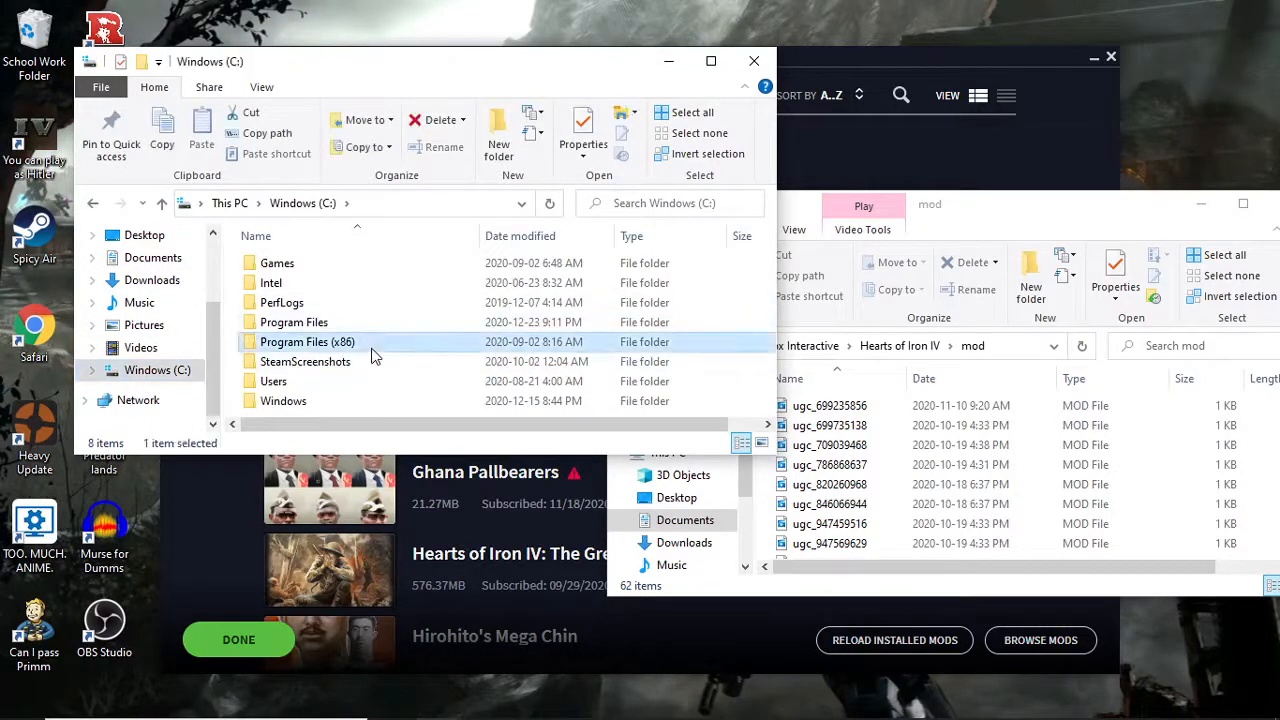
{"action": "double_click", "coordinate": [308, 340]}
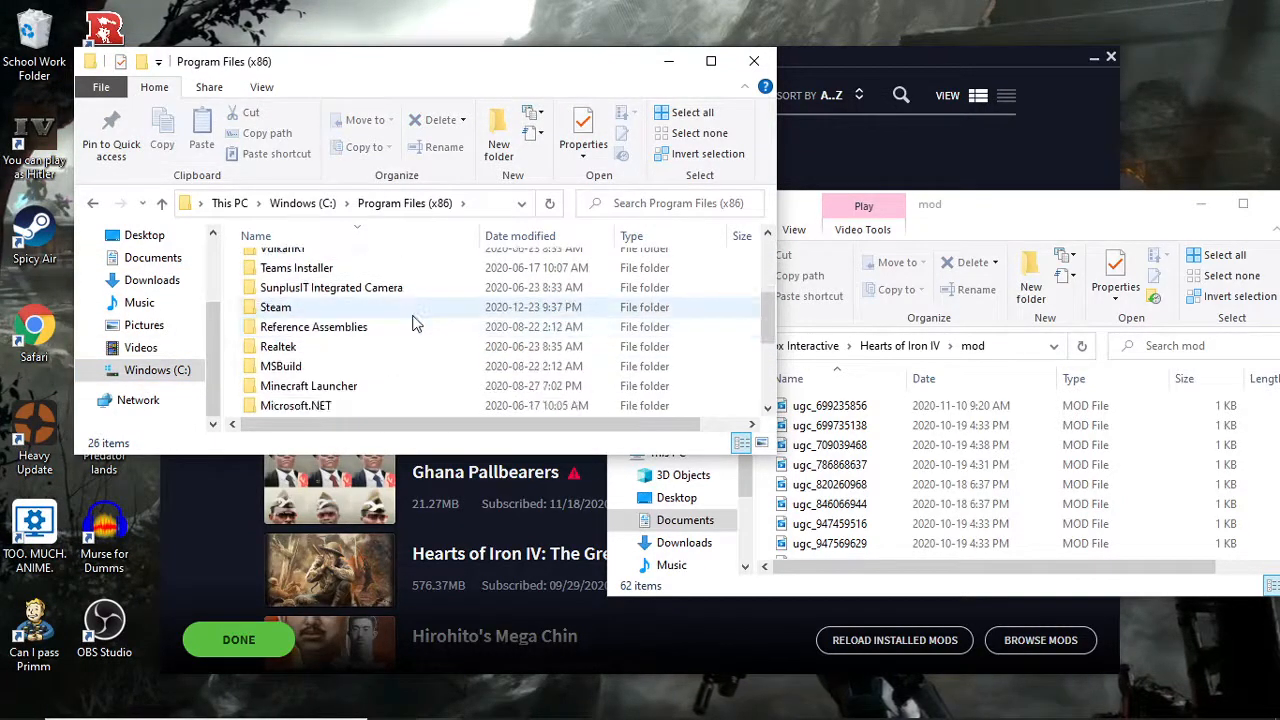
{"action": "double_click", "coordinate": [276, 308]}
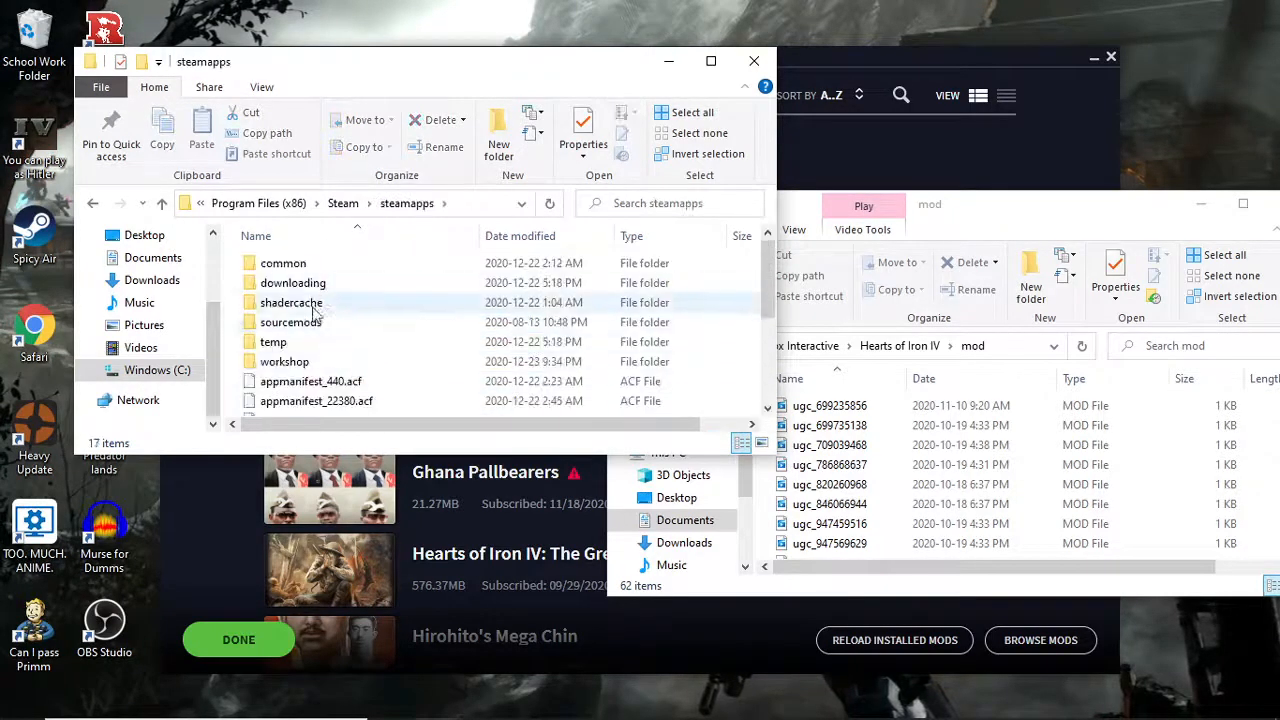
{"action": "double_click", "coordinate": [284, 360]}
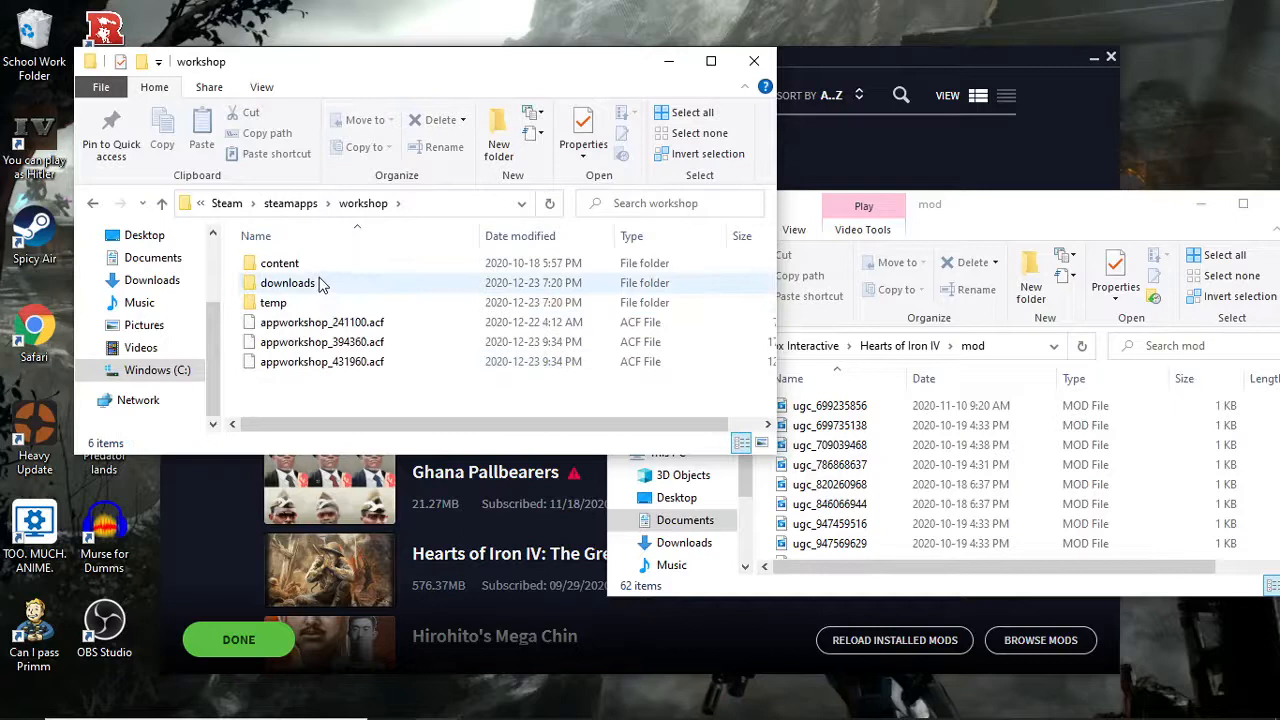
{"action": "double_click", "coordinate": [280, 262]}
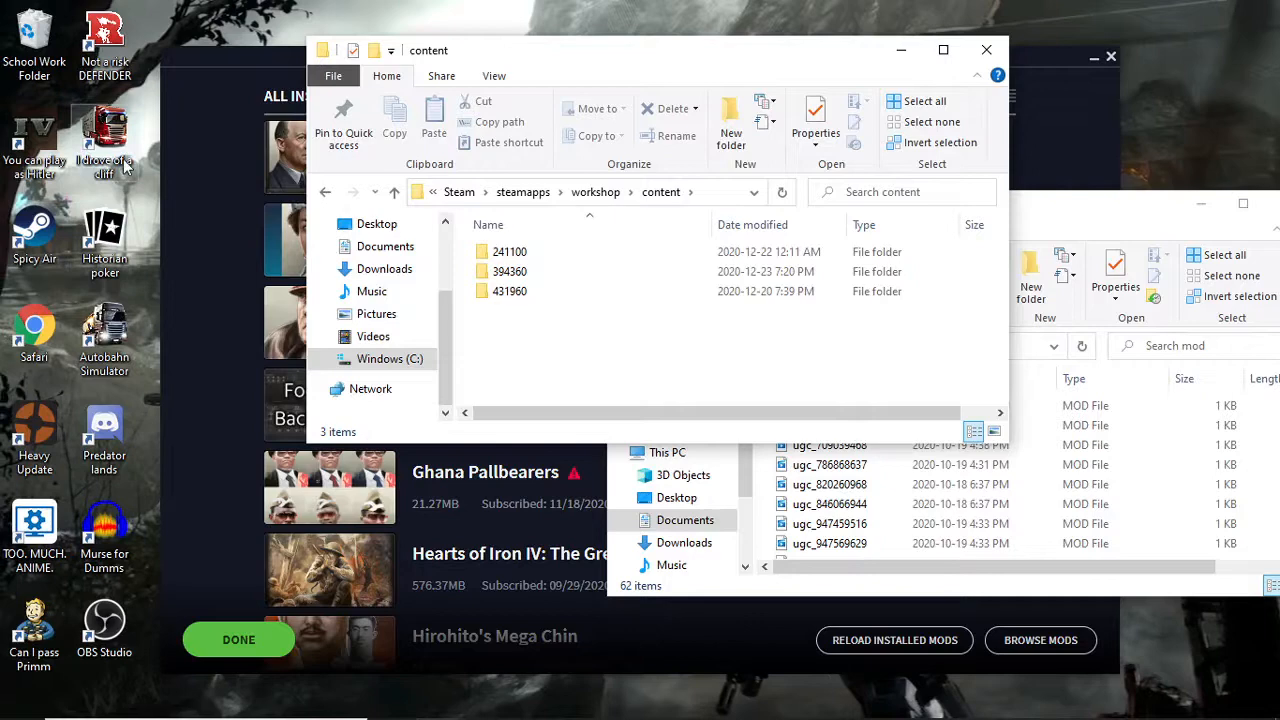
{"action": "mouse_move", "coordinate": [56, 190]}
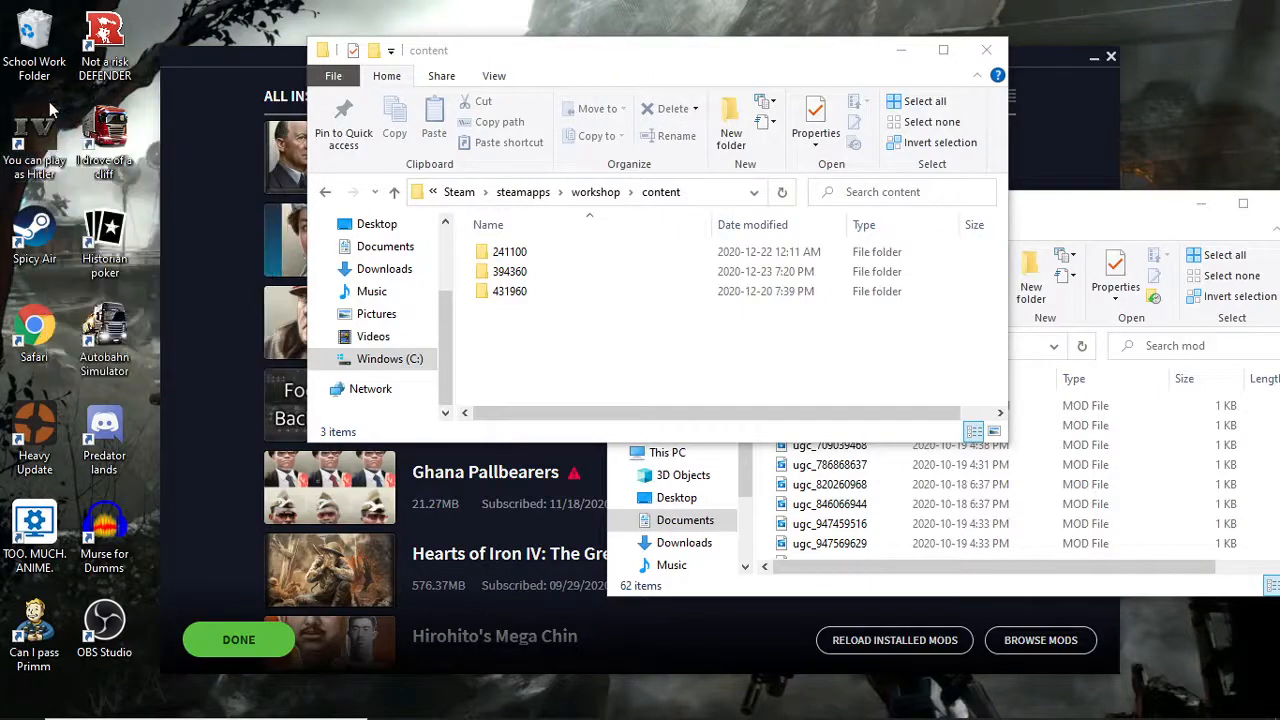
{"action": "mouse_move", "coordinate": [40, 136]}
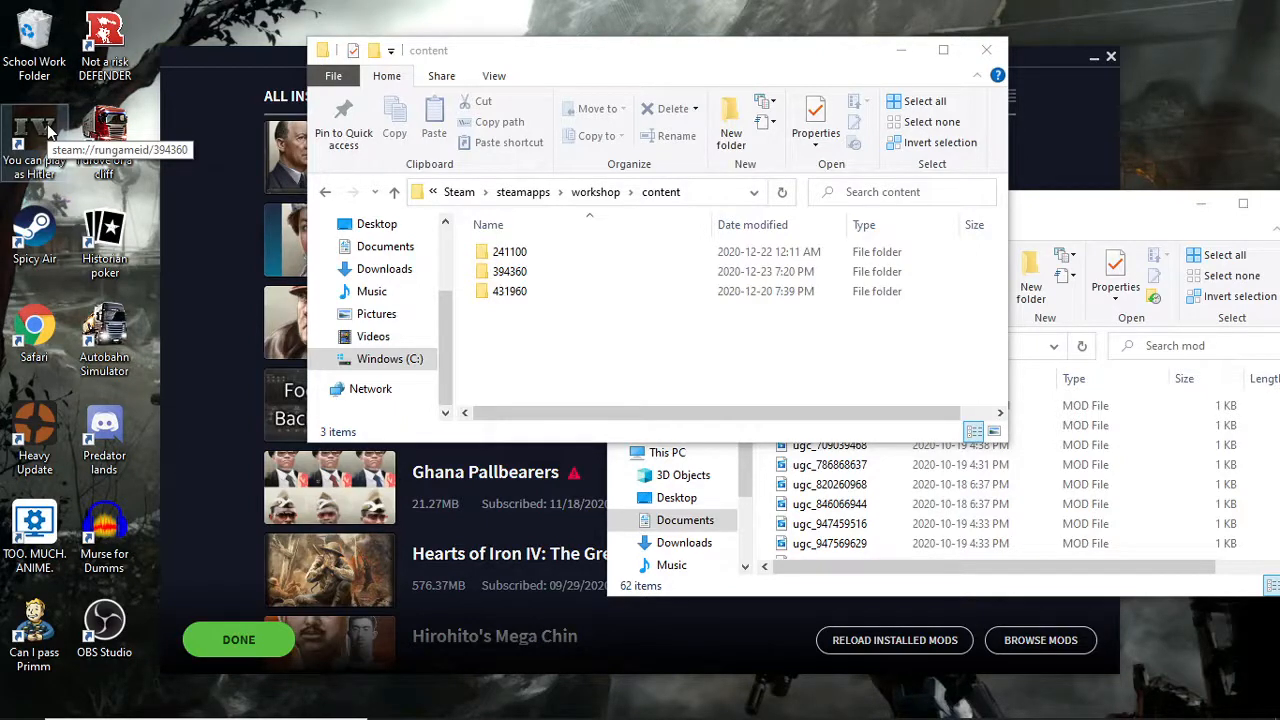
{"action": "mouse_move", "coordinate": [36, 436]}
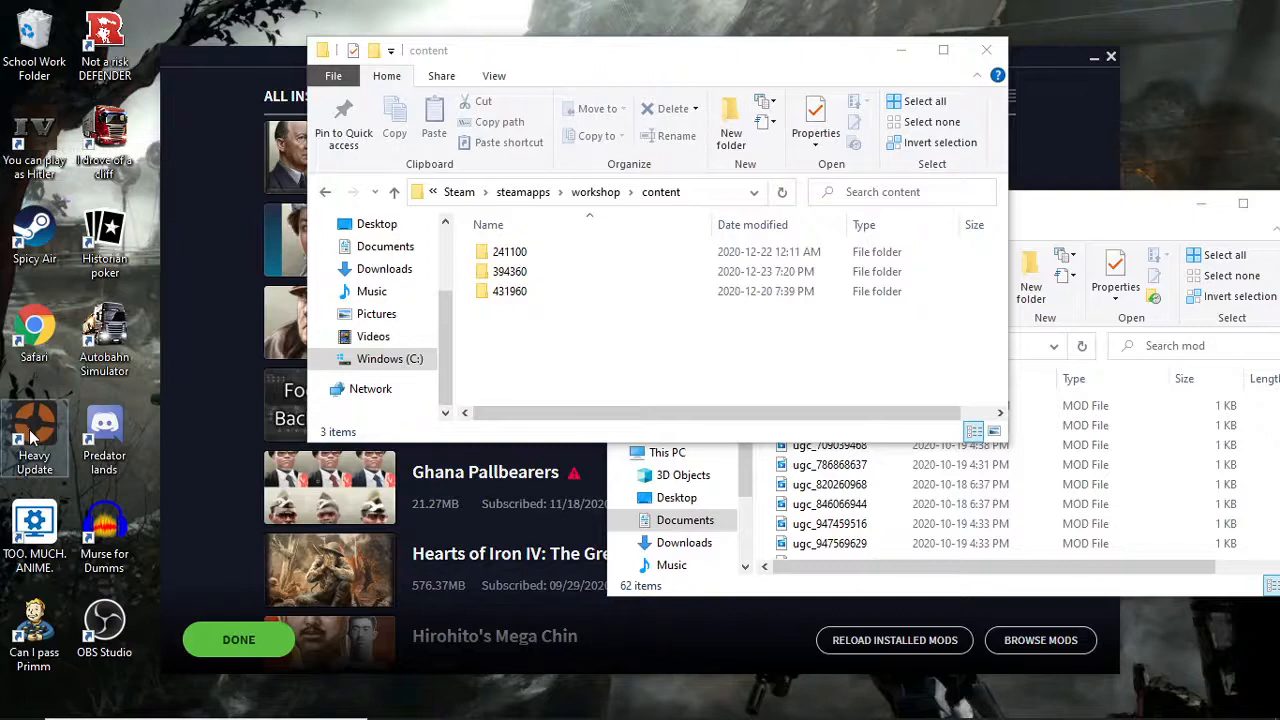
{"action": "mouse_move", "coordinate": [36, 440]}
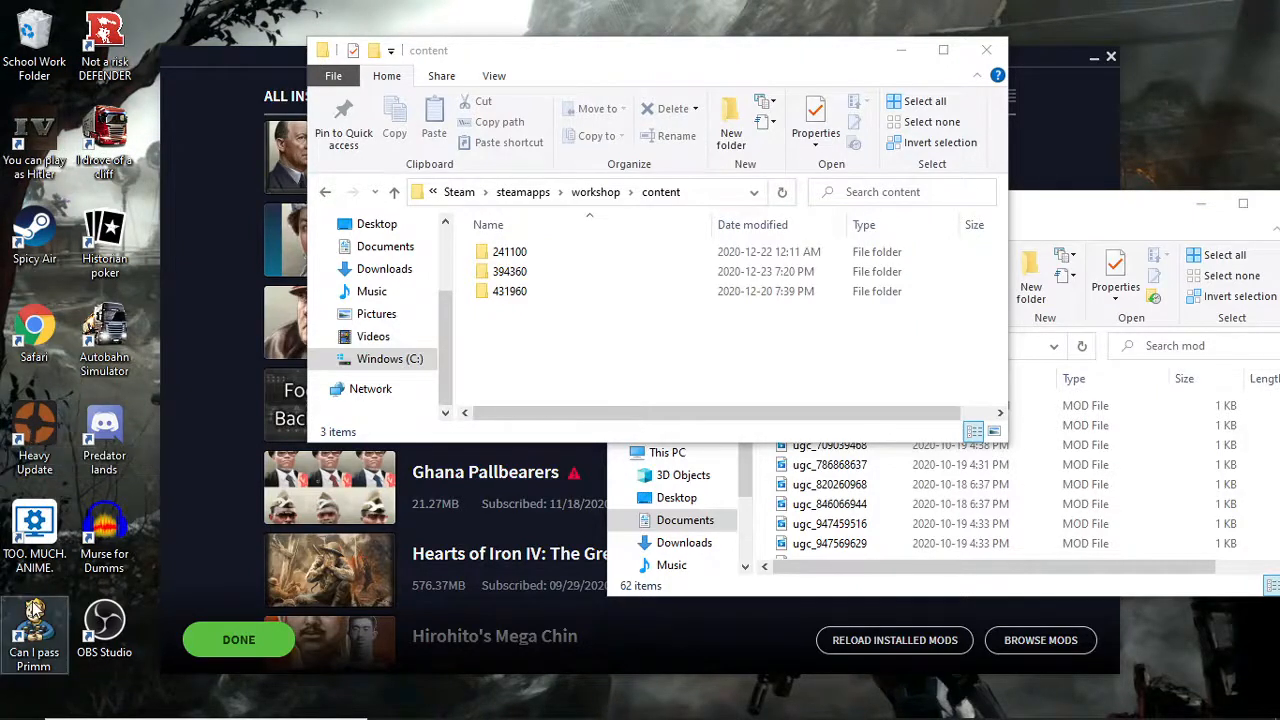
{"action": "mouse_move", "coordinate": [36, 610]}
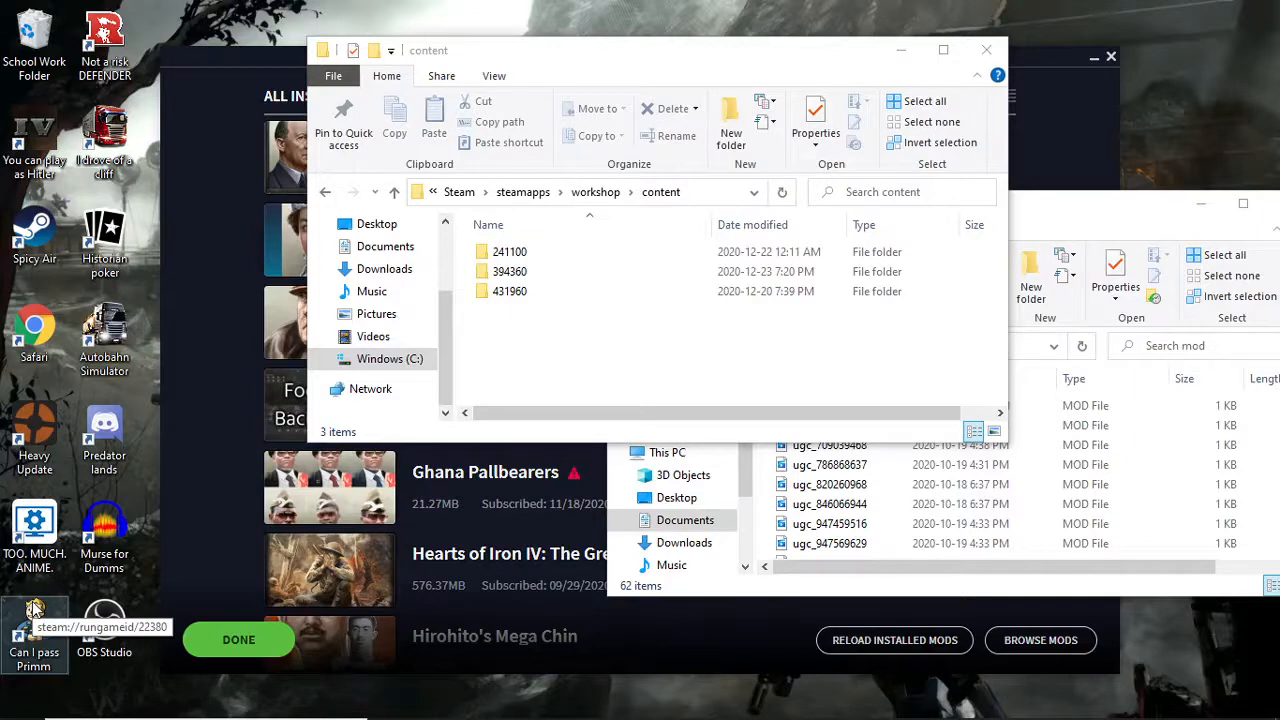
{"action": "mouse_move", "coordinate": [104, 640]}
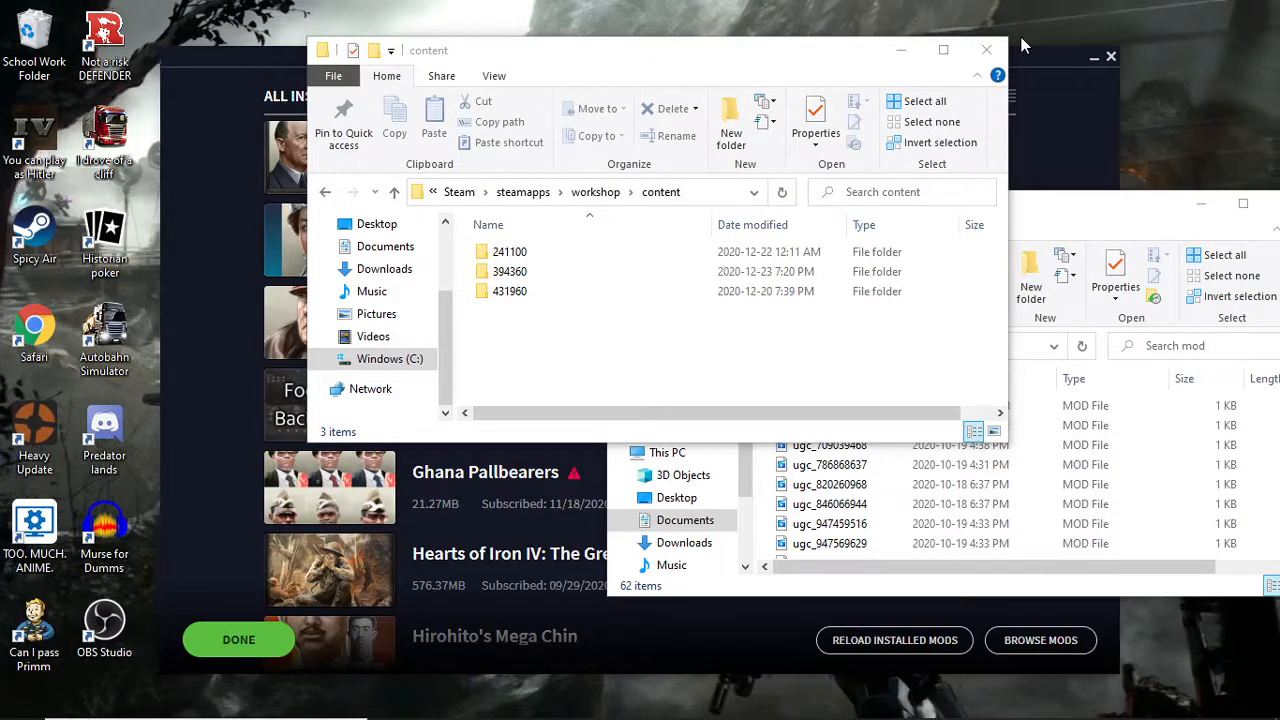
Enter the 394360 folder of numbered mod folders and bring up the context menu for 699235856.
{"action": "double_click", "coordinate": [508, 272]}
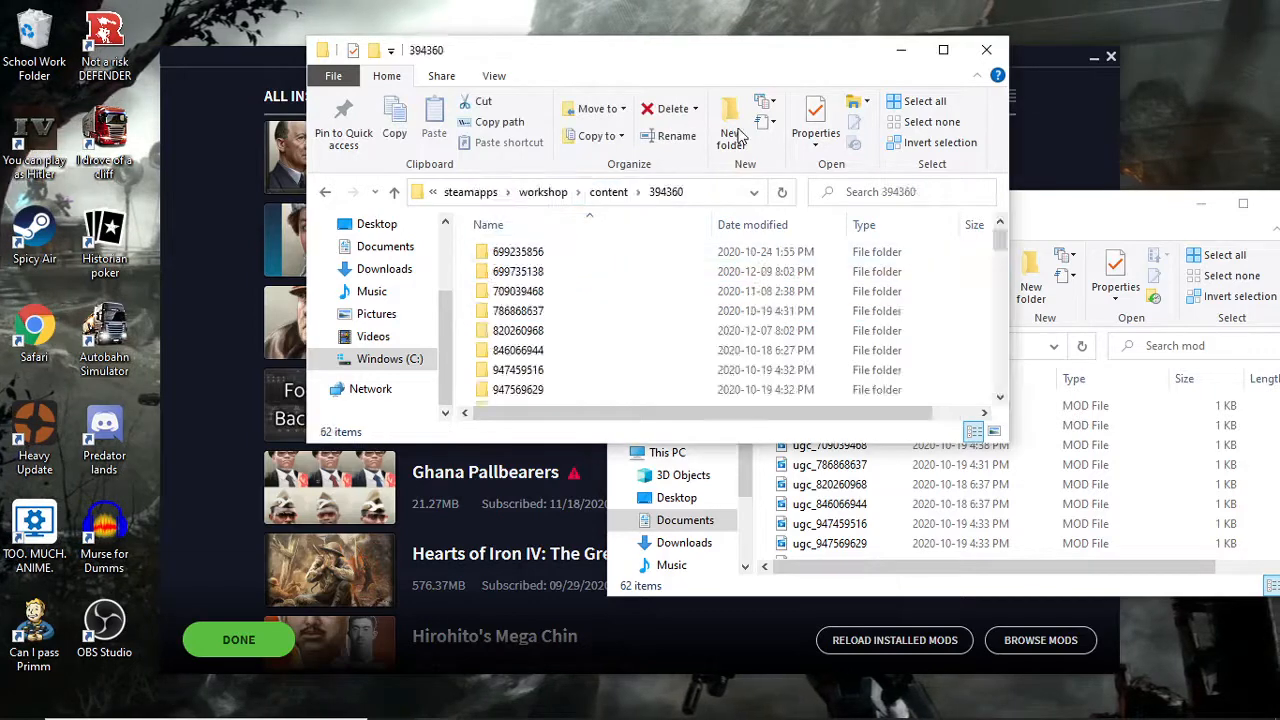
{"action": "scroll", "scroll_direction": "down", "scroll_amount": 3}
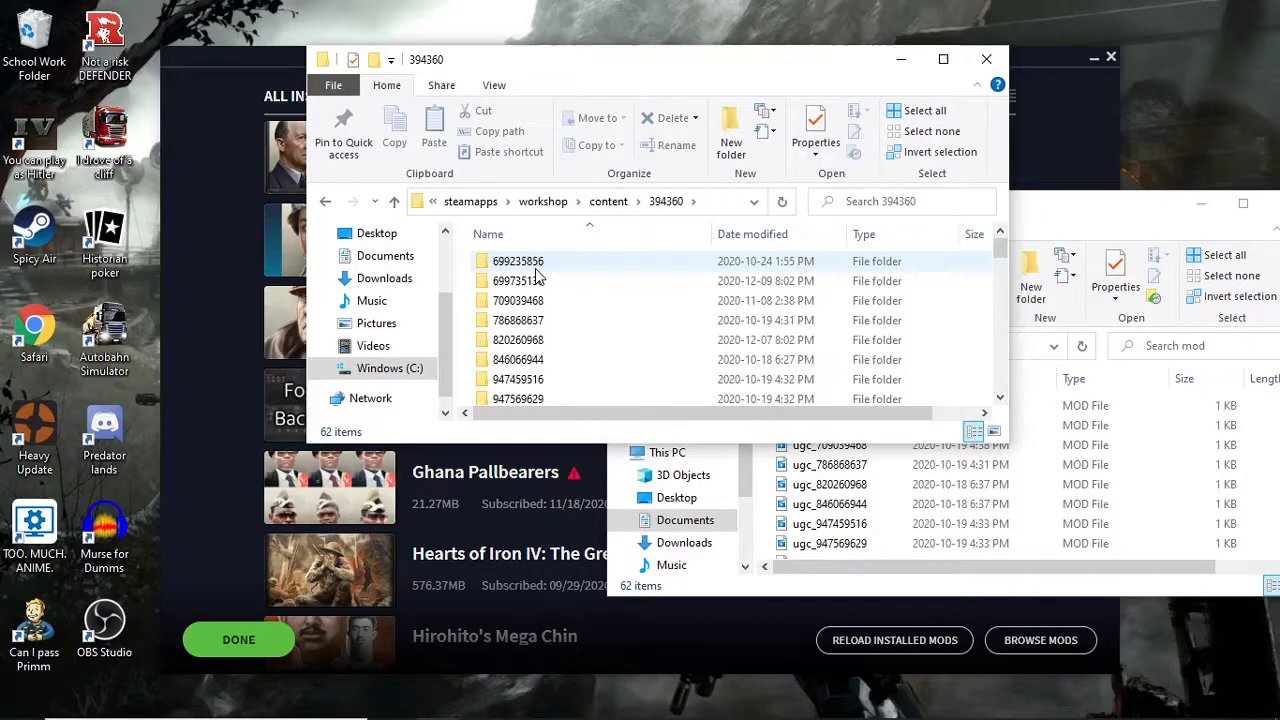
{"action": "right_click", "coordinate": [518, 260]}
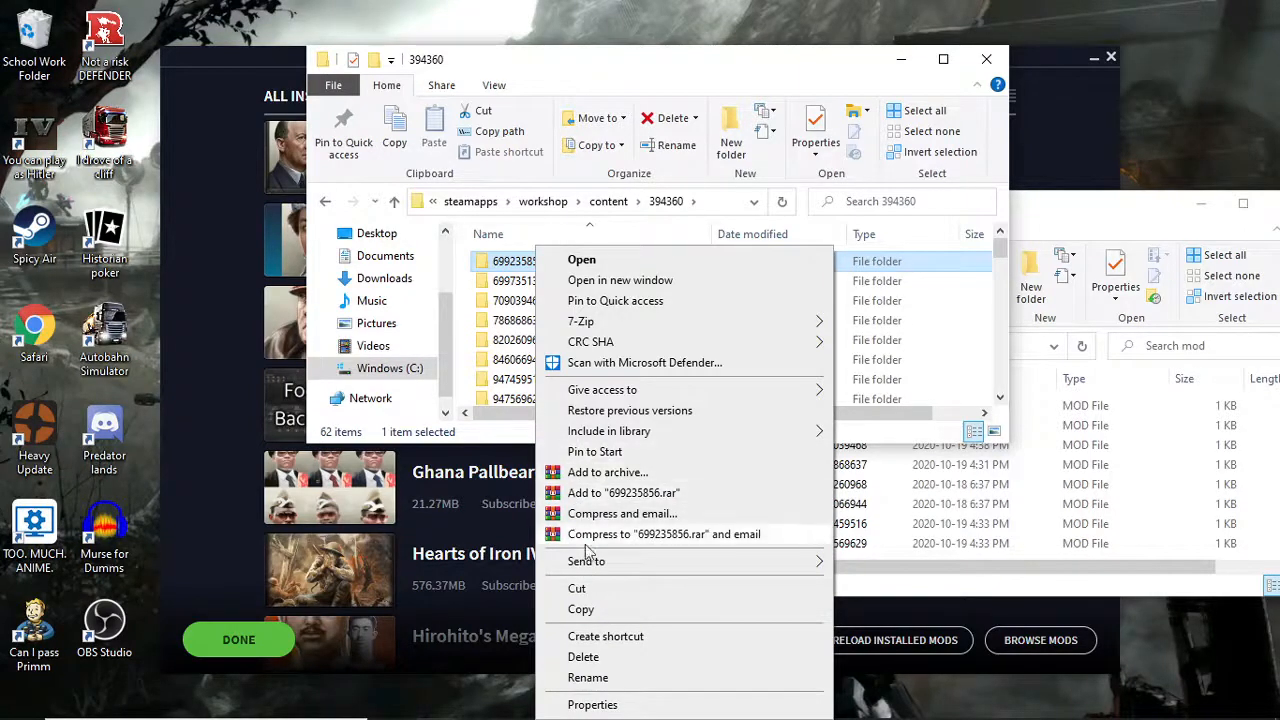
{"action": "mouse_move", "coordinate": [866, 62]}
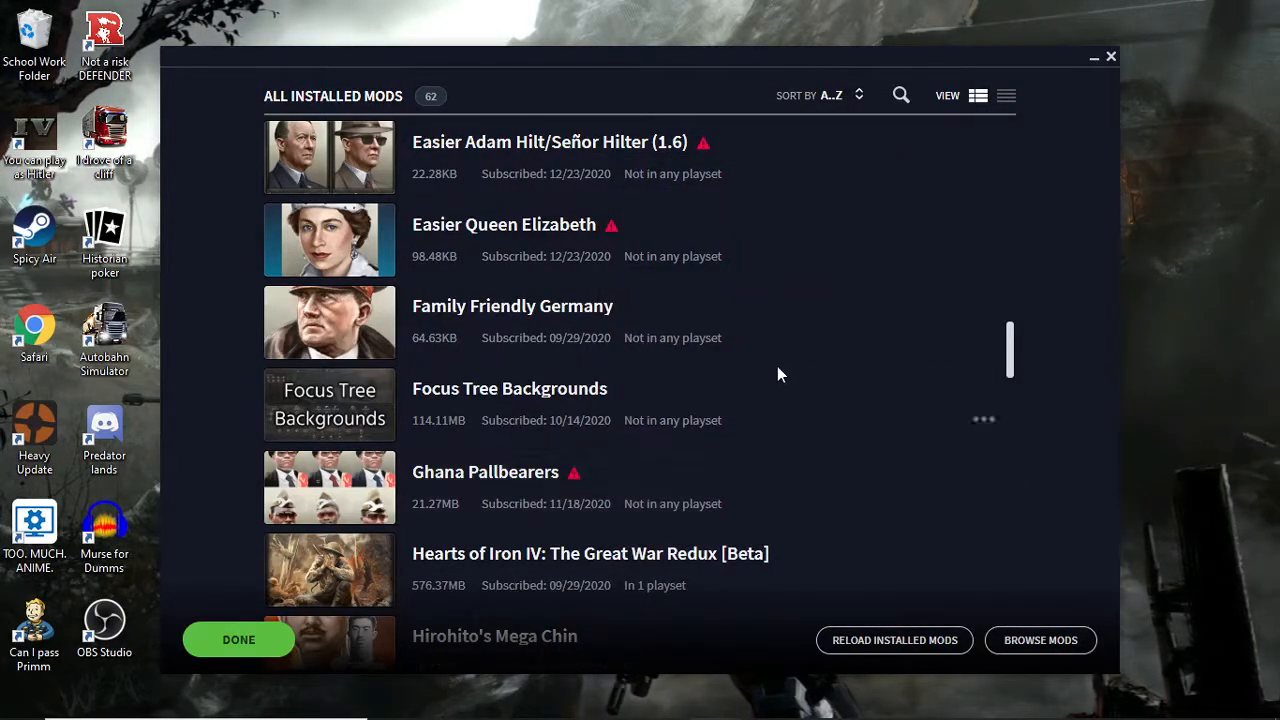
{"action": "mouse_move", "coordinate": [982, 520]}
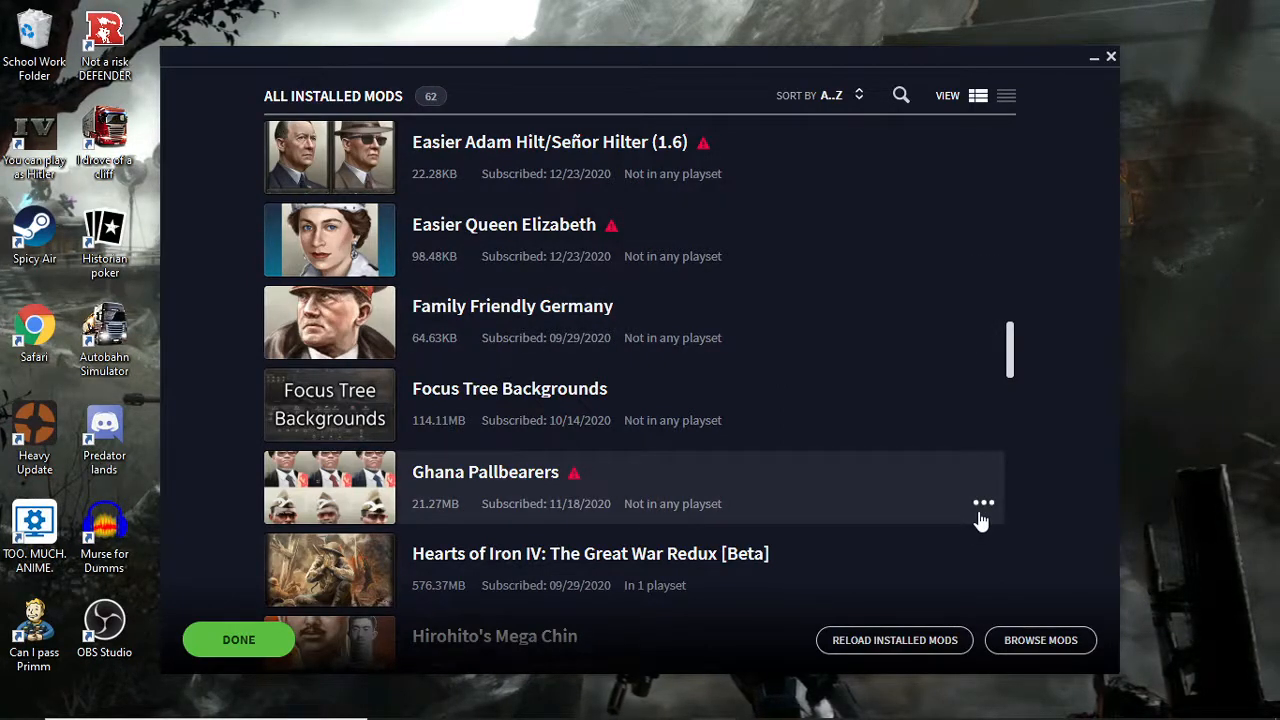
From the Ghana Pallbearers row's three-dot menu choose Open in Steam Workshop.
{"action": "left_click", "coordinate": [984, 504]}
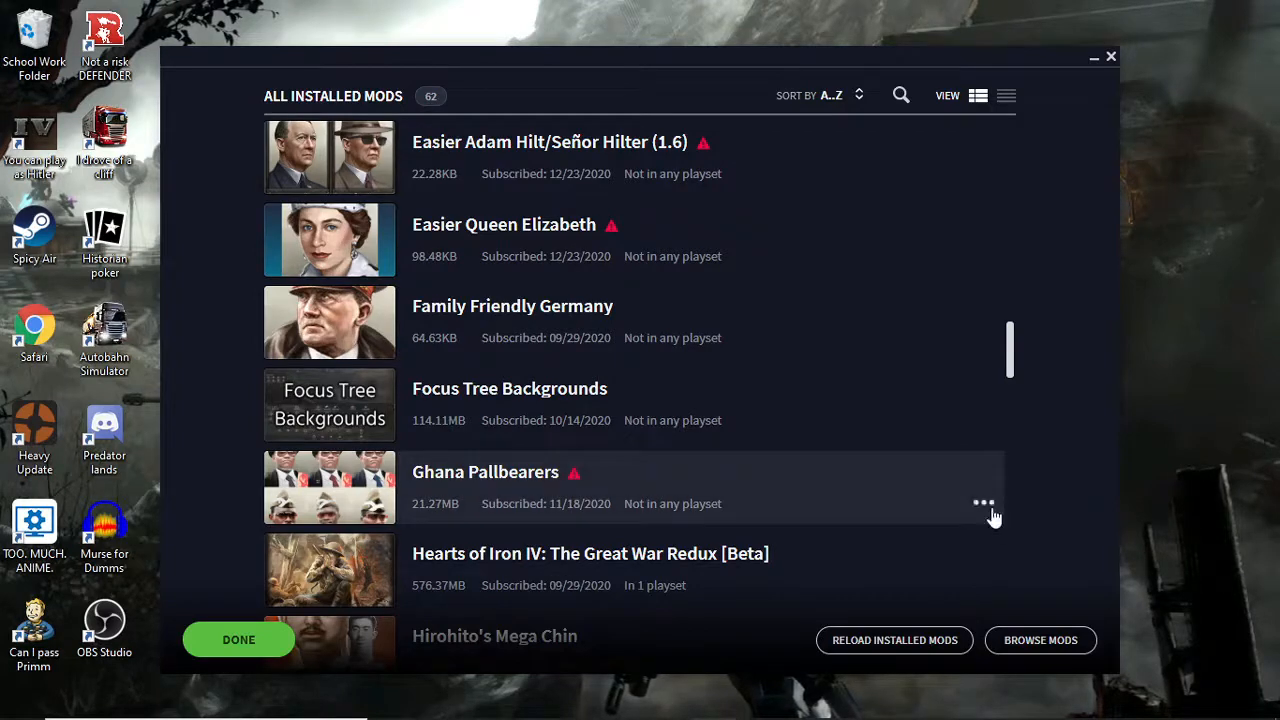
{"action": "left_click", "coordinate": [984, 502]}
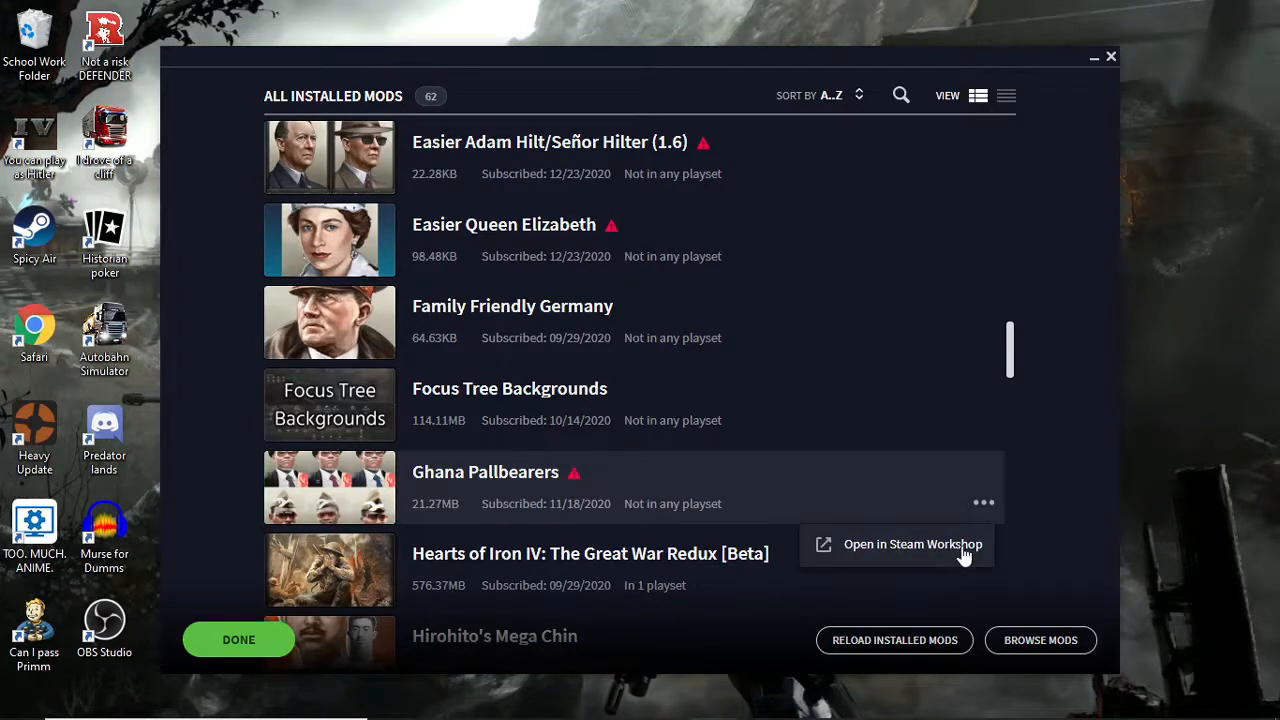
{"action": "left_click", "coordinate": [912, 544]}
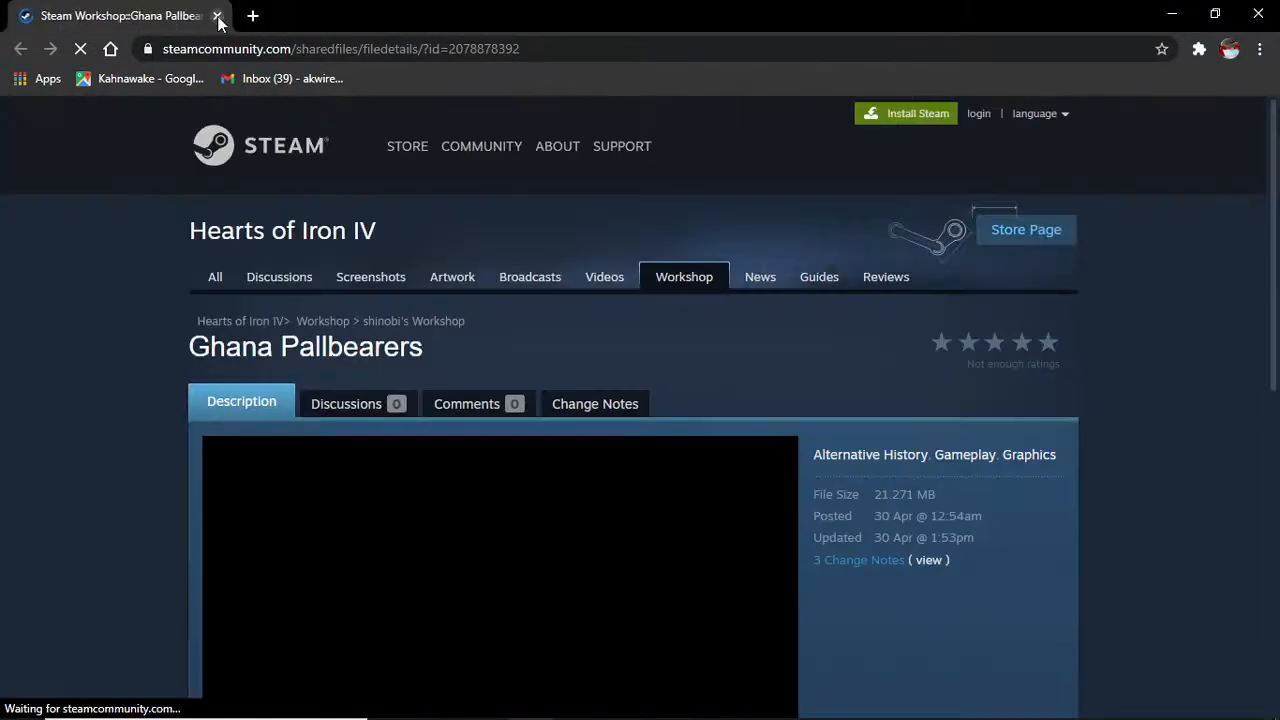
{"action": "scroll", "scroll_direction": "down", "scroll_amount": 3}
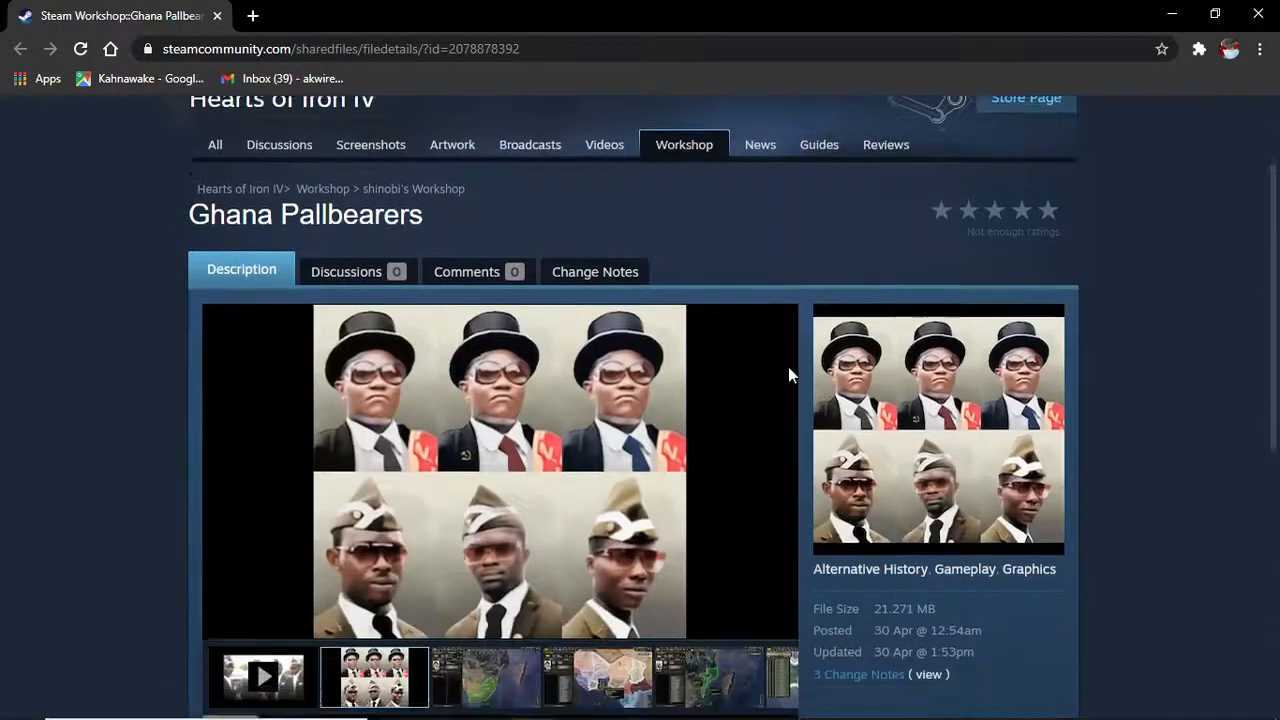
{"action": "scroll", "scroll_direction": "down", "scroll_amount": 3}
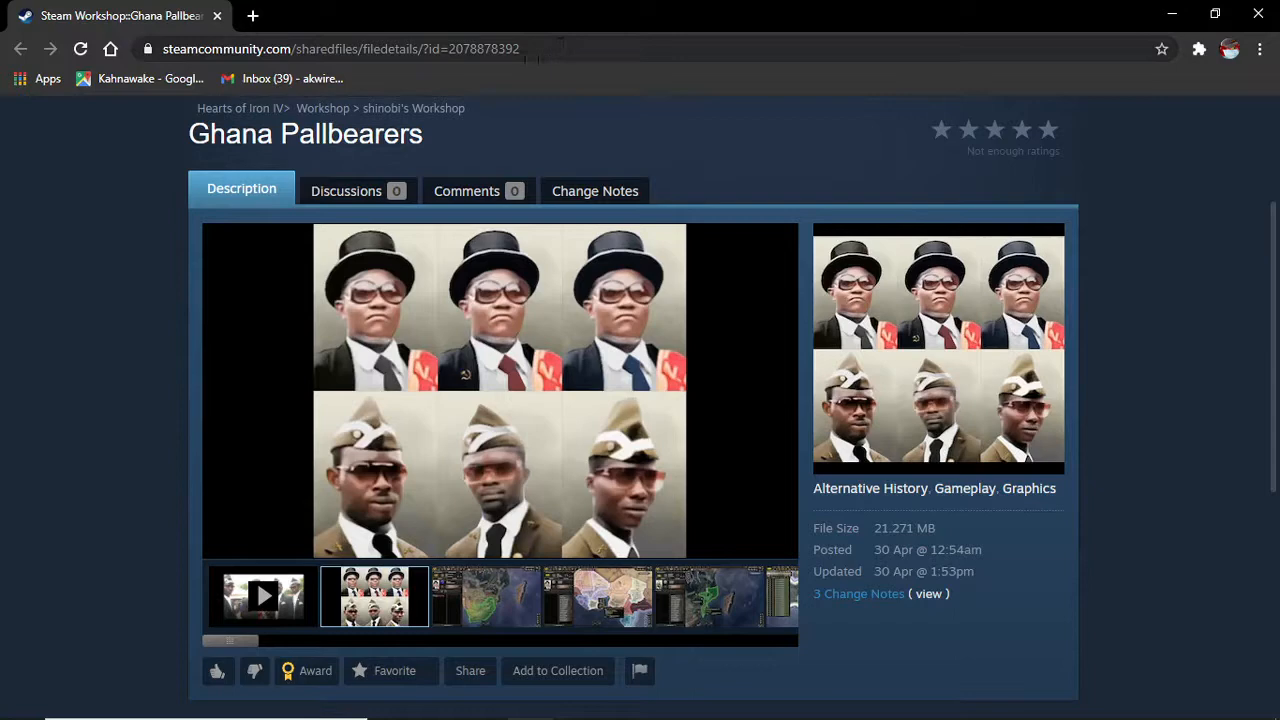
{"action": "left_click", "coordinate": [484, 596]}
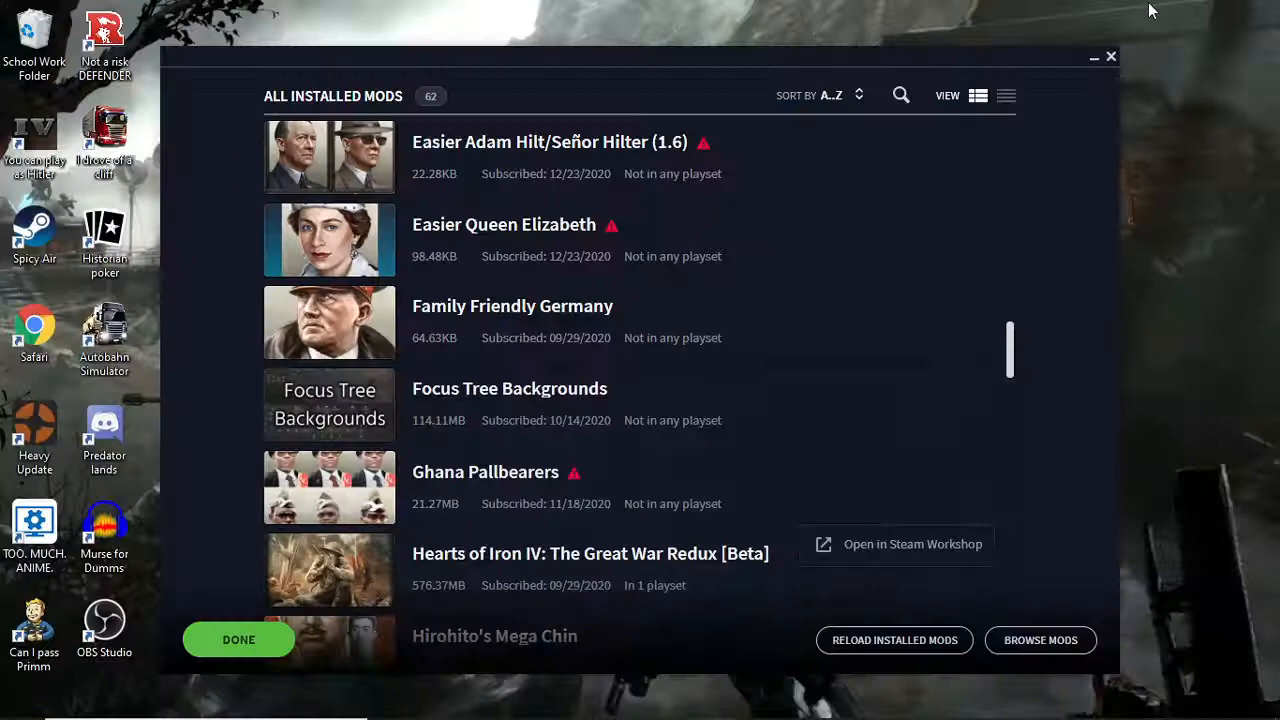
{"action": "mouse_move", "coordinate": [910, 486]}
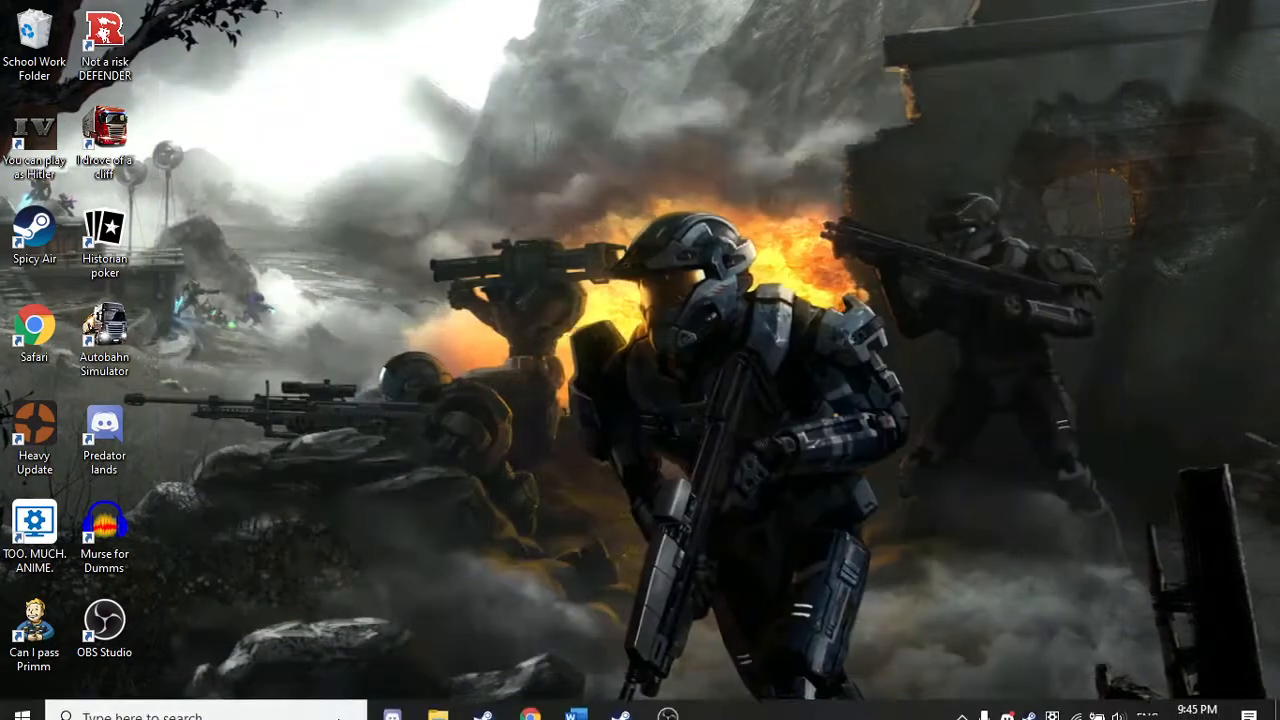
{"action": "left_click", "coordinate": [434, 700]}
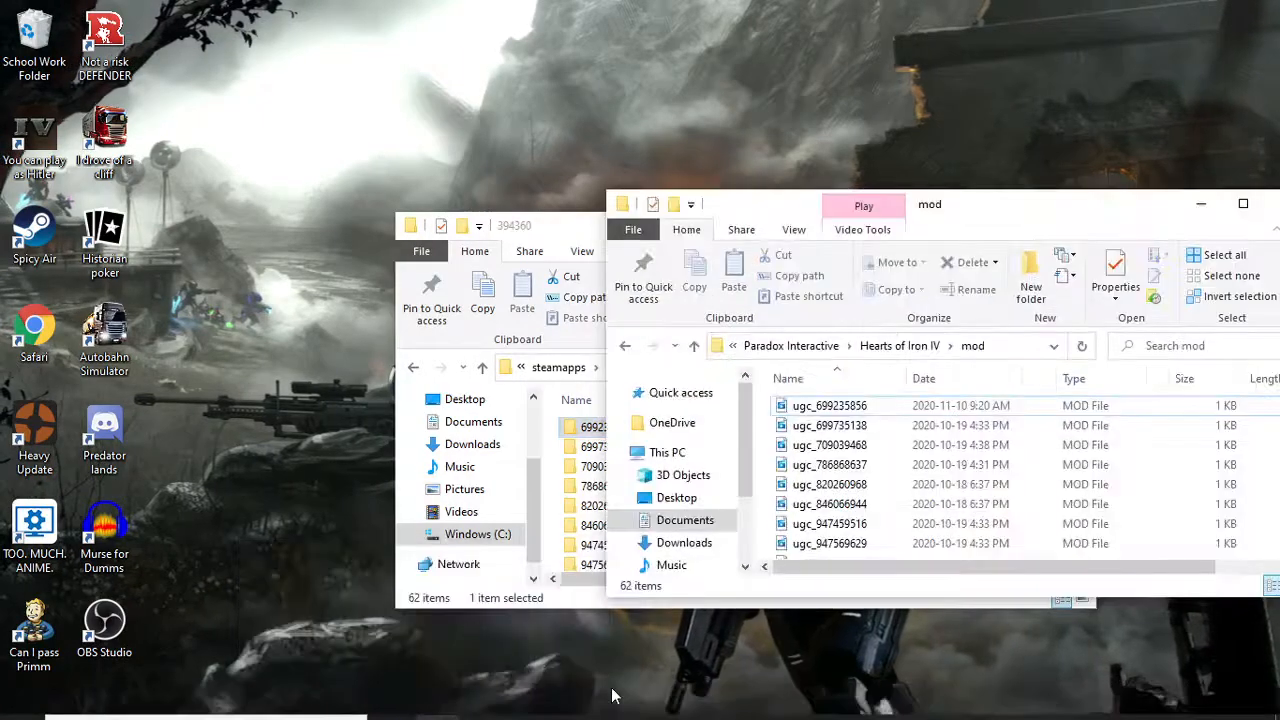
{"action": "mouse_move", "coordinate": [568, 240]}
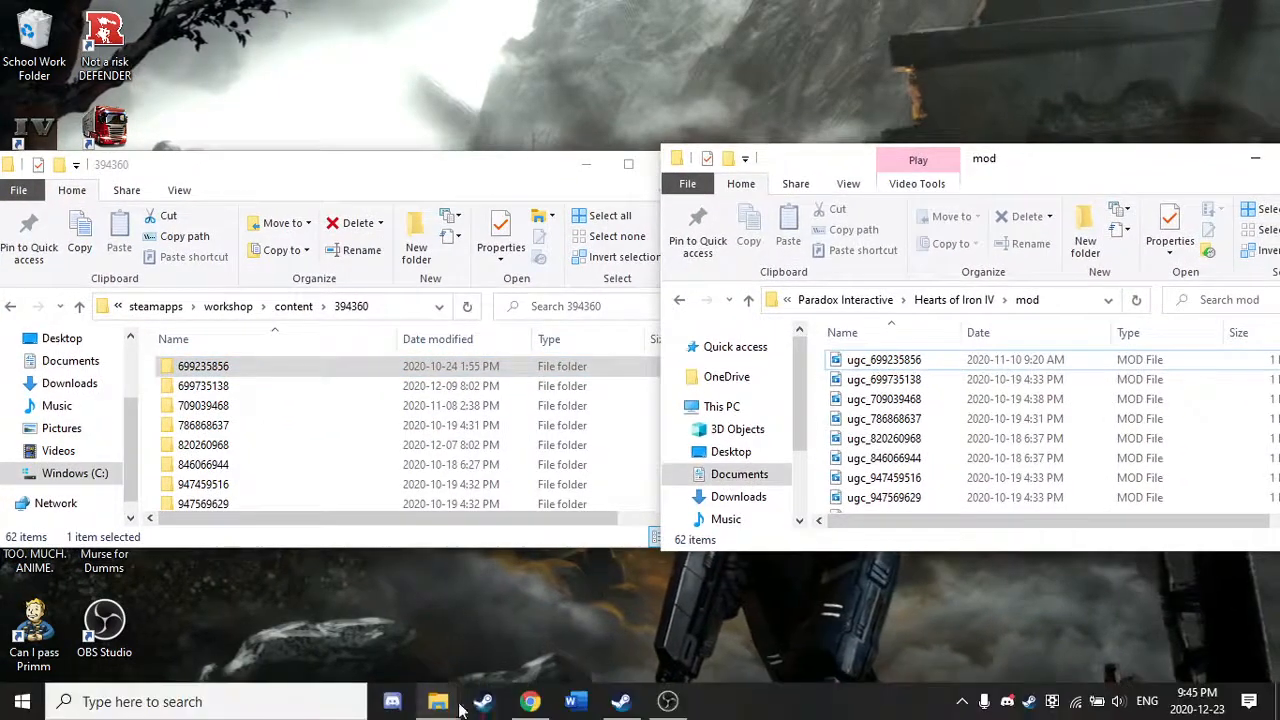
{"action": "left_click", "coordinate": [528, 700]}
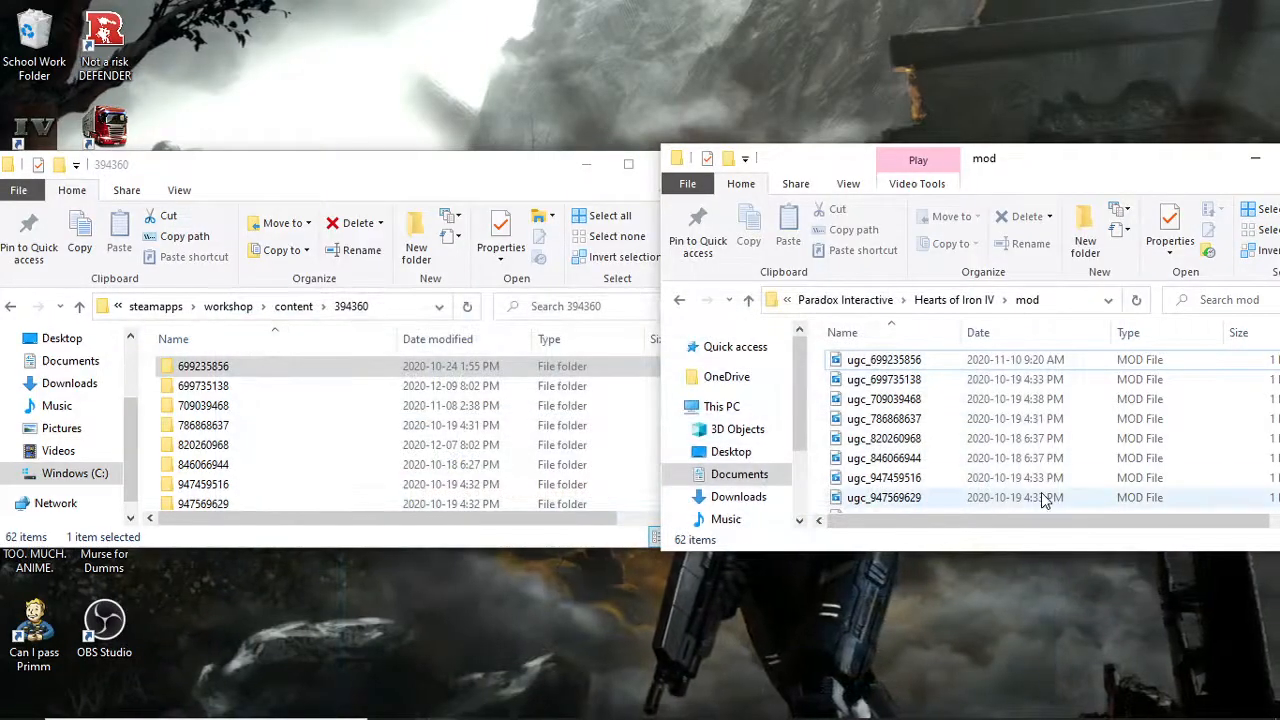
{"action": "scroll", "scroll_direction": "down", "scroll_amount": 3}
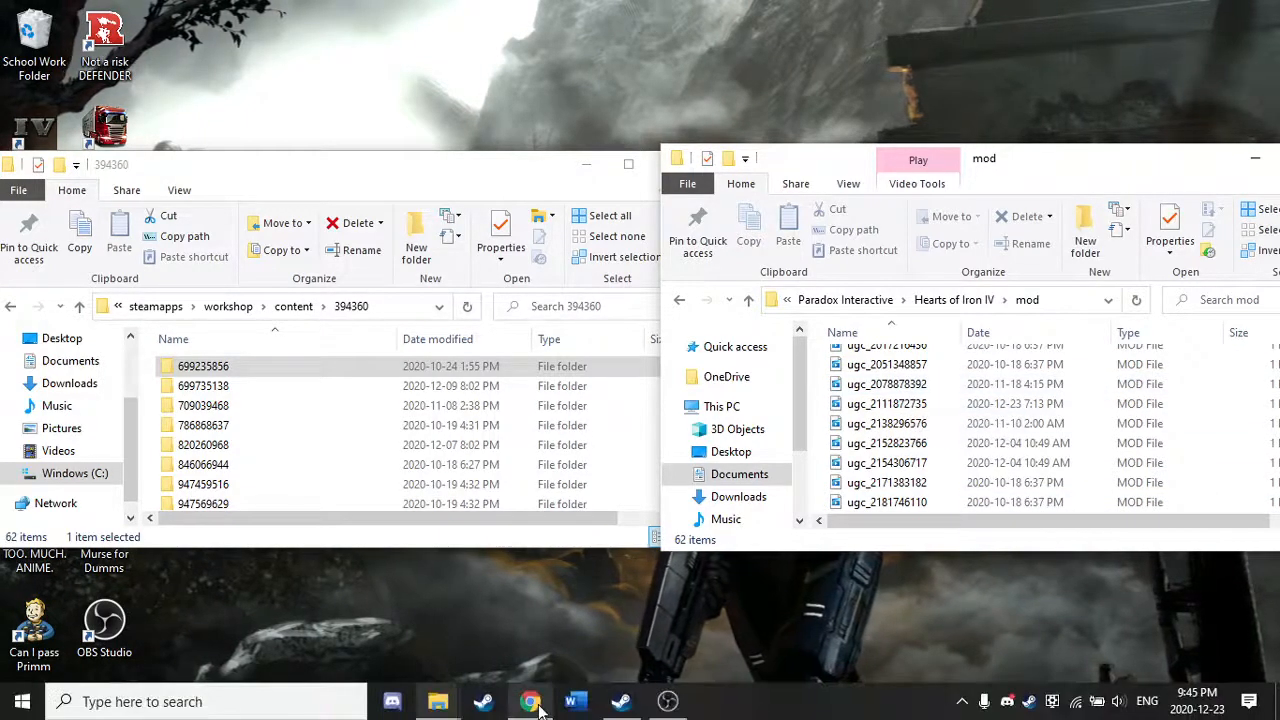
{"action": "left_click", "coordinate": [530, 700]}
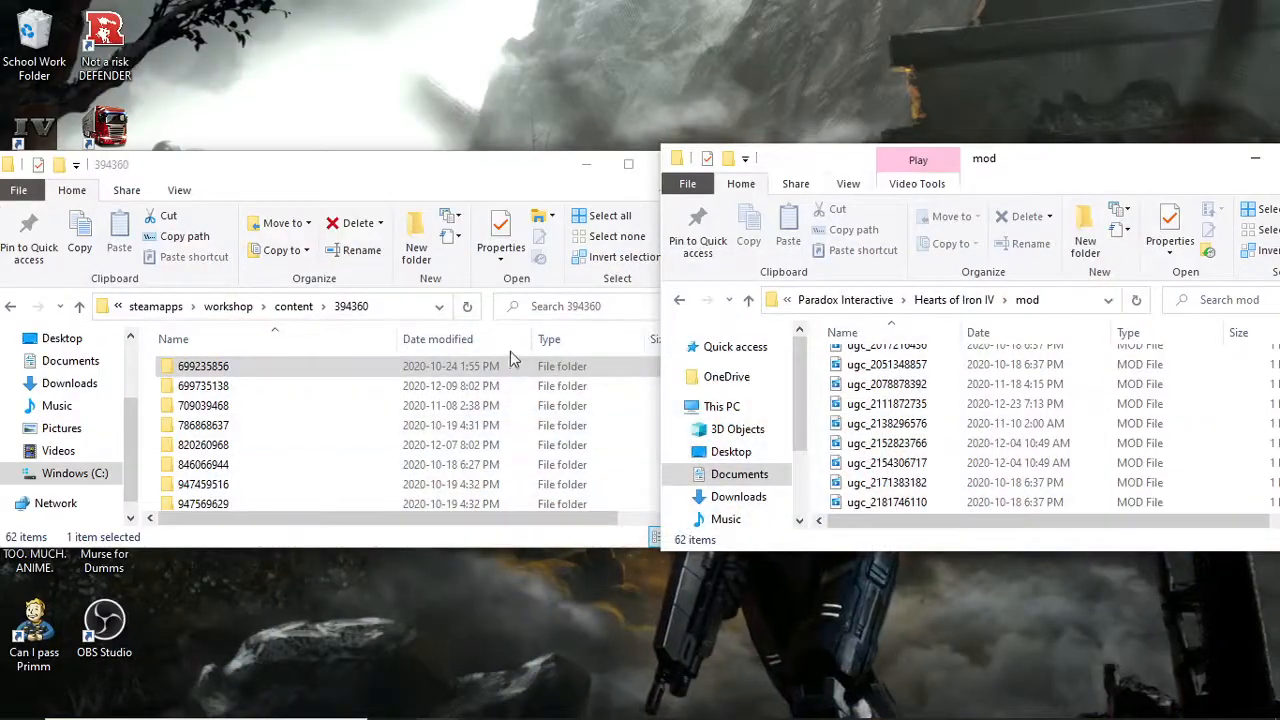
{"action": "scroll", "scroll_direction": "down", "scroll_amount": 3}
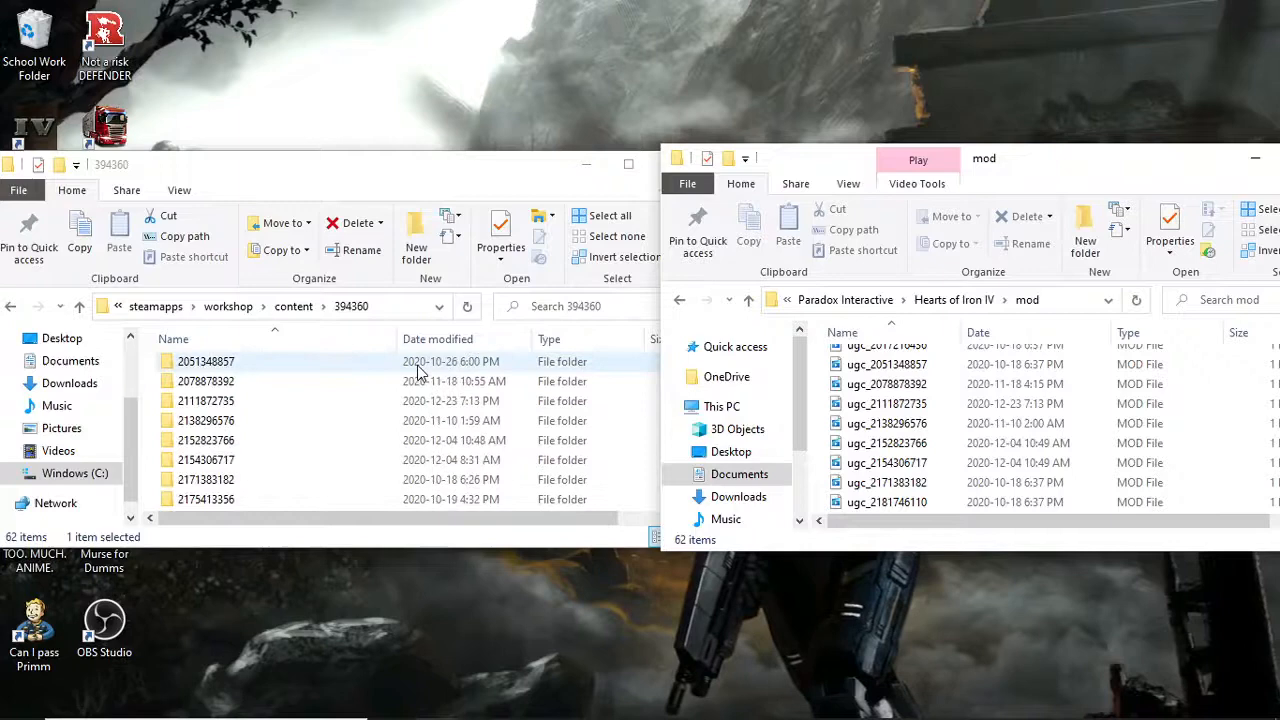
{"action": "double_click", "coordinate": [206, 380]}
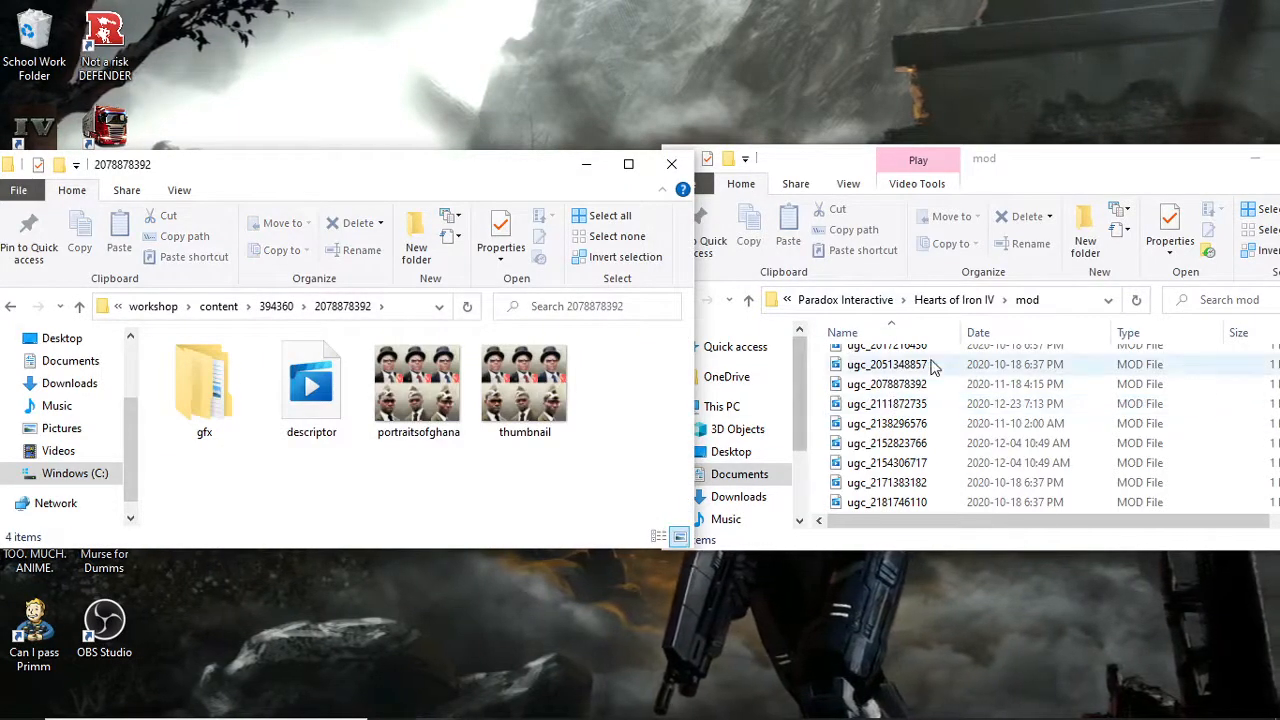
{"action": "mouse_move", "coordinate": [324, 340]}
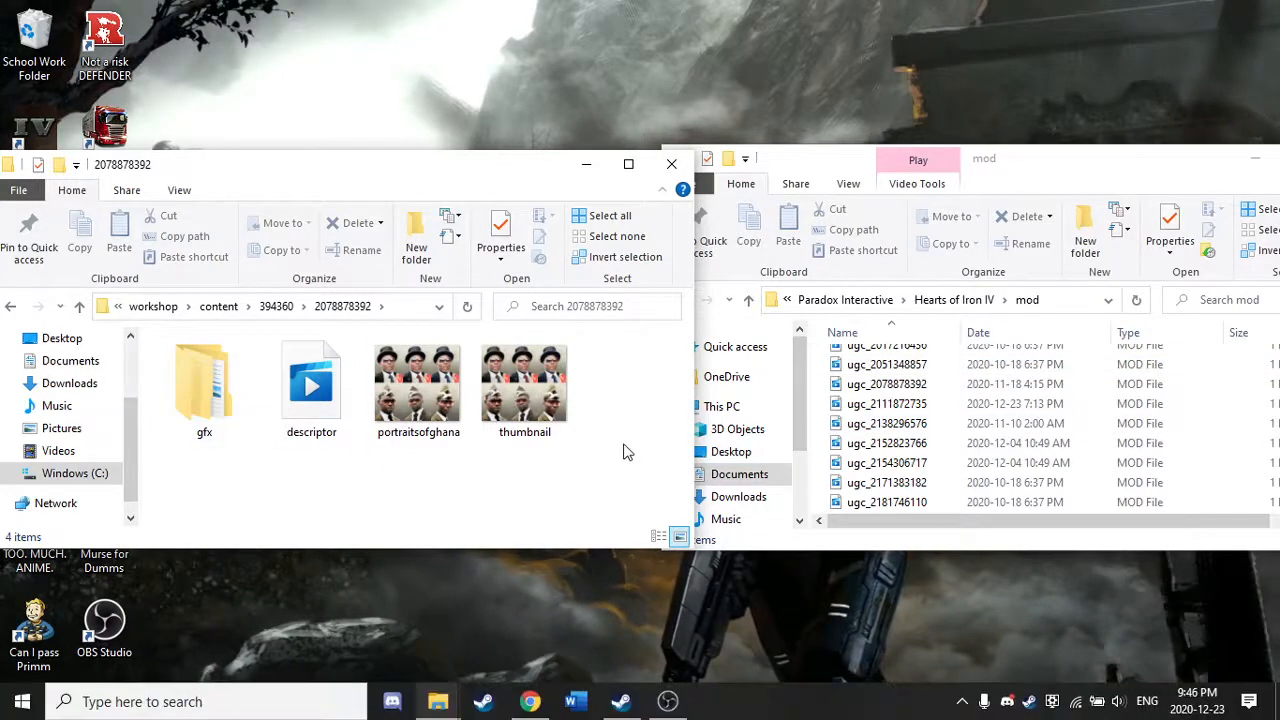
{"action": "left_click", "coordinate": [204, 384]}
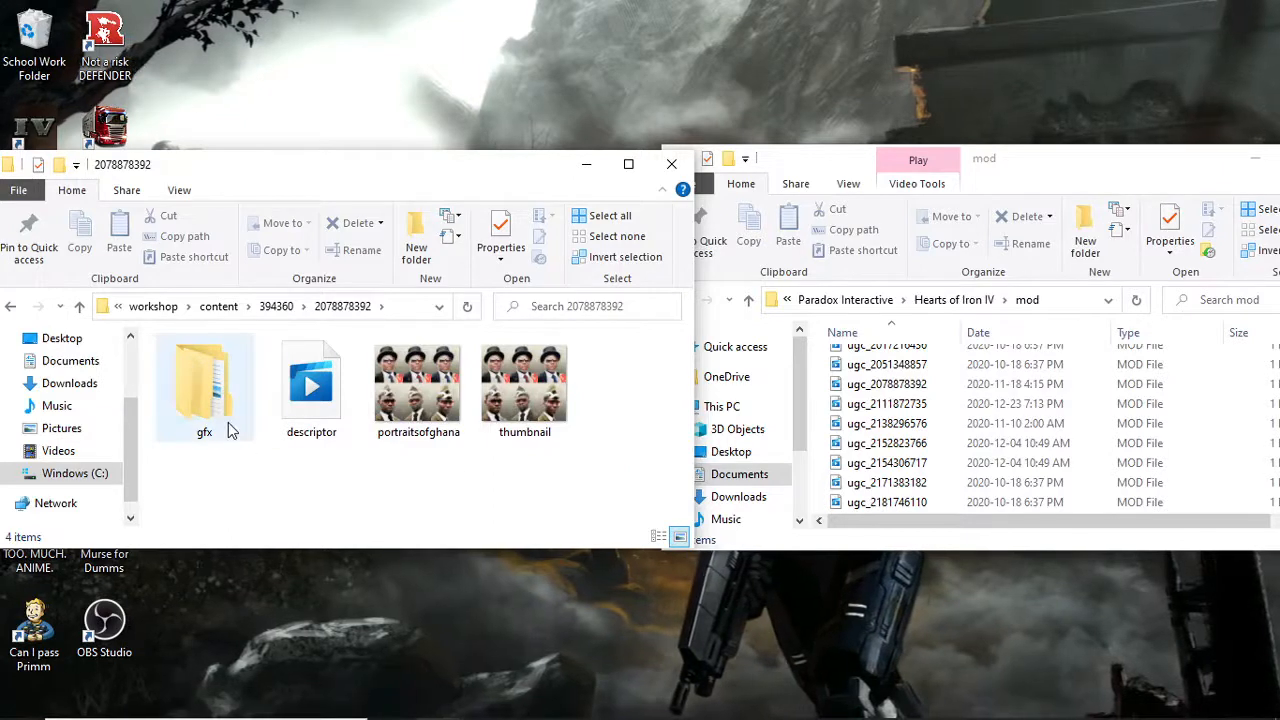
{"action": "mouse_move", "coordinate": [210, 400]}
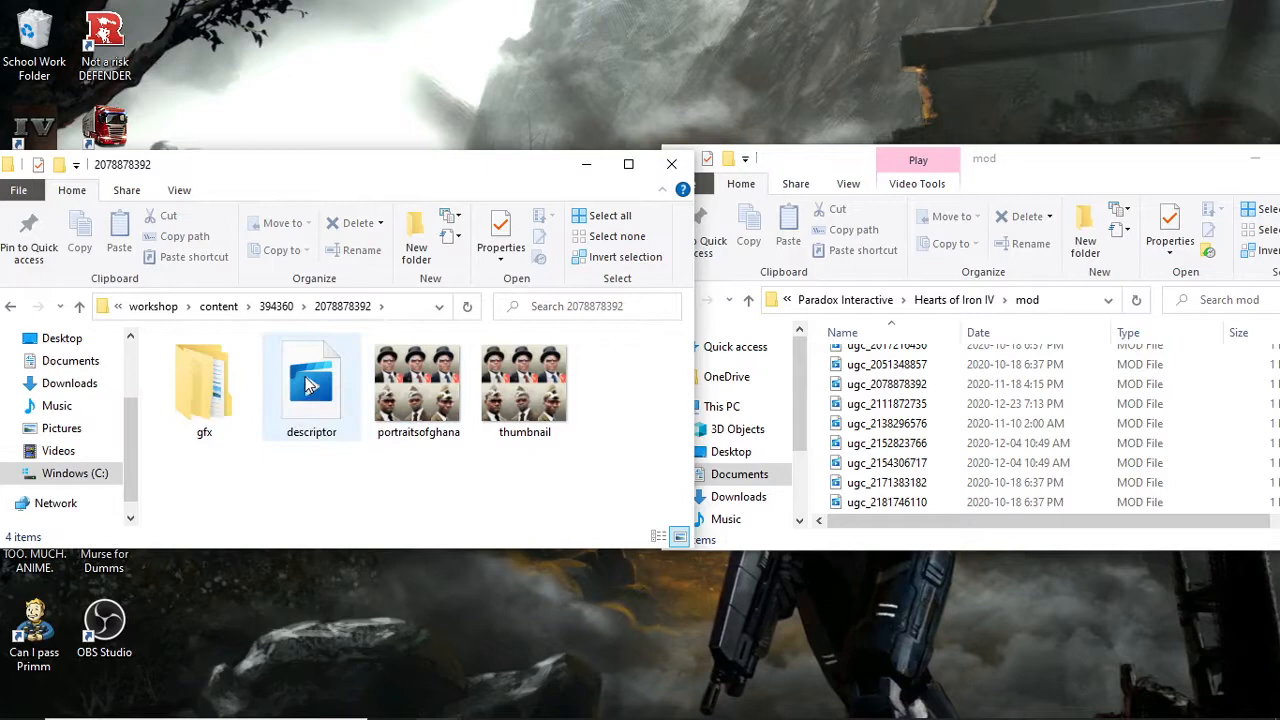
{"action": "mouse_move", "coordinate": [330, 388]}
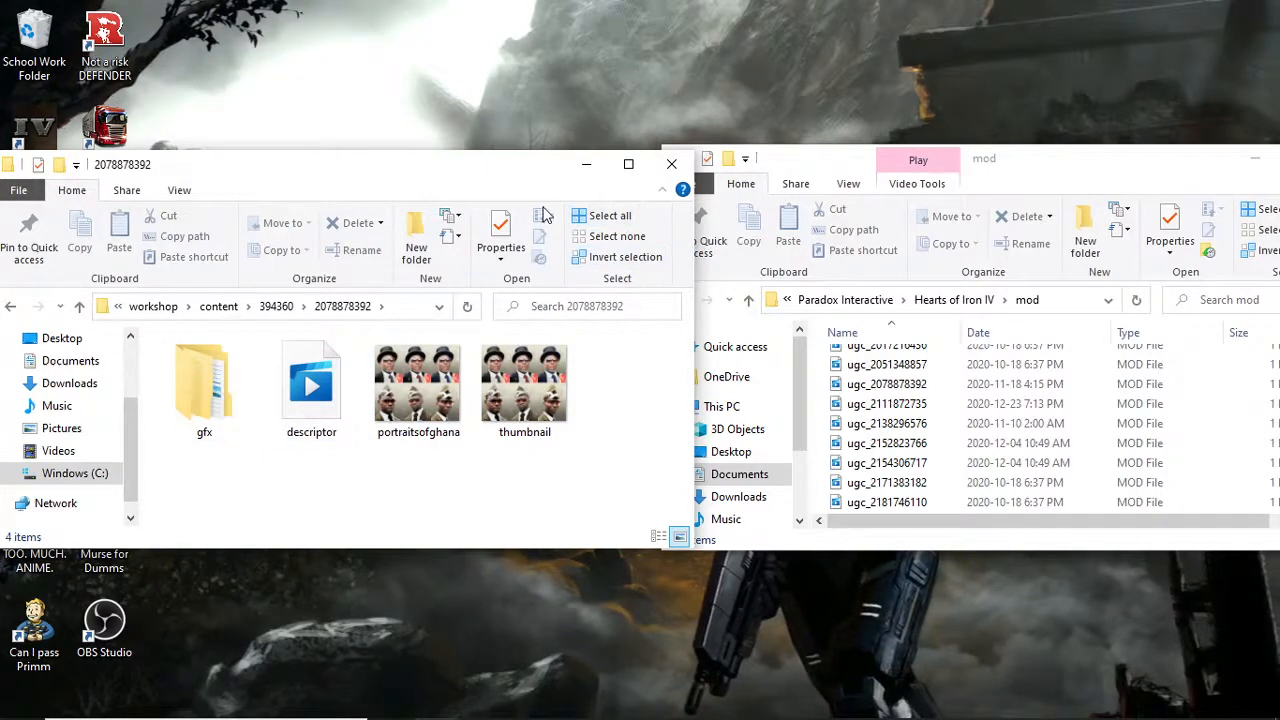
{"action": "left_click", "coordinate": [312, 384]}
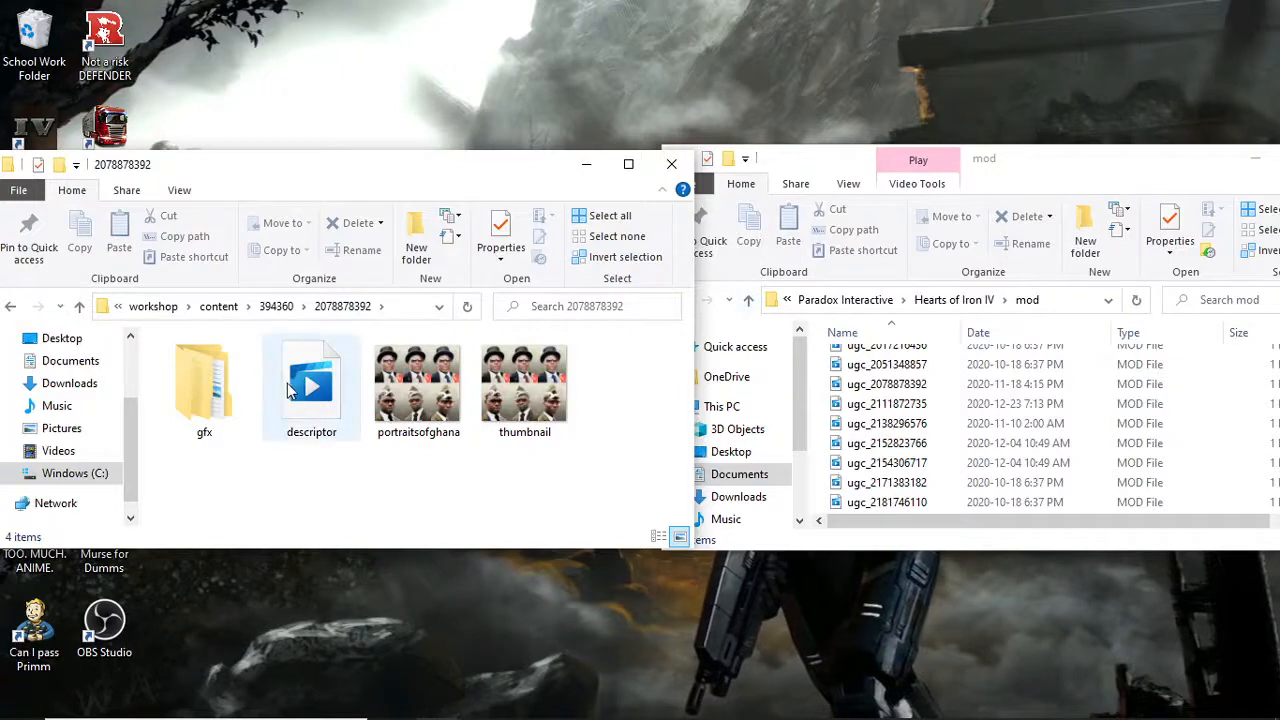
{"action": "left_click", "coordinate": [312, 384]}
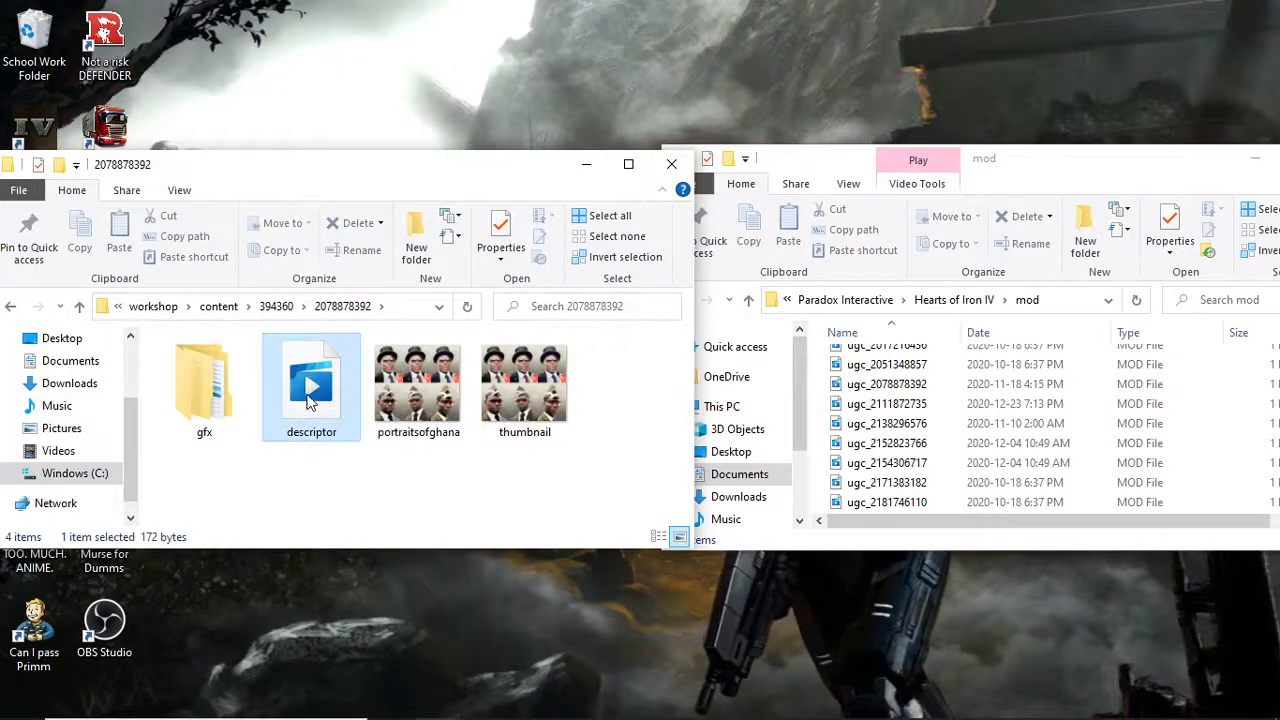
{"action": "right_click", "coordinate": [312, 384]}
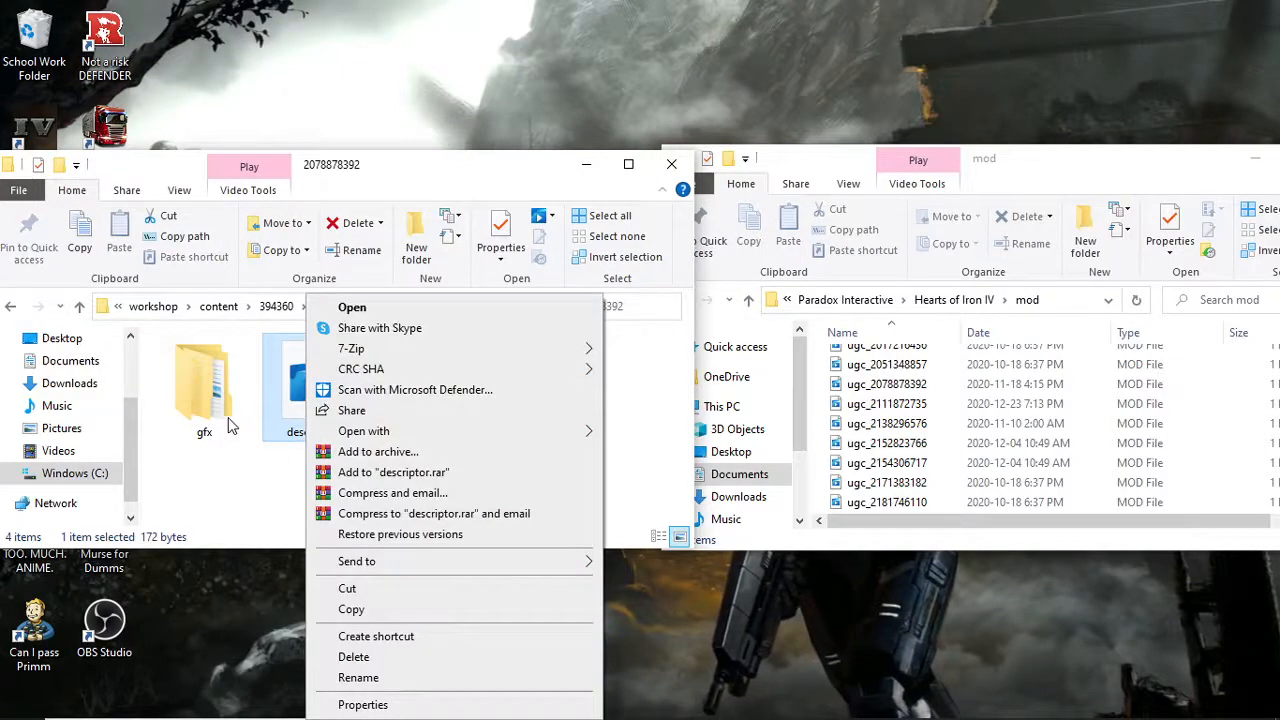
{"action": "mouse_move", "coordinate": [378, 452]}
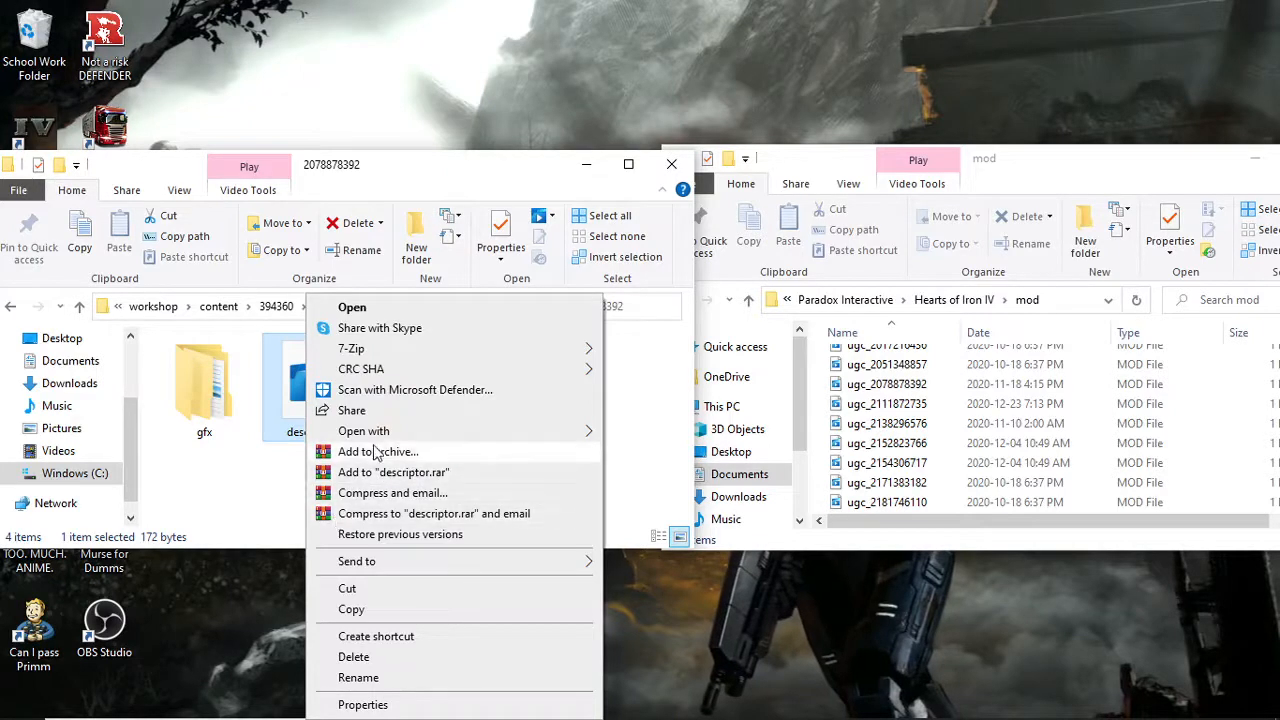
{"action": "left_click", "coordinate": [364, 432]}
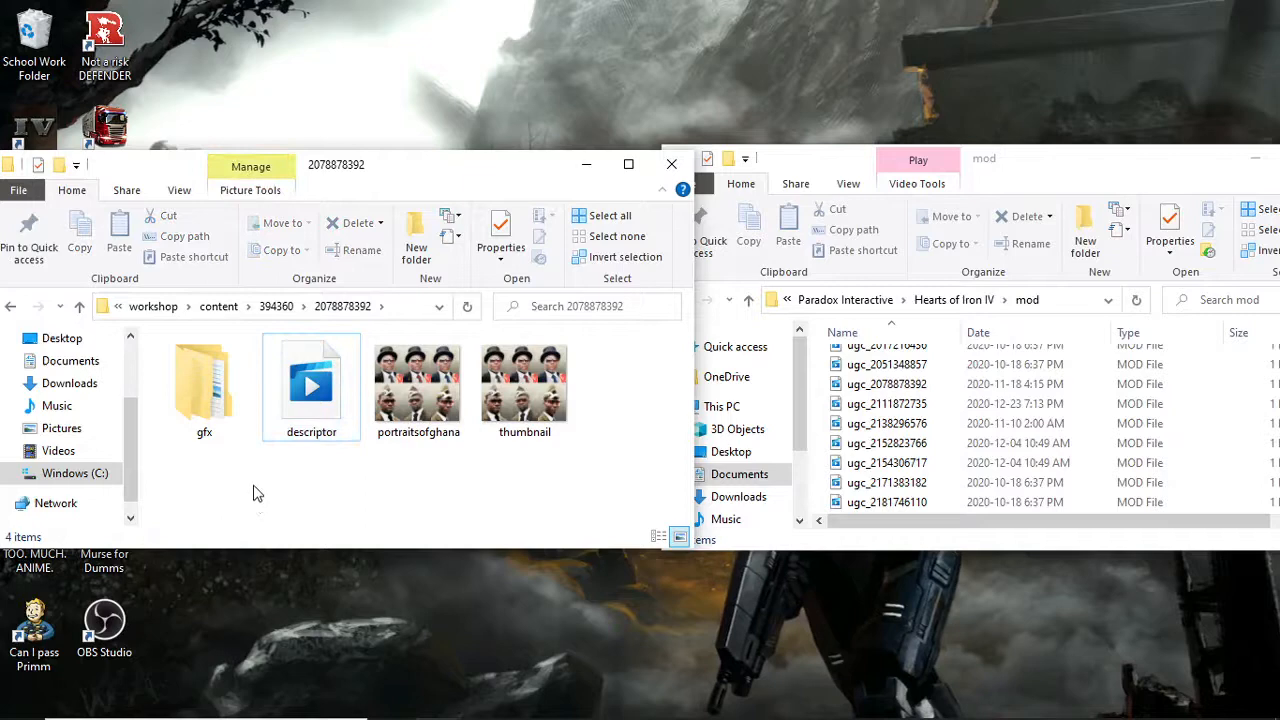
{"action": "right_click", "coordinate": [312, 380]}
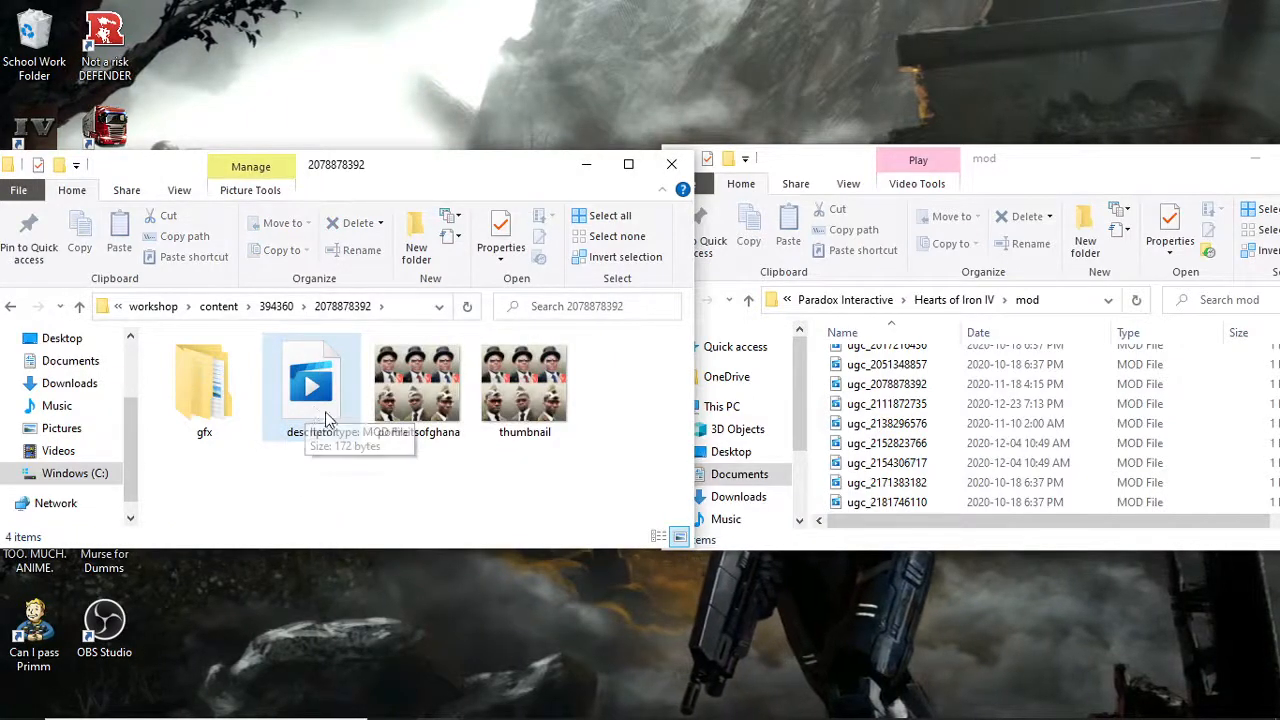
Launch descriptor, close Films & TV after 'Can't play', and bring up the Open with choices.
{"action": "double_click", "coordinate": [312, 384]}
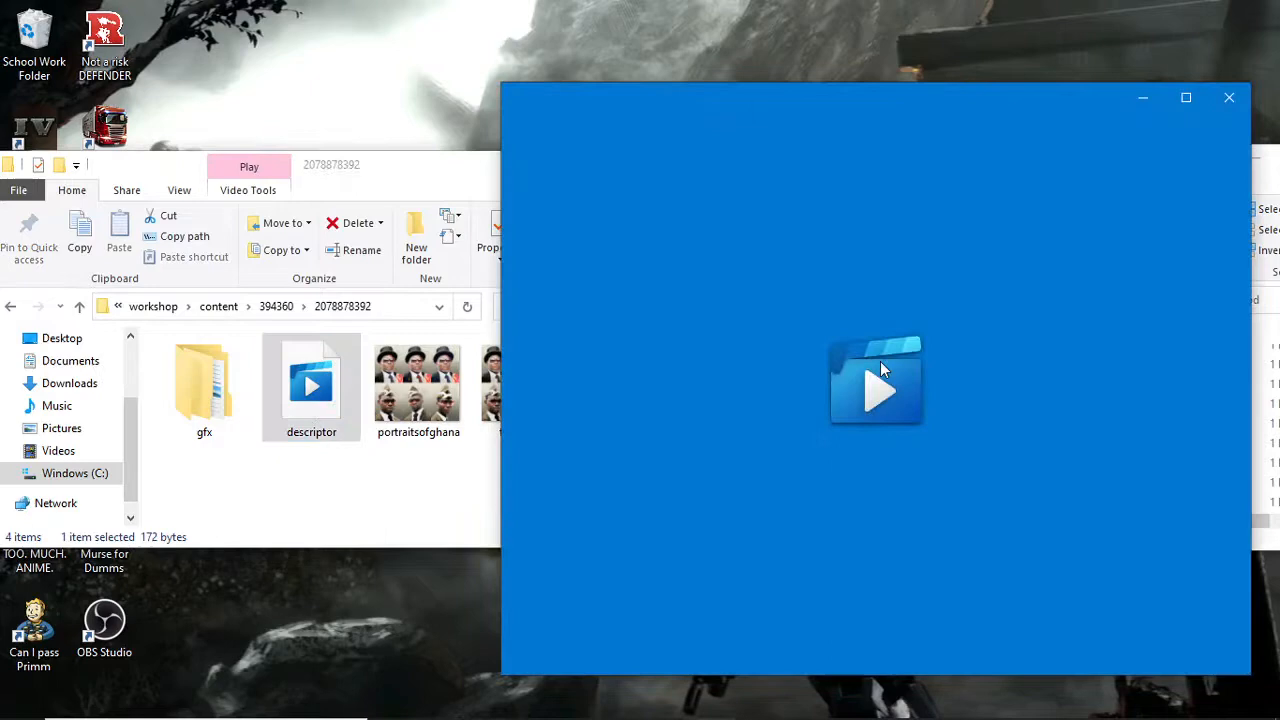
{"action": "left_click", "coordinate": [876, 380]}
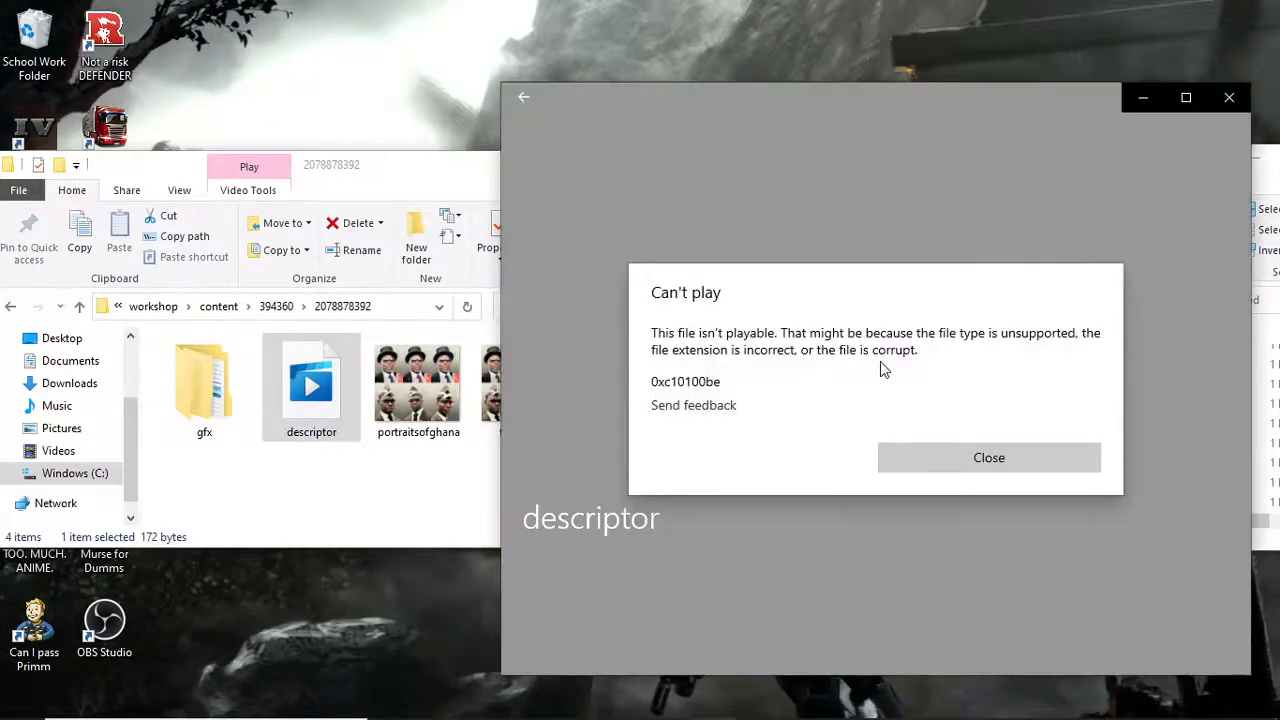
{"action": "mouse_move", "coordinate": [1238, 84]}
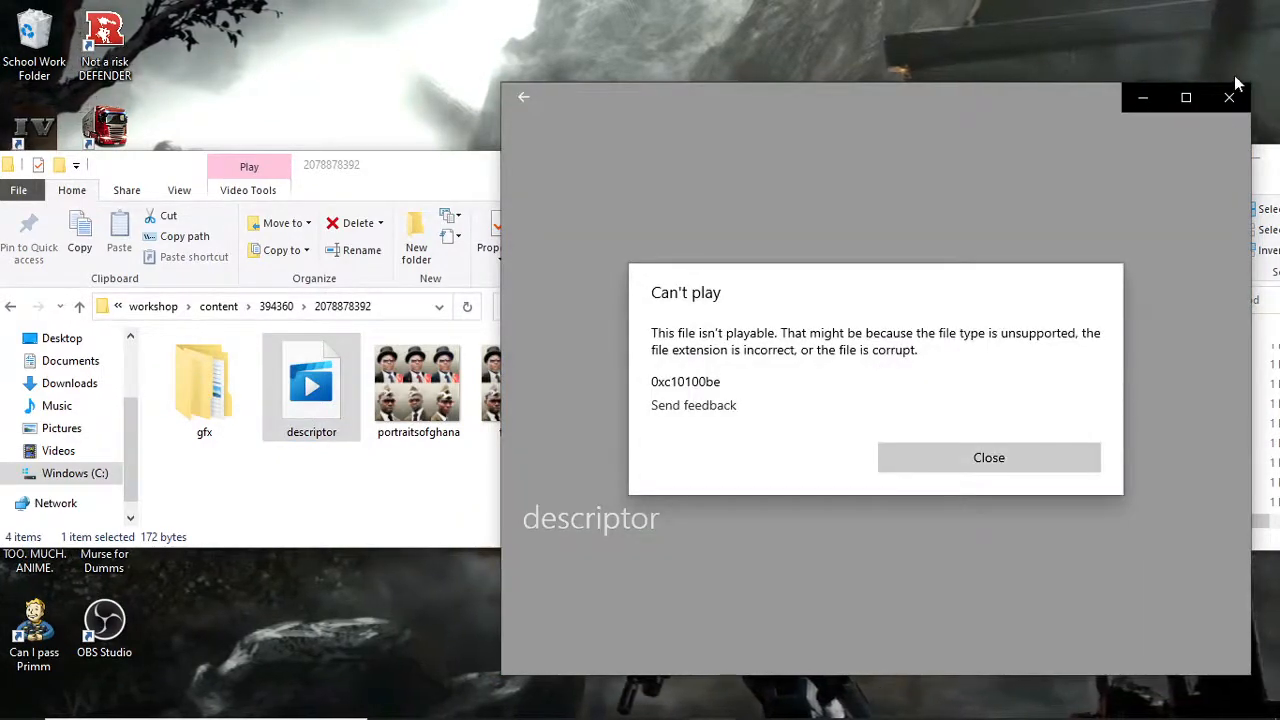
{"action": "left_click", "coordinate": [988, 456]}
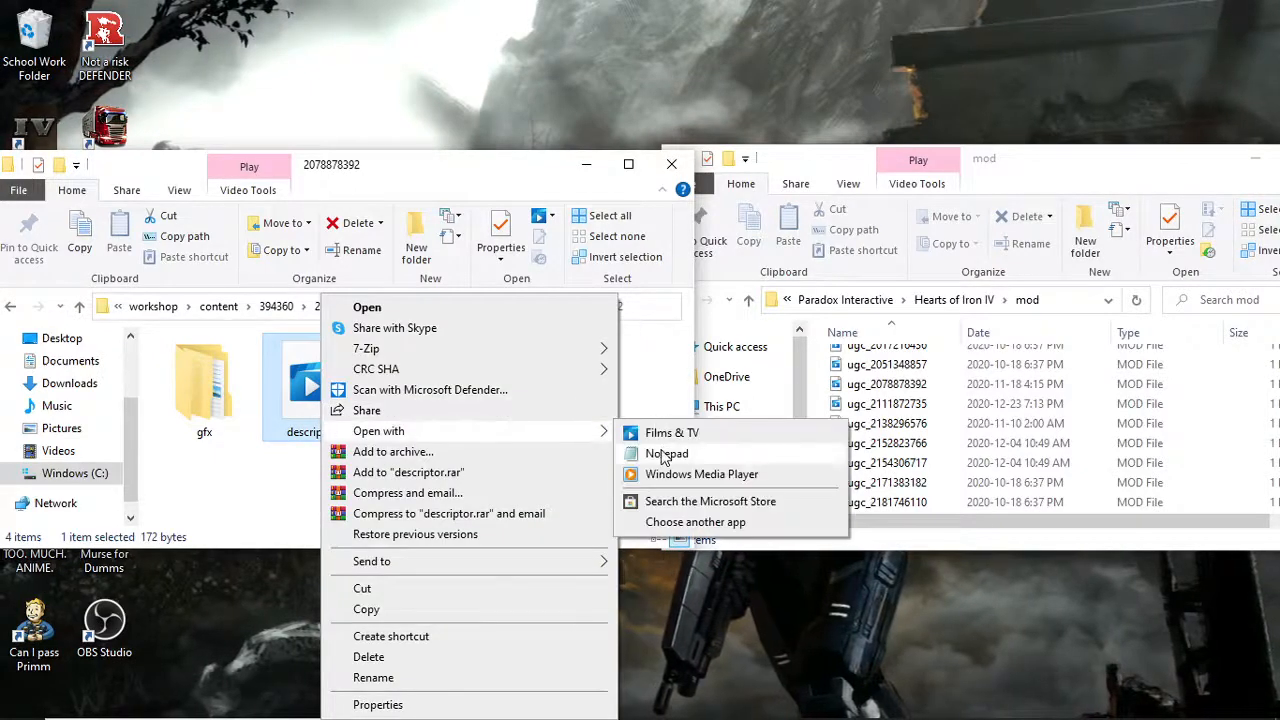
Open descriptor in Notepad and place the cursor in the supported_version "1.9.1" value.
{"action": "left_click", "coordinate": [666, 452]}
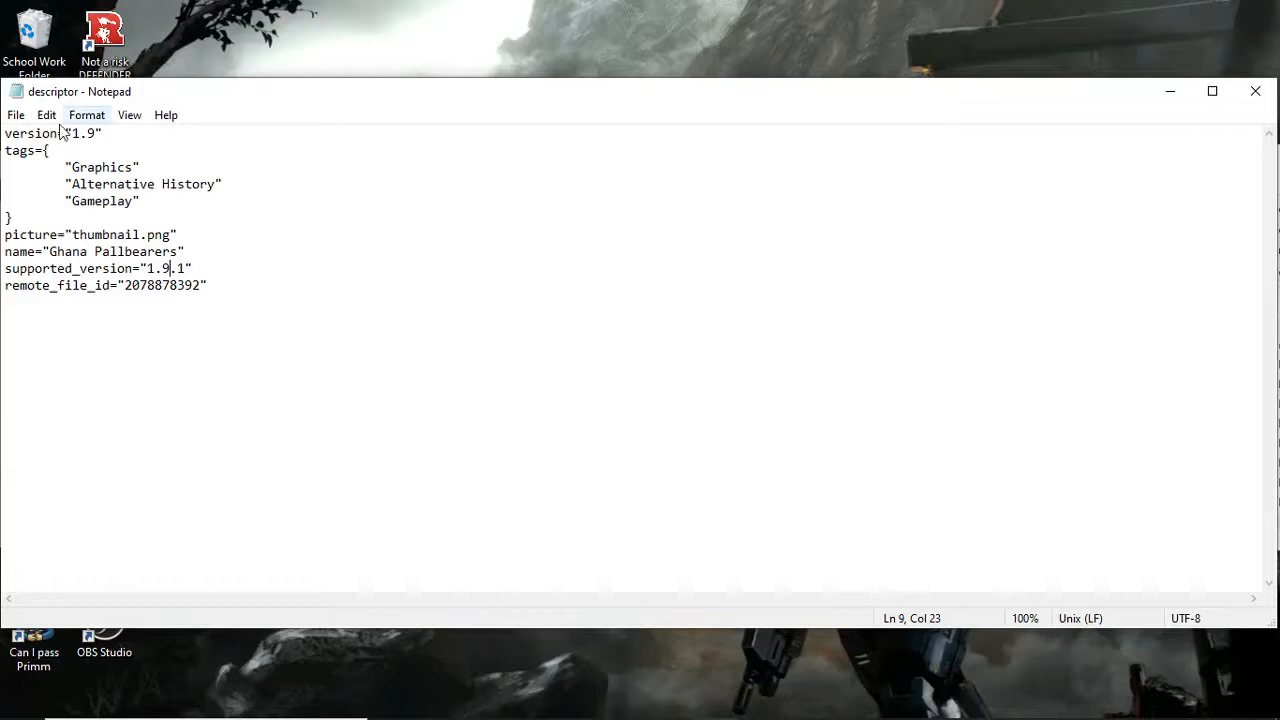
{"action": "left_click", "coordinate": [146, 268]}
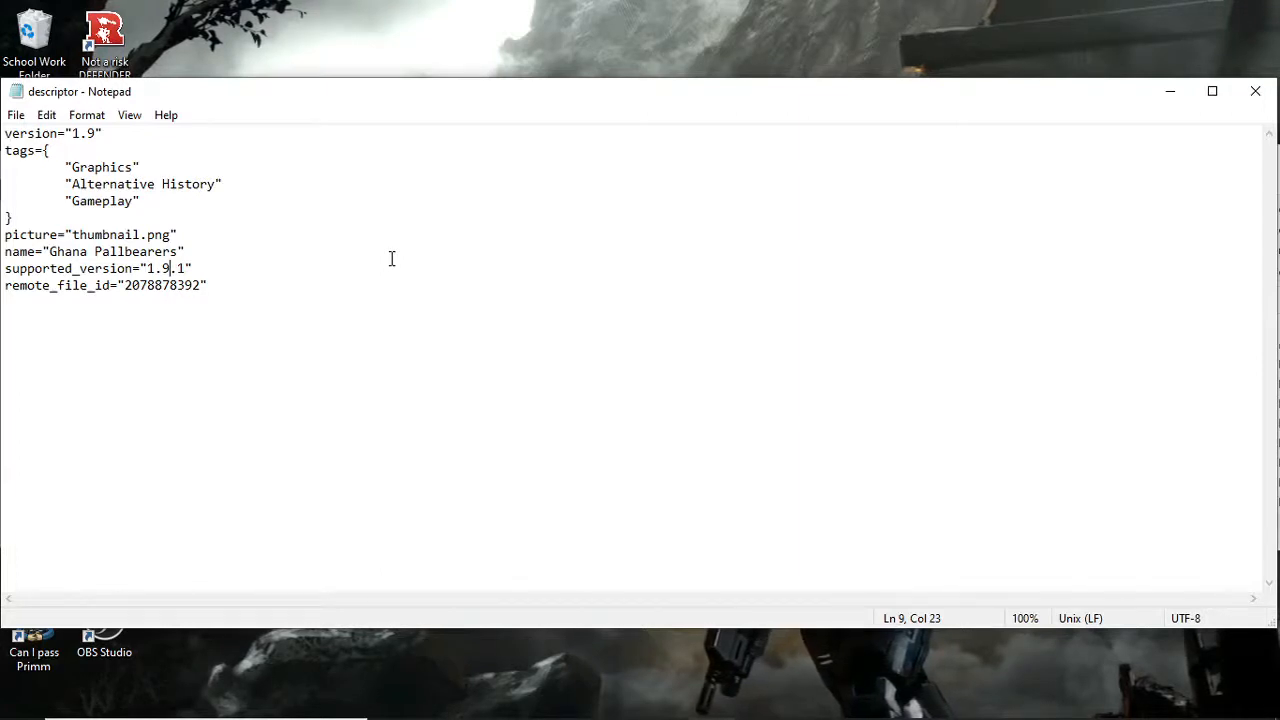
Edit the descriptor's supported_version value to read 1.10.3.
{"action": "type", "text": "0"}
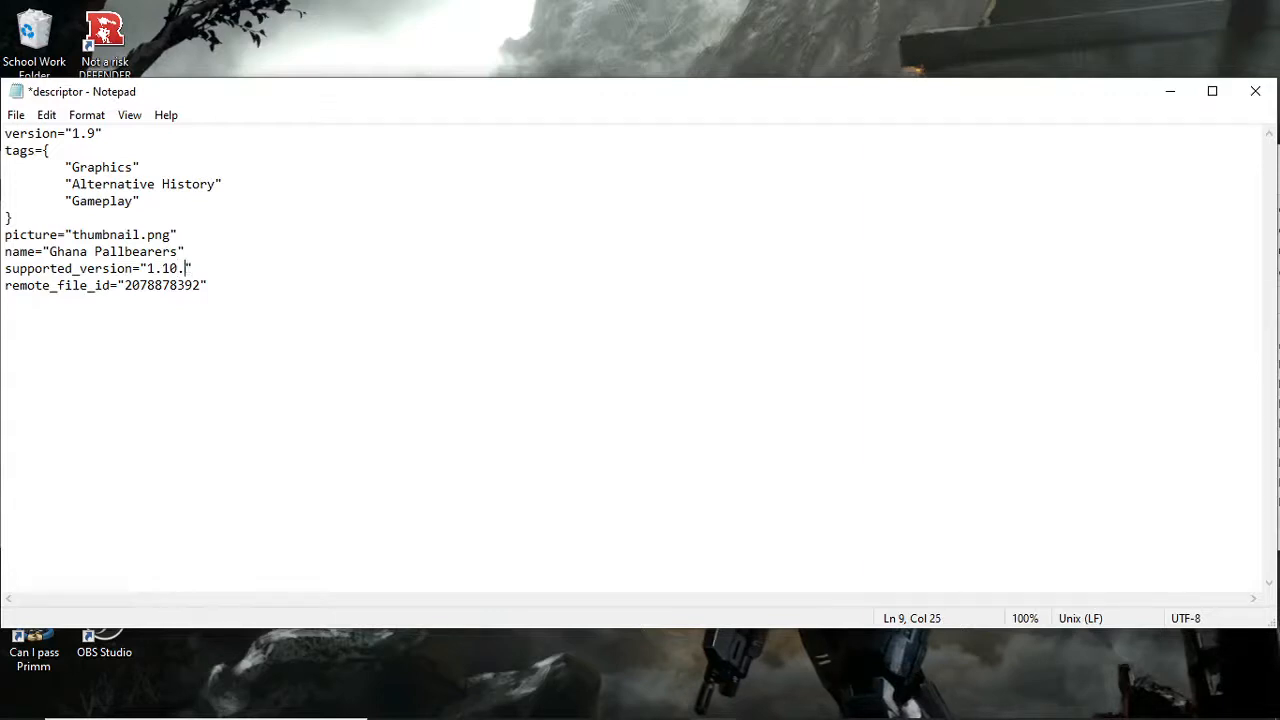
{"action": "type", "text": "3"}
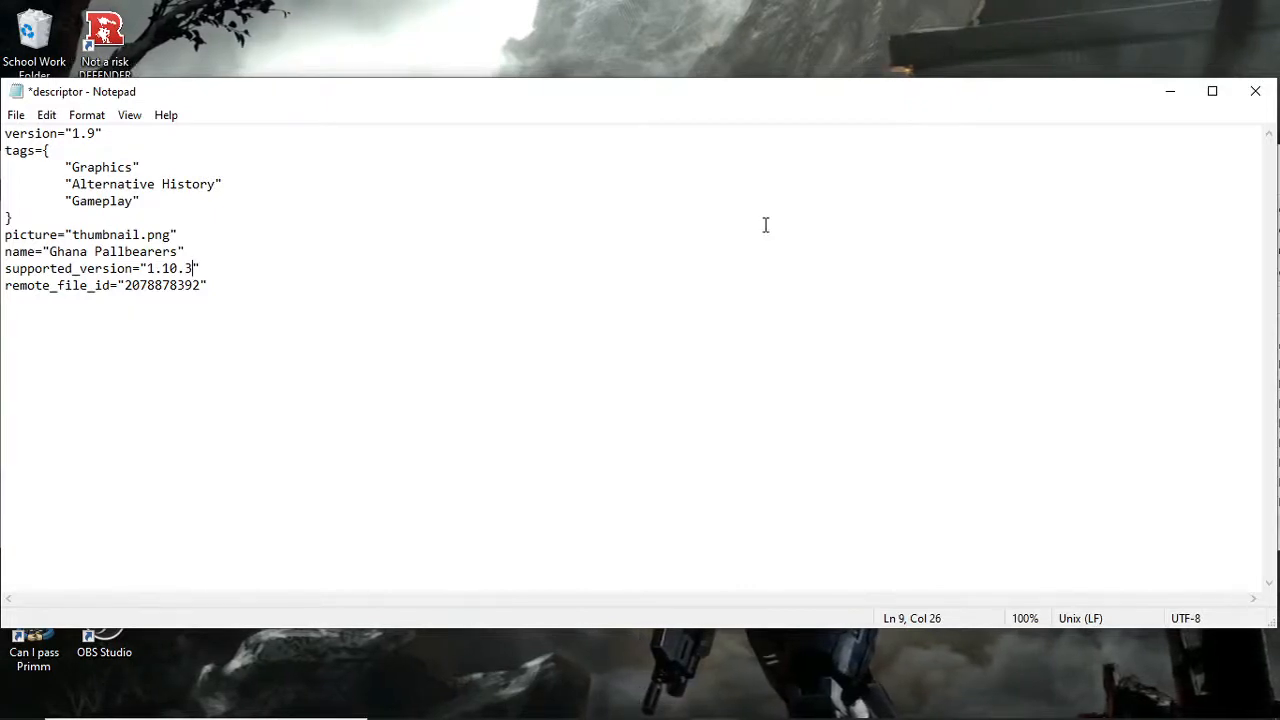
{"action": "mouse_move", "coordinate": [470, 198]}
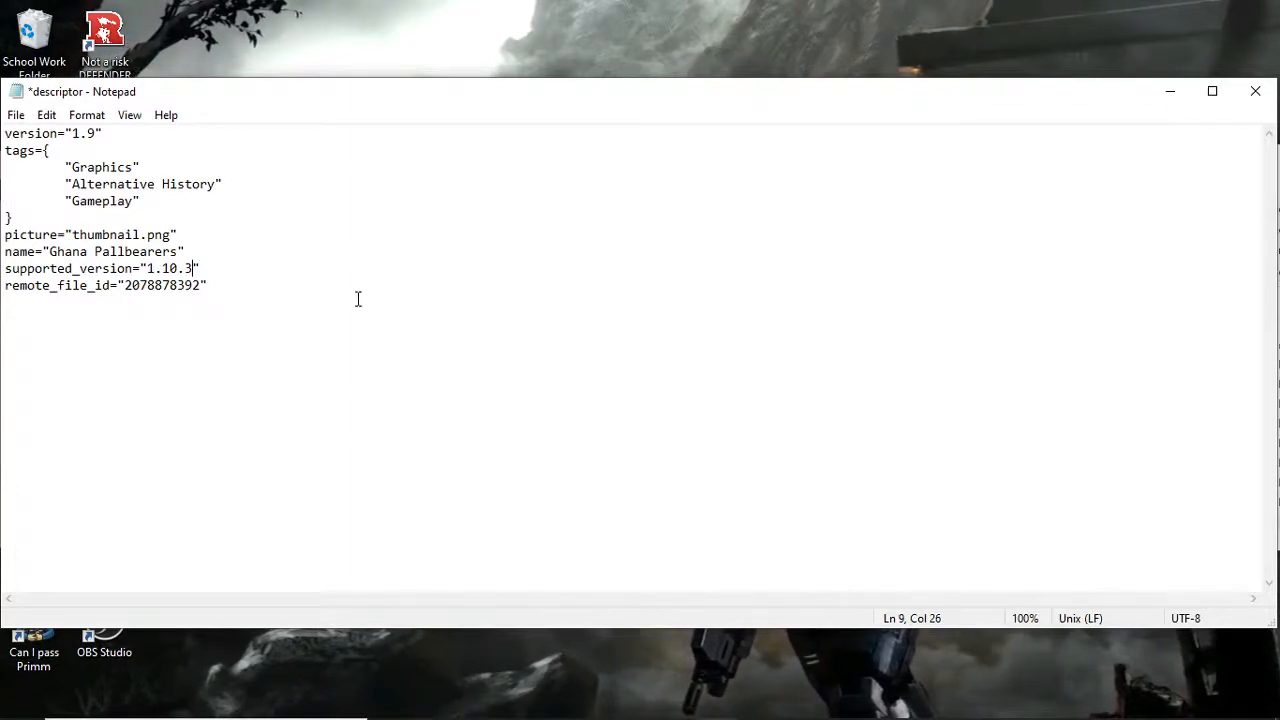
{"action": "mouse_move", "coordinate": [232, 352]}
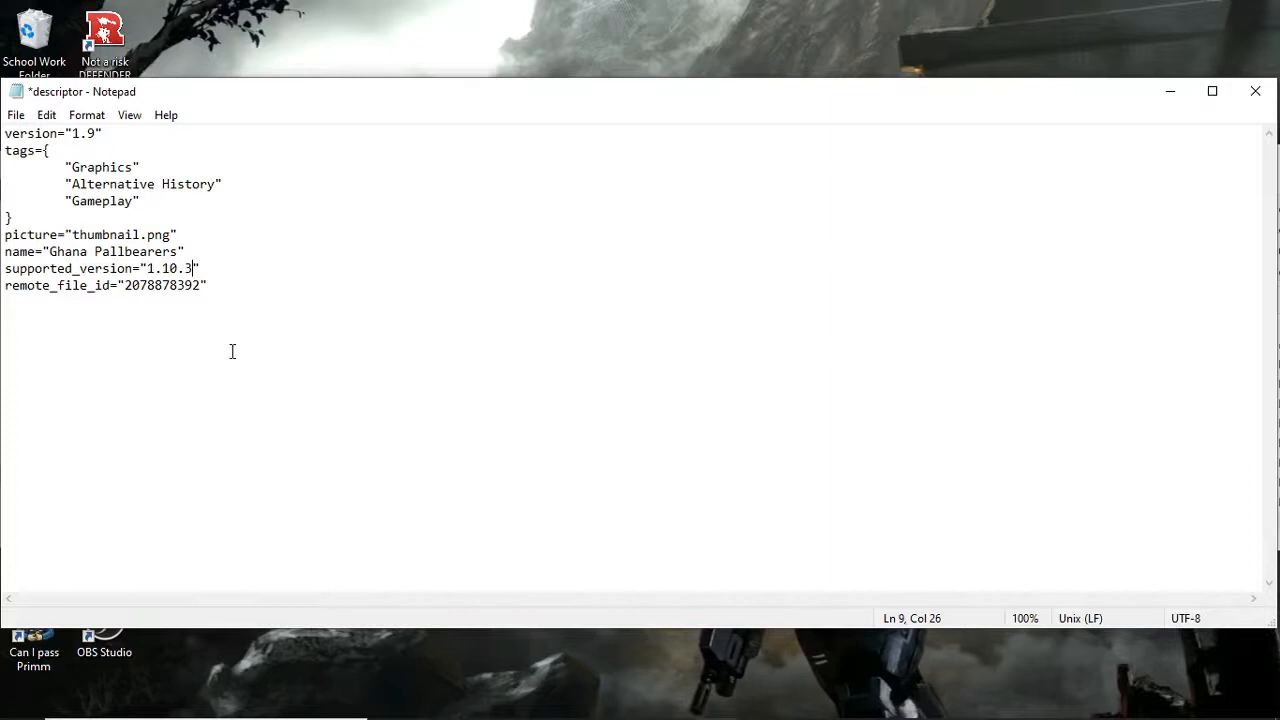
{"action": "mouse_move", "coordinate": [180, 304]}
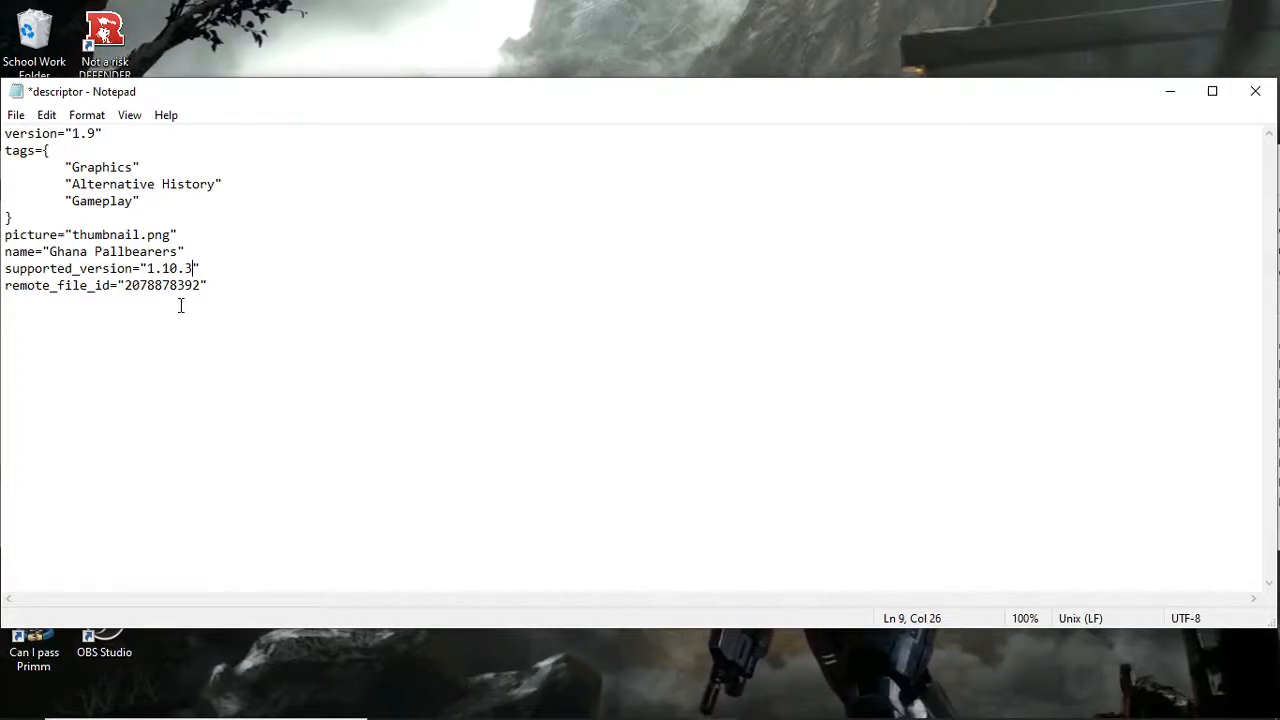
{"action": "mouse_move", "coordinate": [164, 258]}
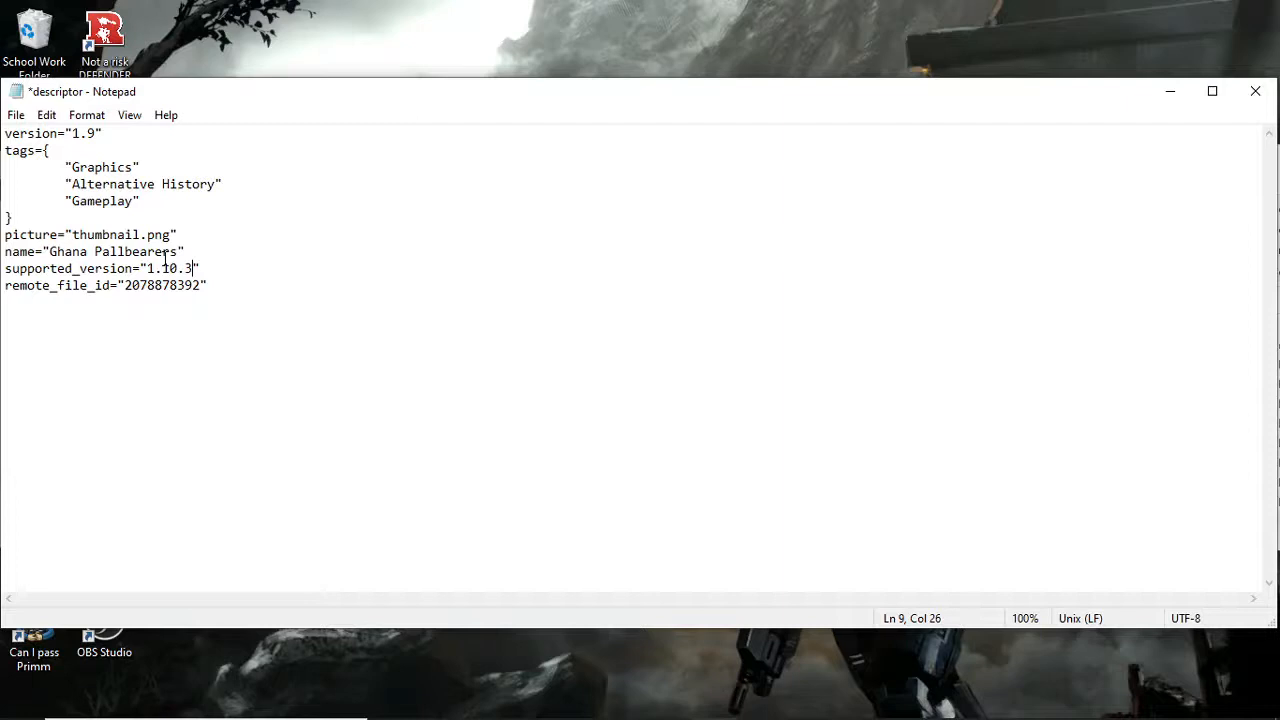
Rewrite the supported_version value with wildcards so it reads 1.*.*.
{"action": "key", "text": "Backspace"}
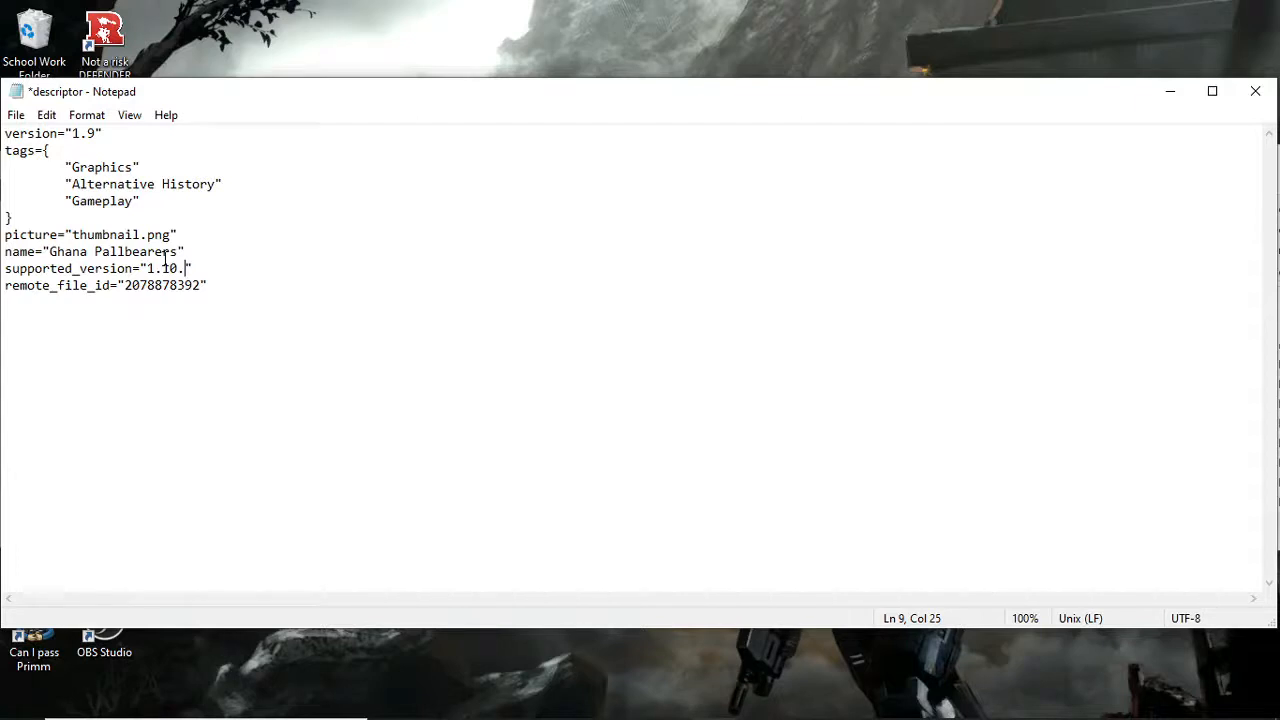
{"action": "type", "text": "*"}
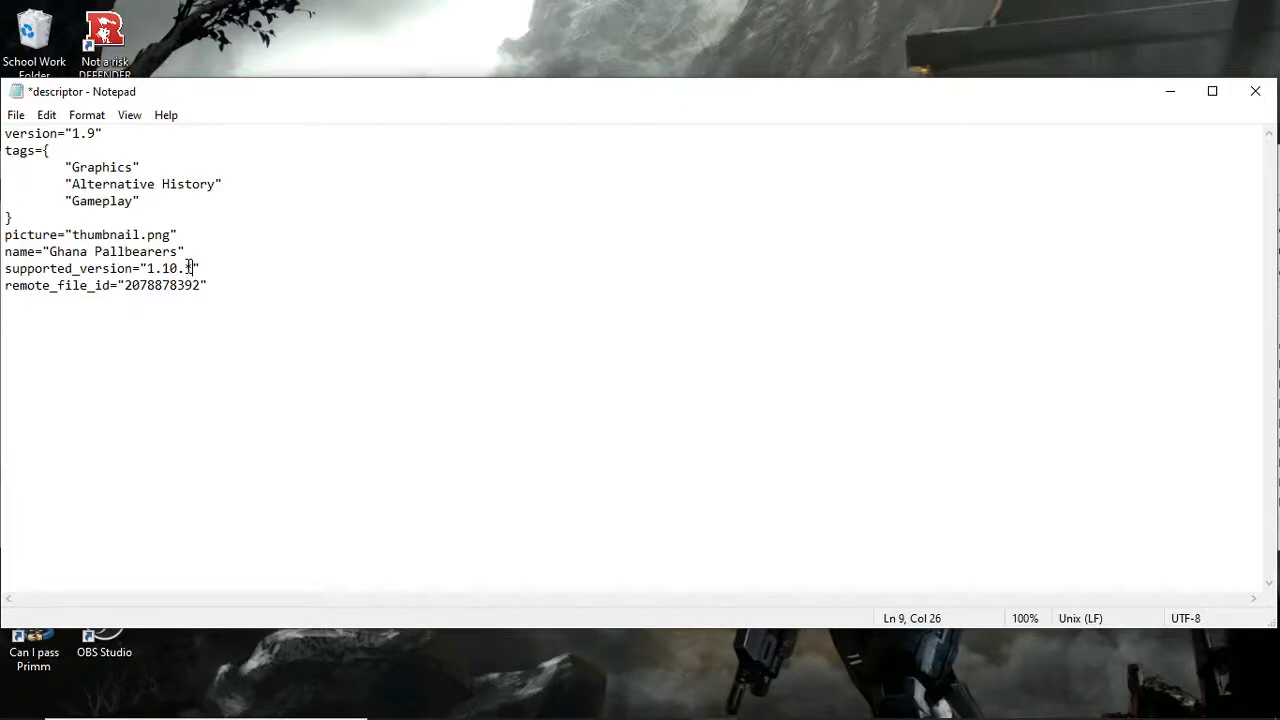
{"action": "type", "text": "*"}
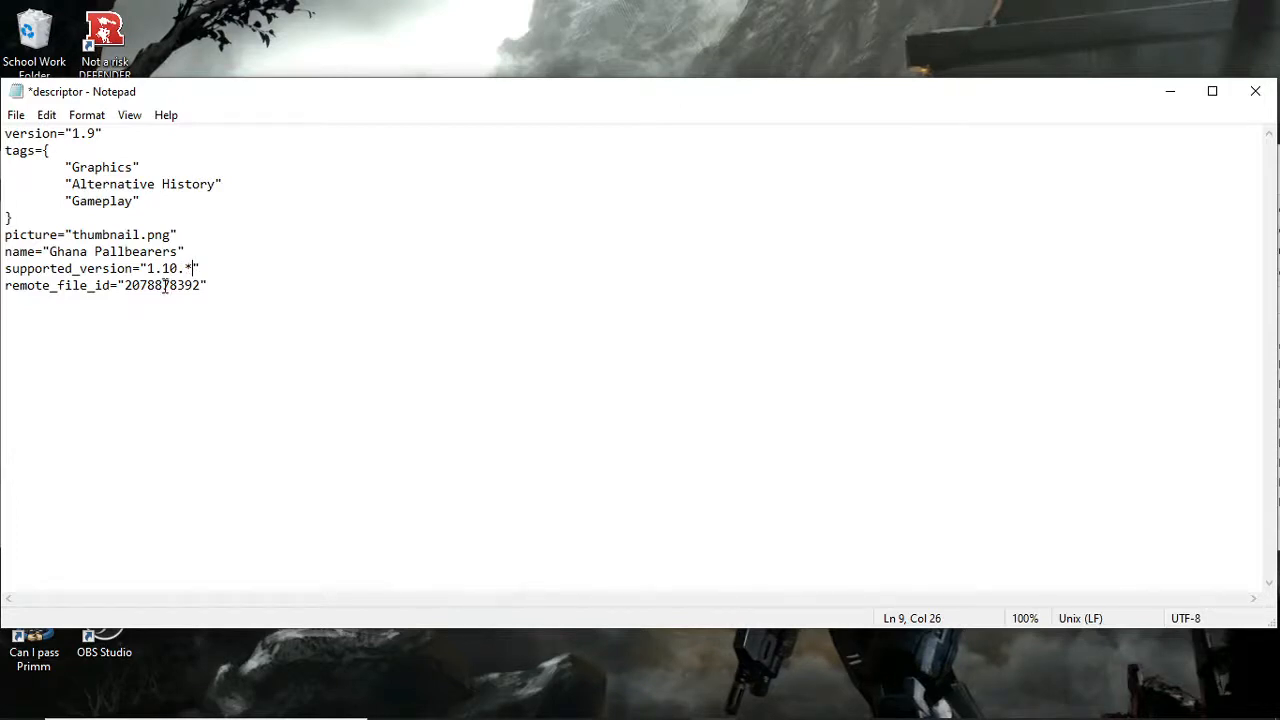
{"action": "triple_click", "coordinate": [100, 268]}
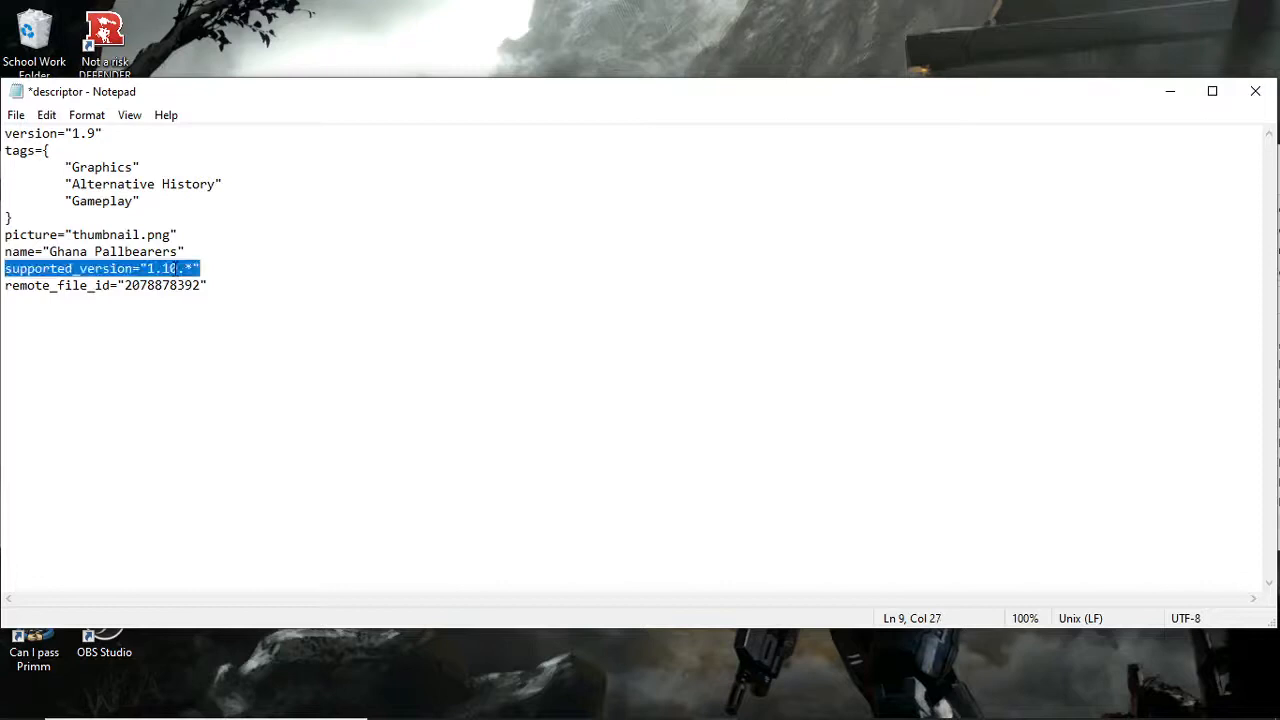
{"action": "left_click", "coordinate": [172, 268]}
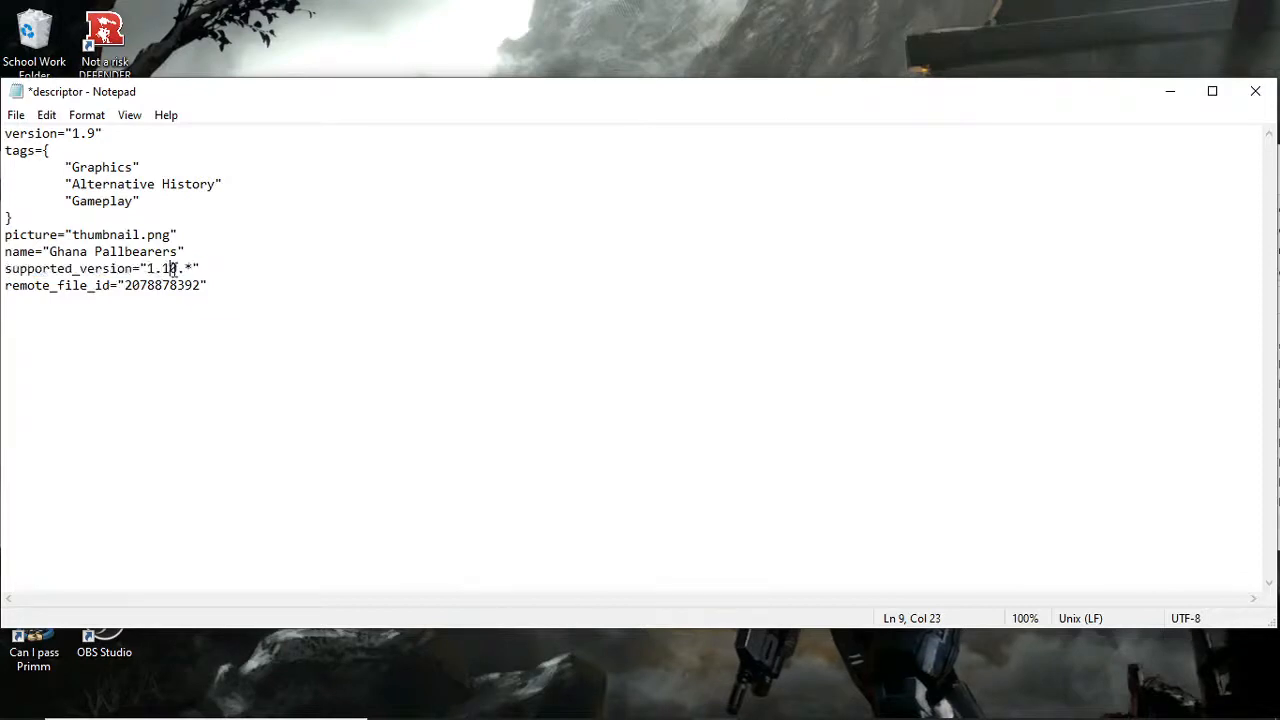
{"action": "type", "text": "0"}
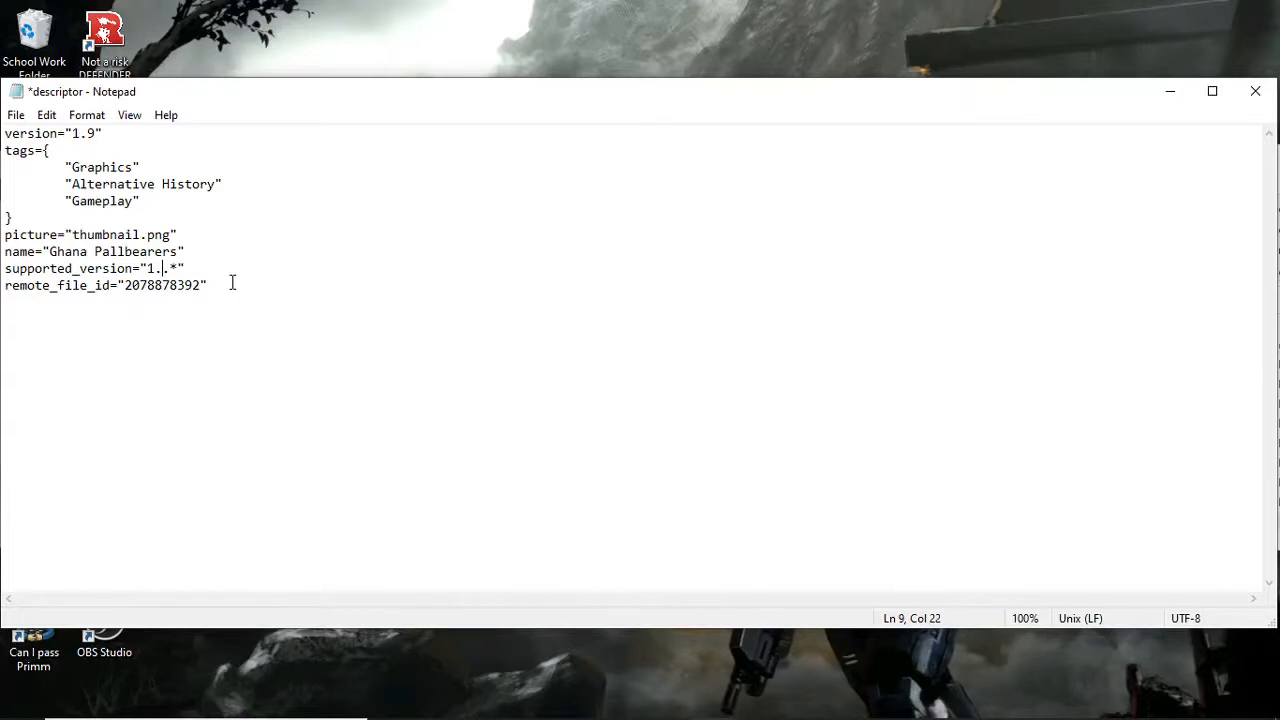
{"action": "type", "text": "*"}
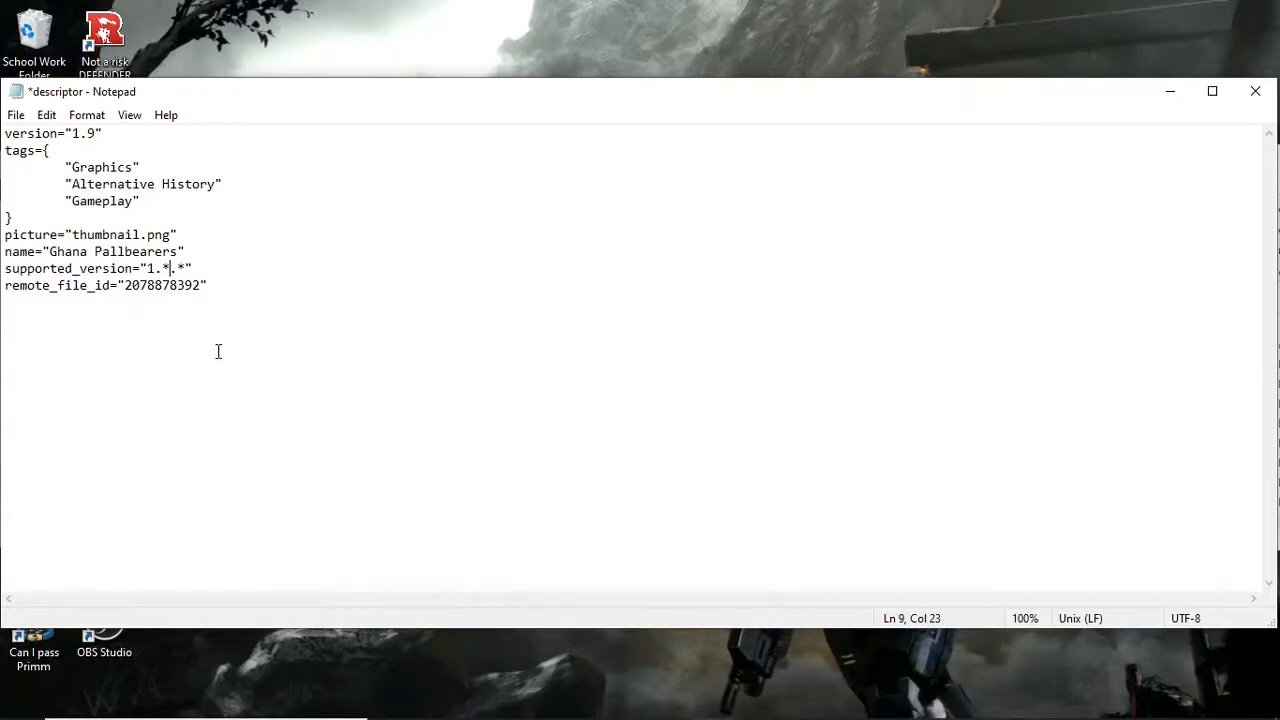
{"action": "mouse_move", "coordinate": [208, 272]}
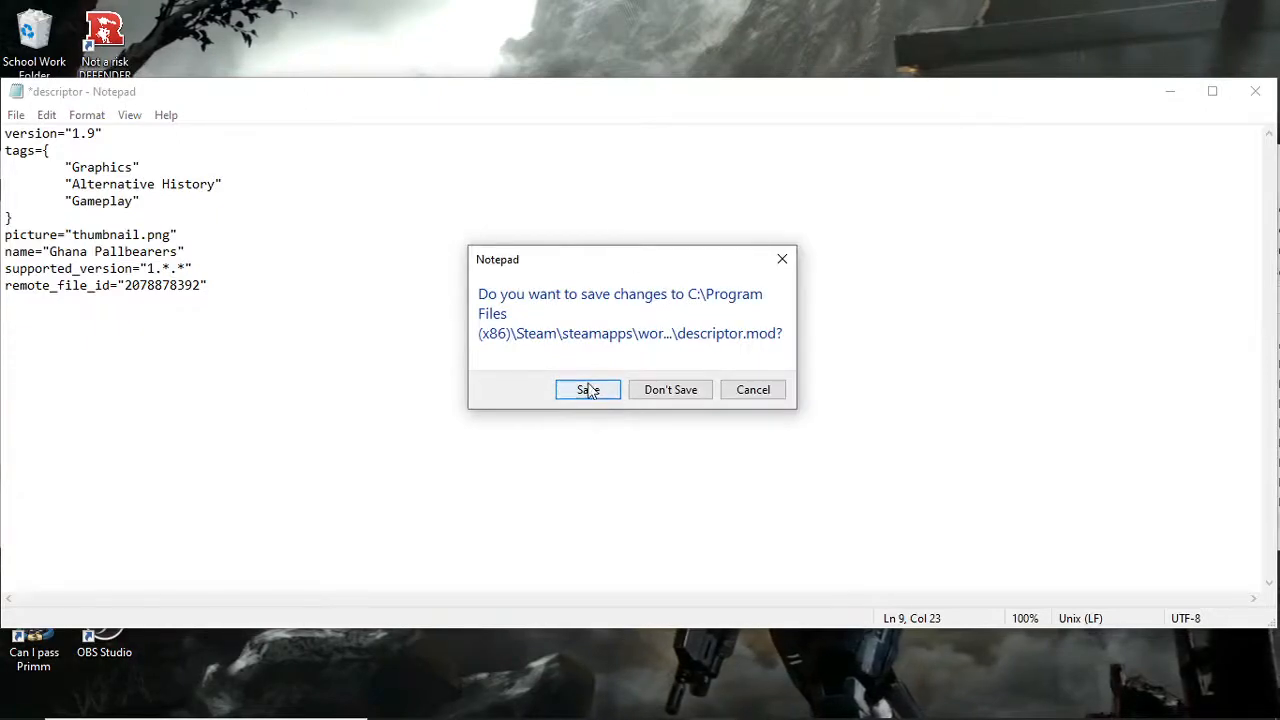
Save the edited descriptor when closing Notepad.
{"action": "left_click", "coordinate": [588, 388]}
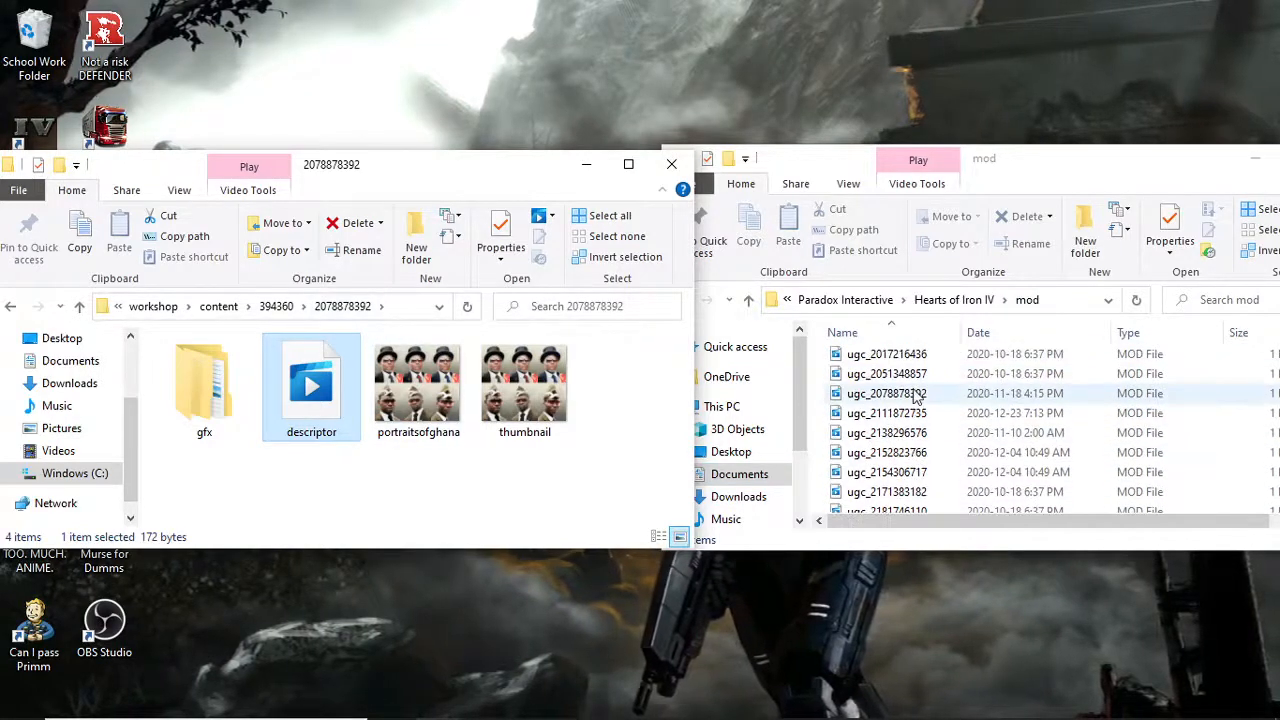
Open ugc_2078878392.mod in Notepad, set supported_version to 1.*.*, and save on close.
{"action": "left_click", "coordinate": [886, 392]}
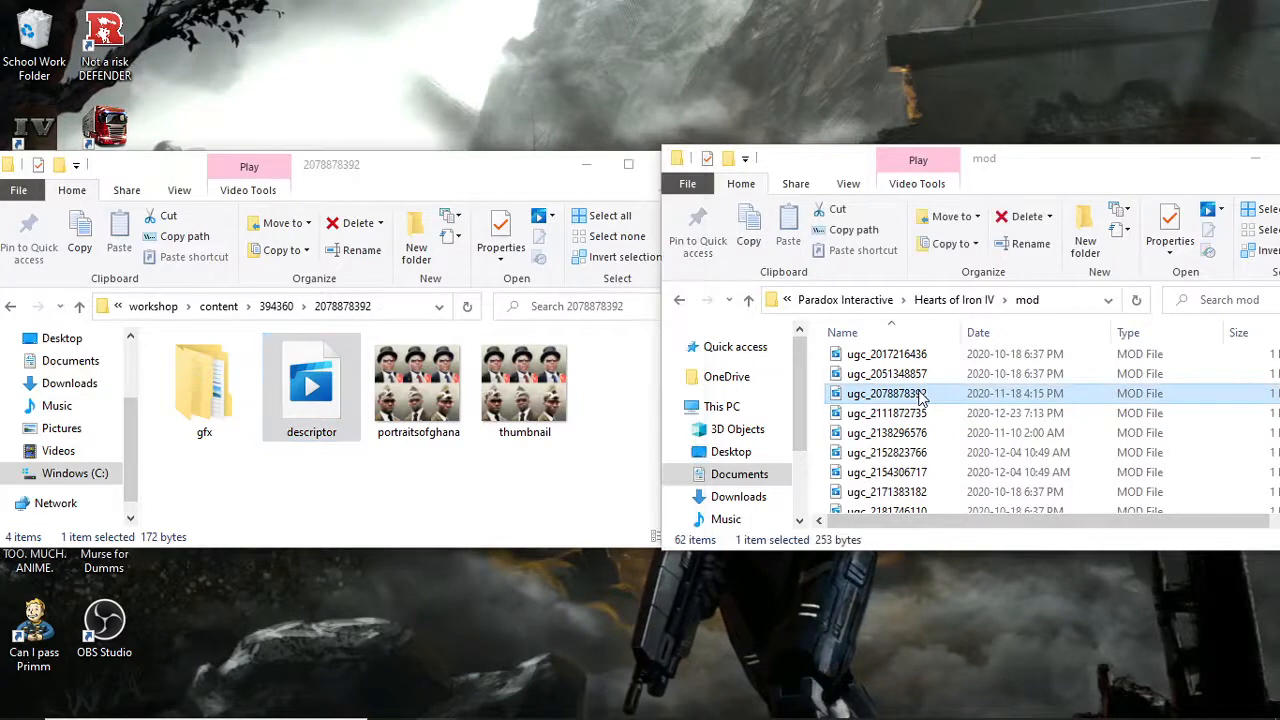
{"action": "right_click", "coordinate": [886, 392]}
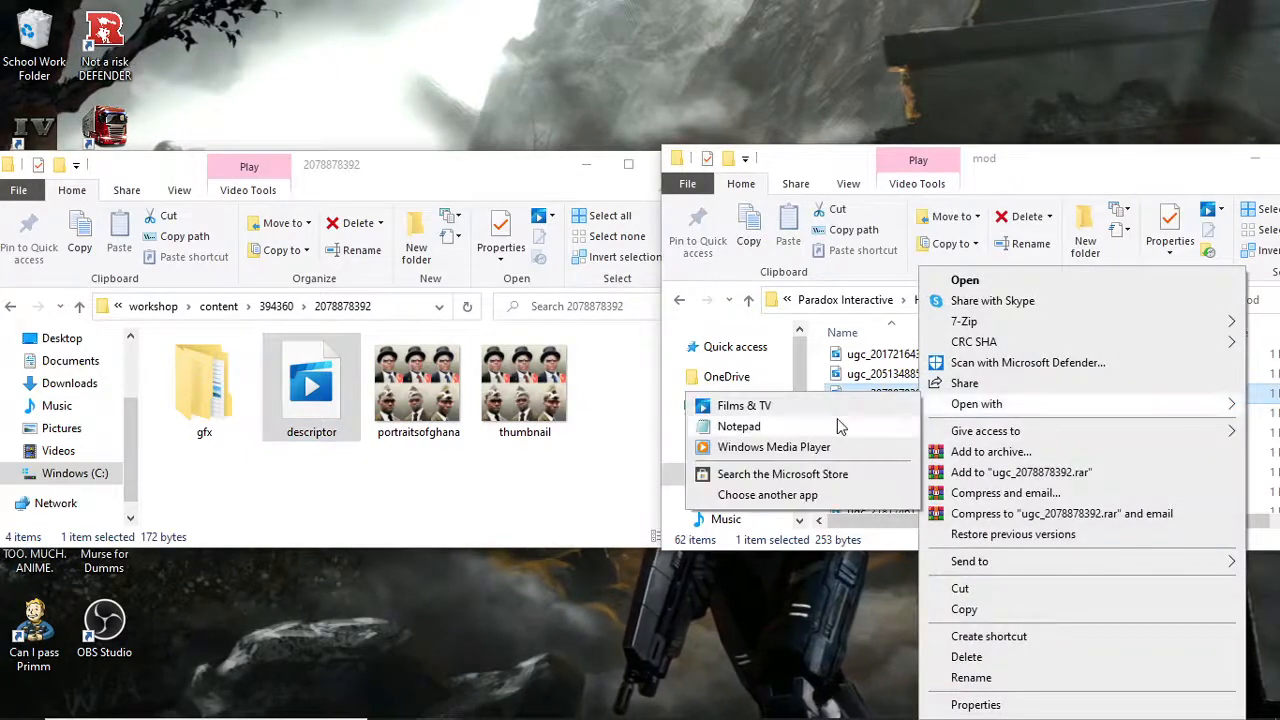
{"action": "left_click", "coordinate": [740, 426]}
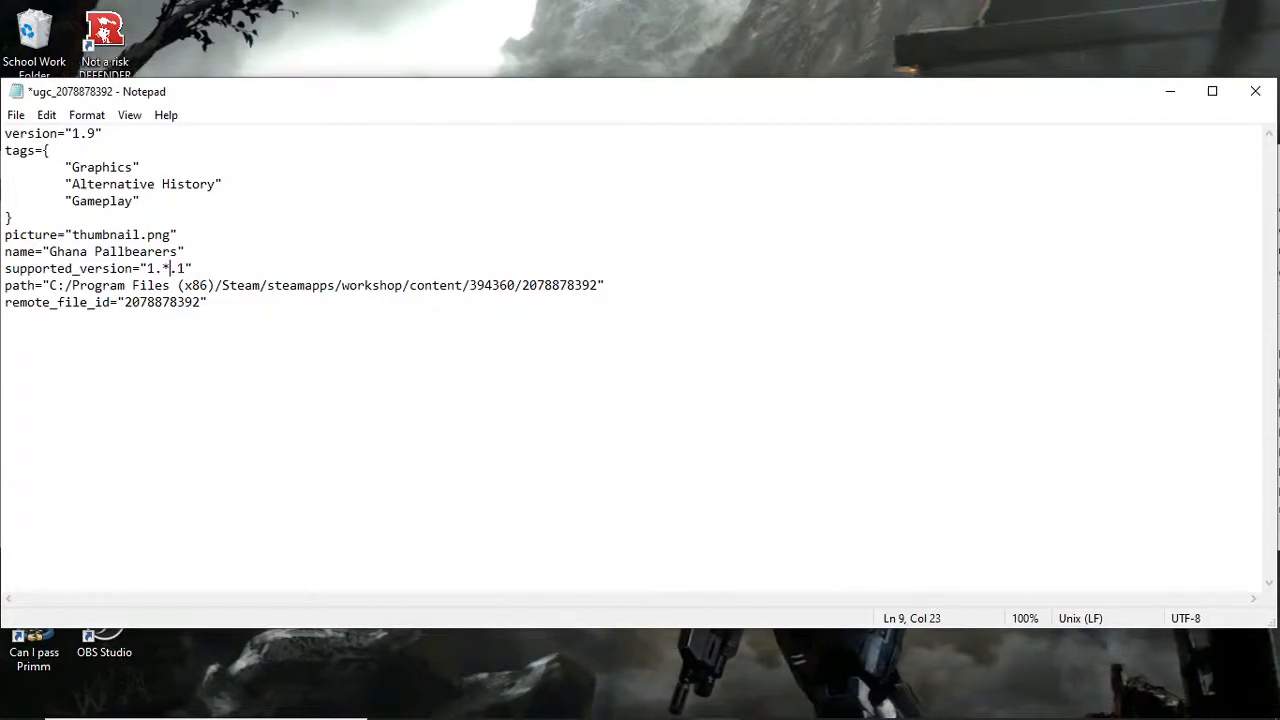
{"action": "type", "text": "."}
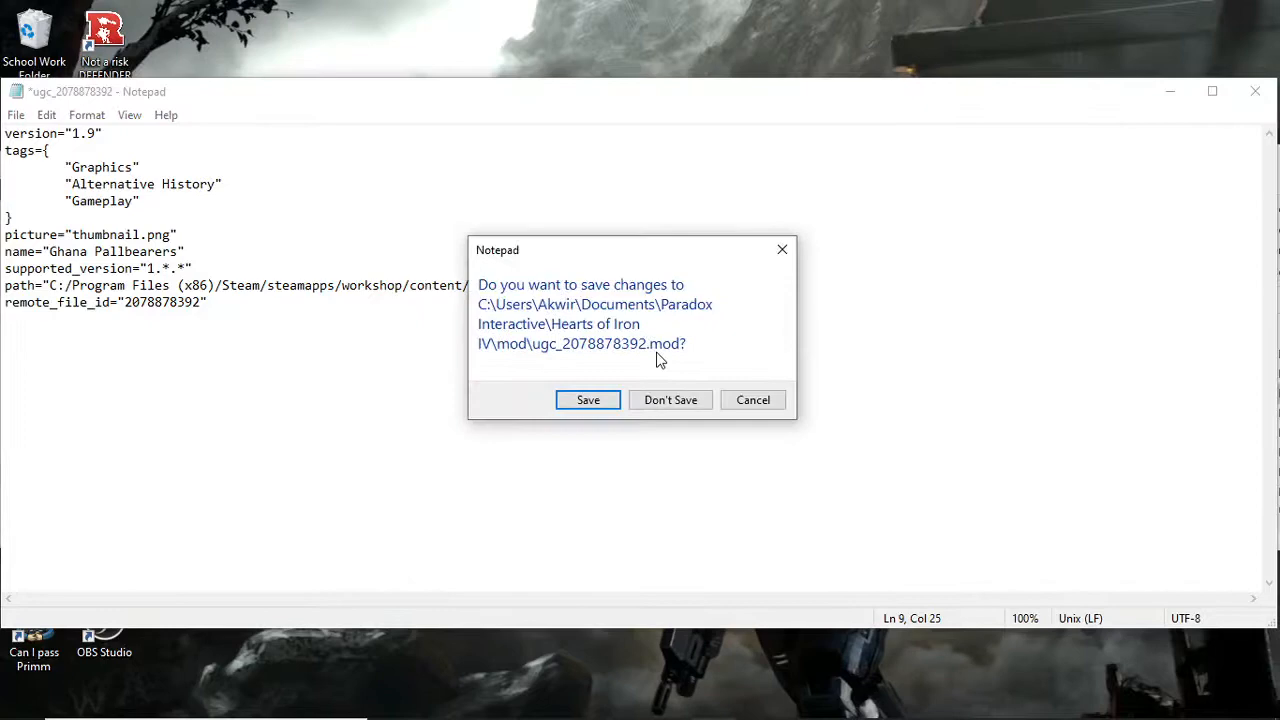
{"action": "left_click", "coordinate": [670, 400]}
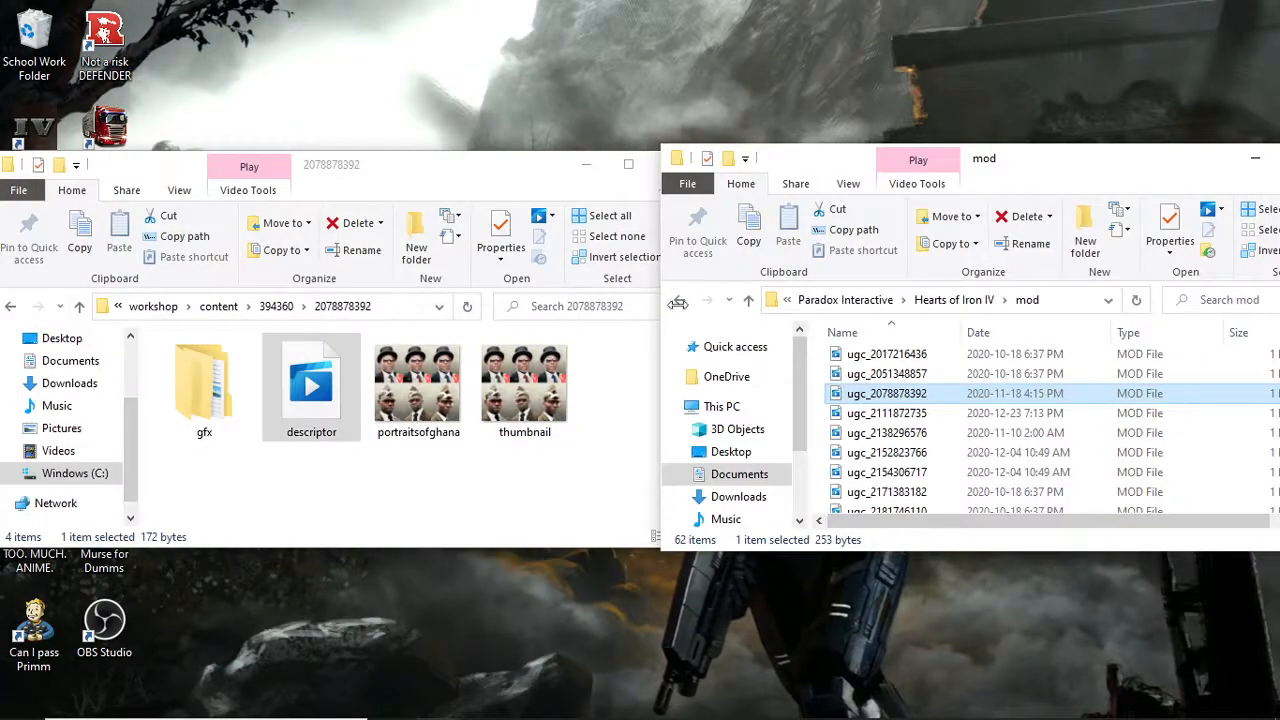
{"action": "mouse_move", "coordinate": [612, 608]}
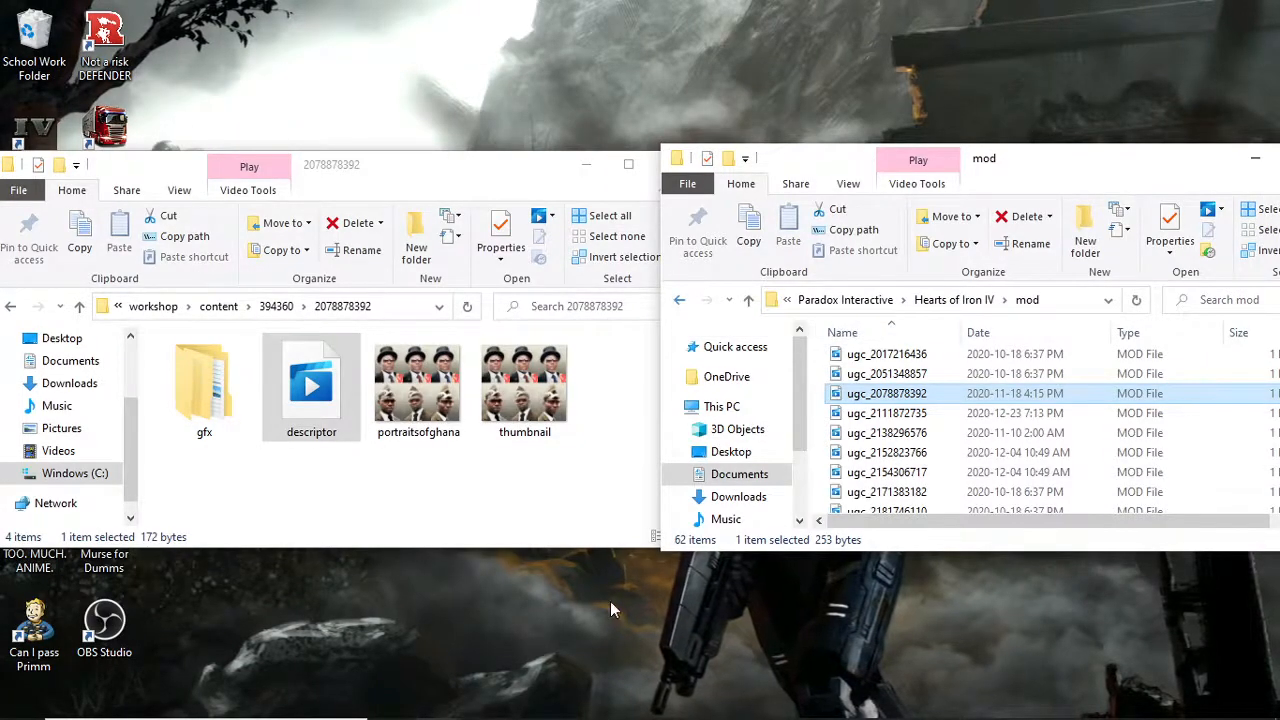
{"action": "mouse_move", "coordinate": [508, 258]}
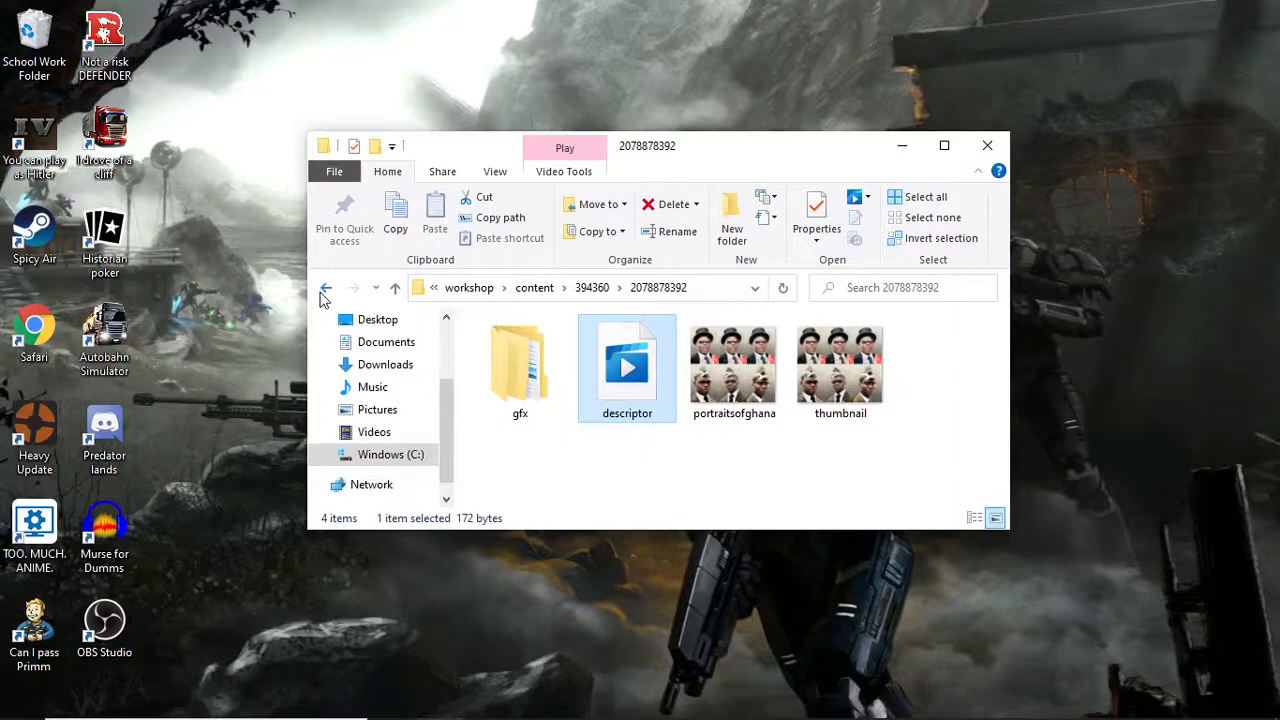
{"action": "left_click", "coordinate": [324, 288]}
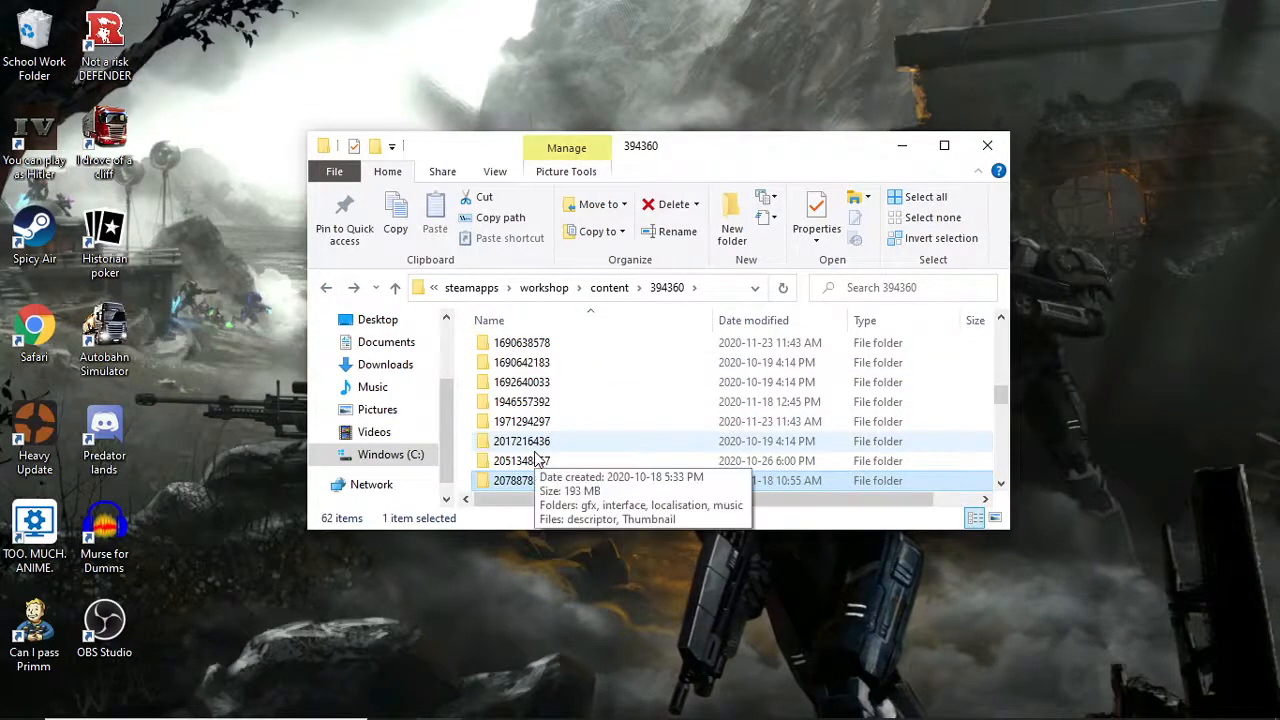
{"action": "double_click", "coordinate": [520, 442]}
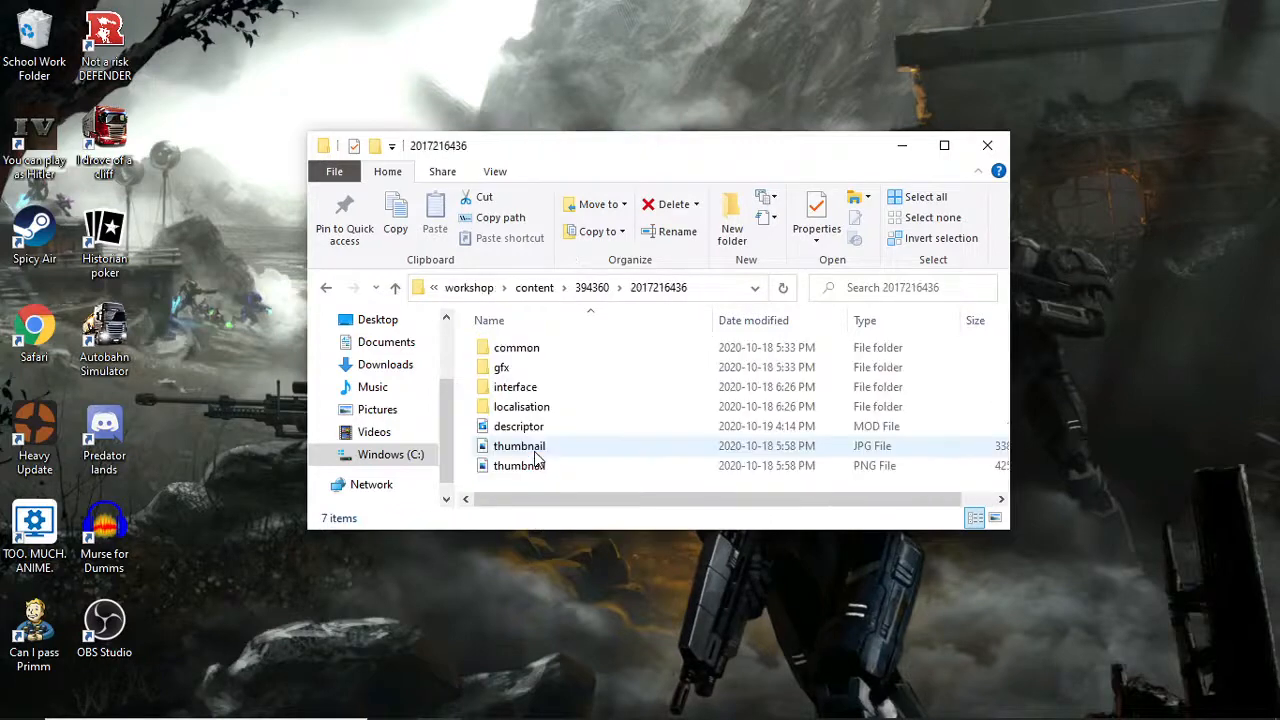
{"action": "left_click", "coordinate": [396, 288]}
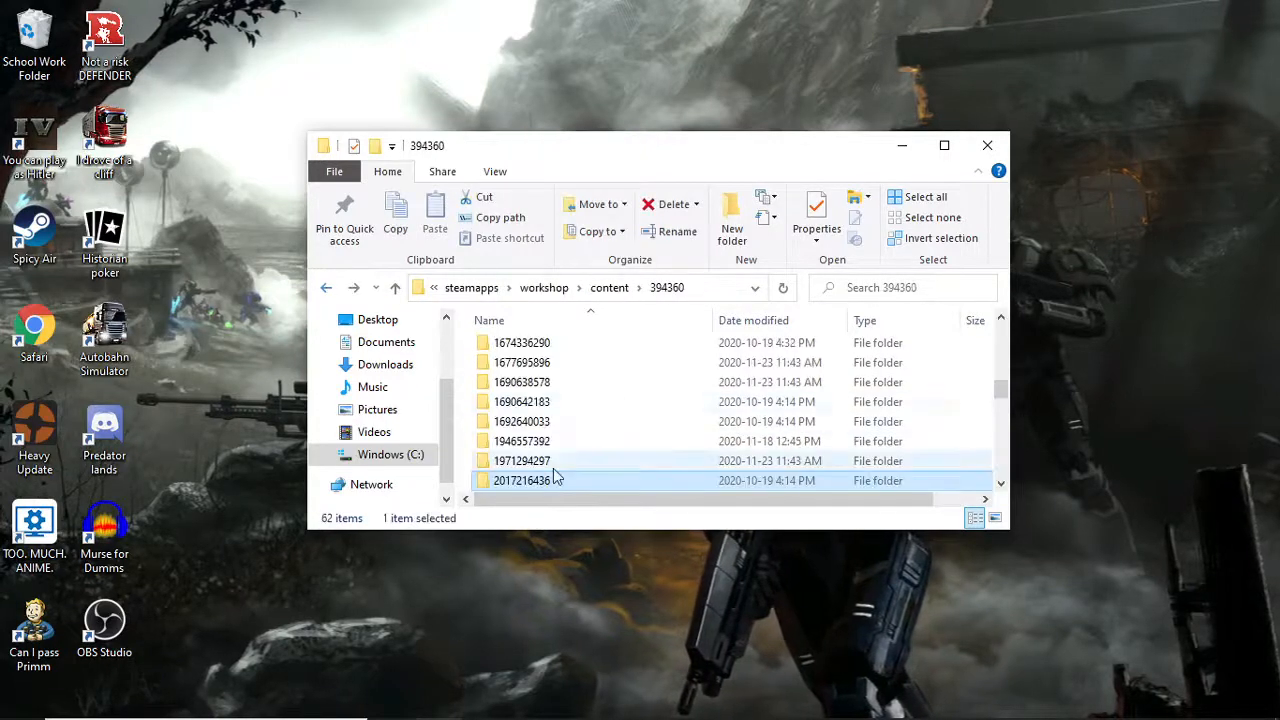
{"action": "double_click", "coordinate": [522, 480]}
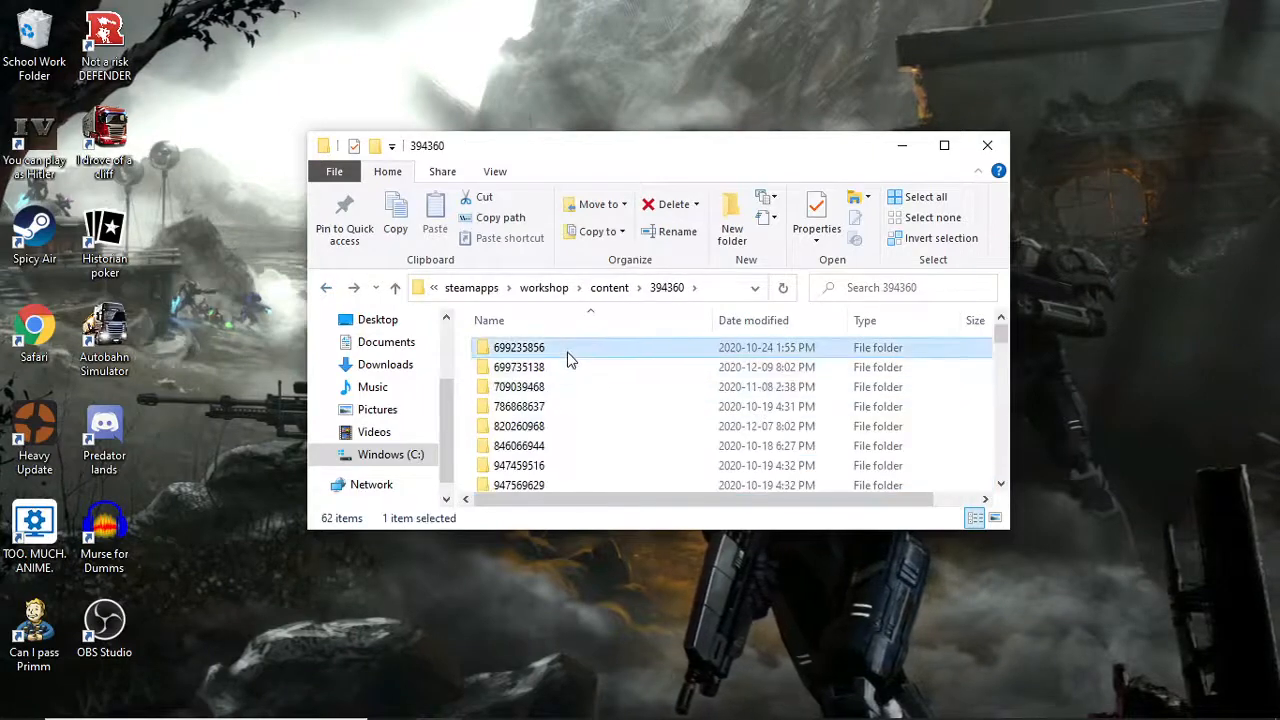
{"action": "mouse_move", "coordinate": [538, 368]}
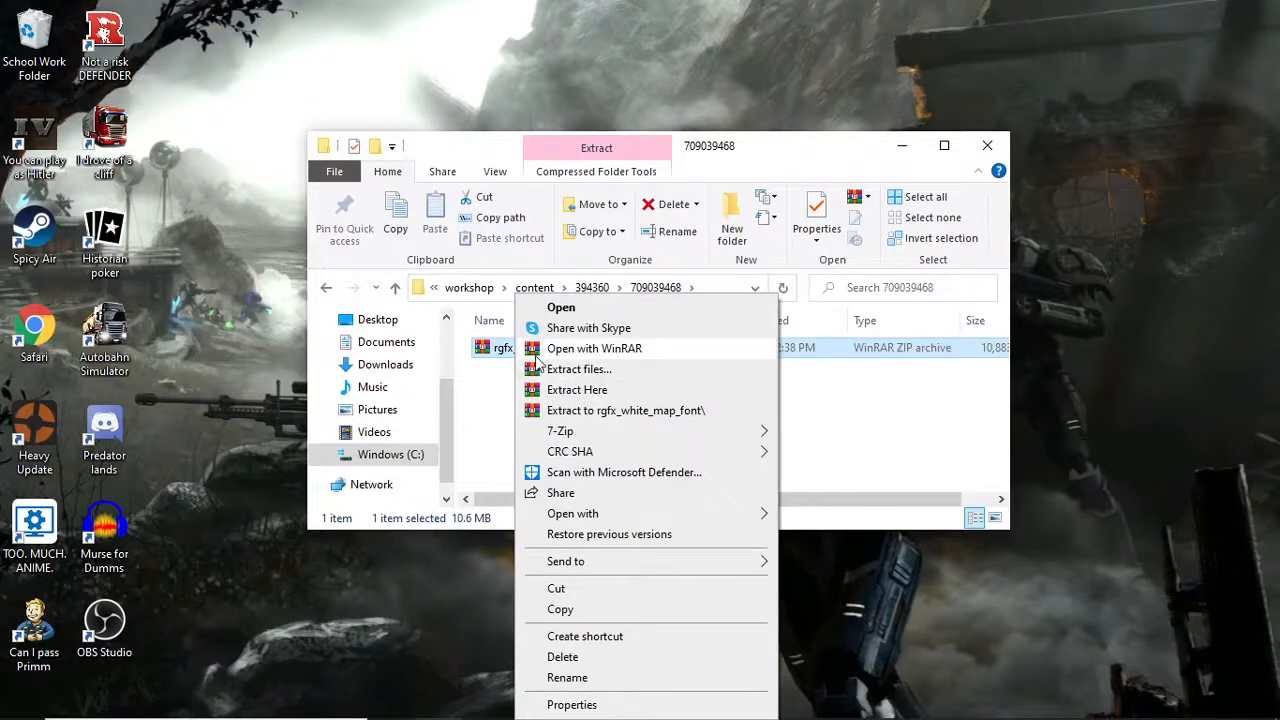
{"action": "mouse_move", "coordinate": [560, 430]}
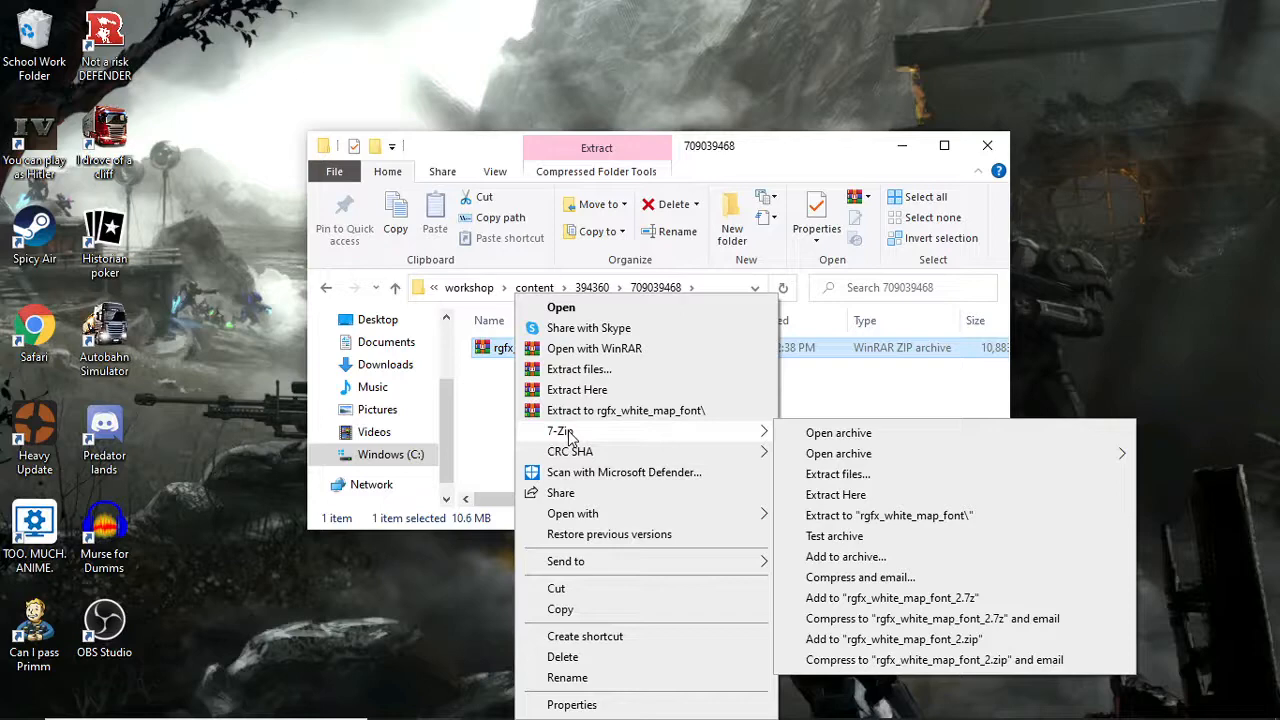
{"action": "mouse_move", "coordinate": [492, 434]}
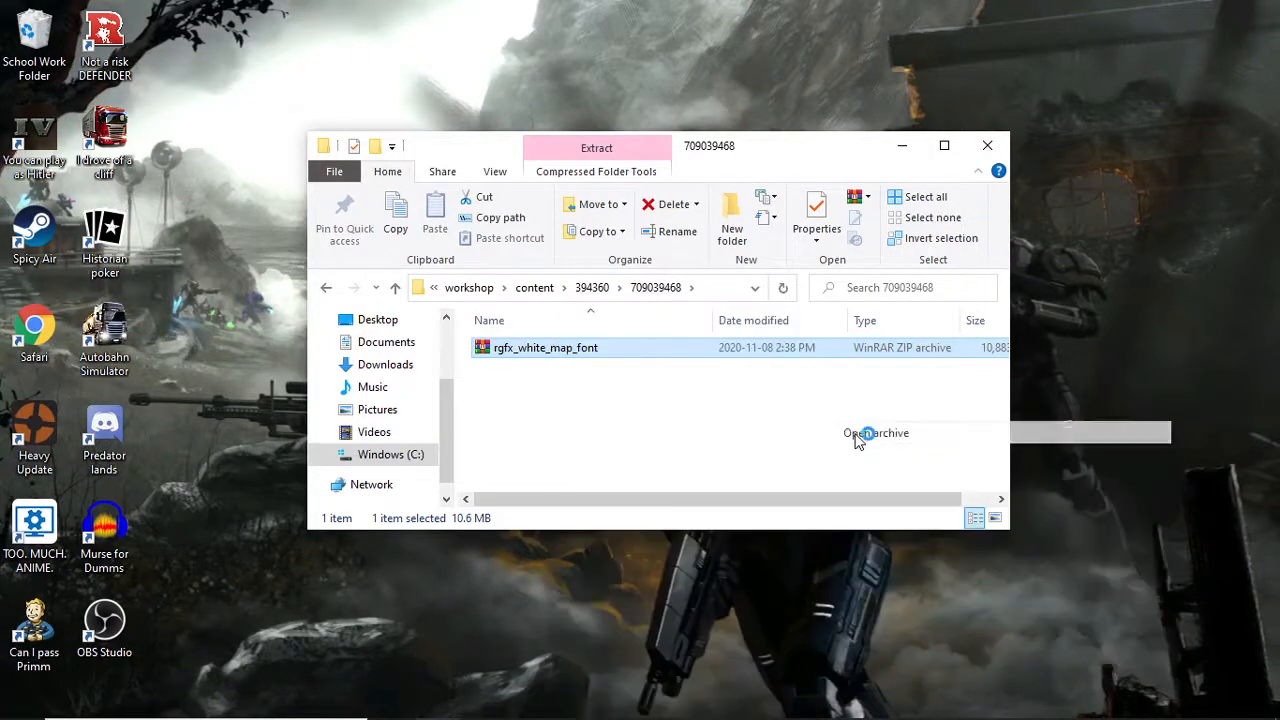
Open the rgfx_white_map_font zip in 7-Zip and try opening descriptor.mod directly.
{"action": "double_click", "coordinate": [544, 348]}
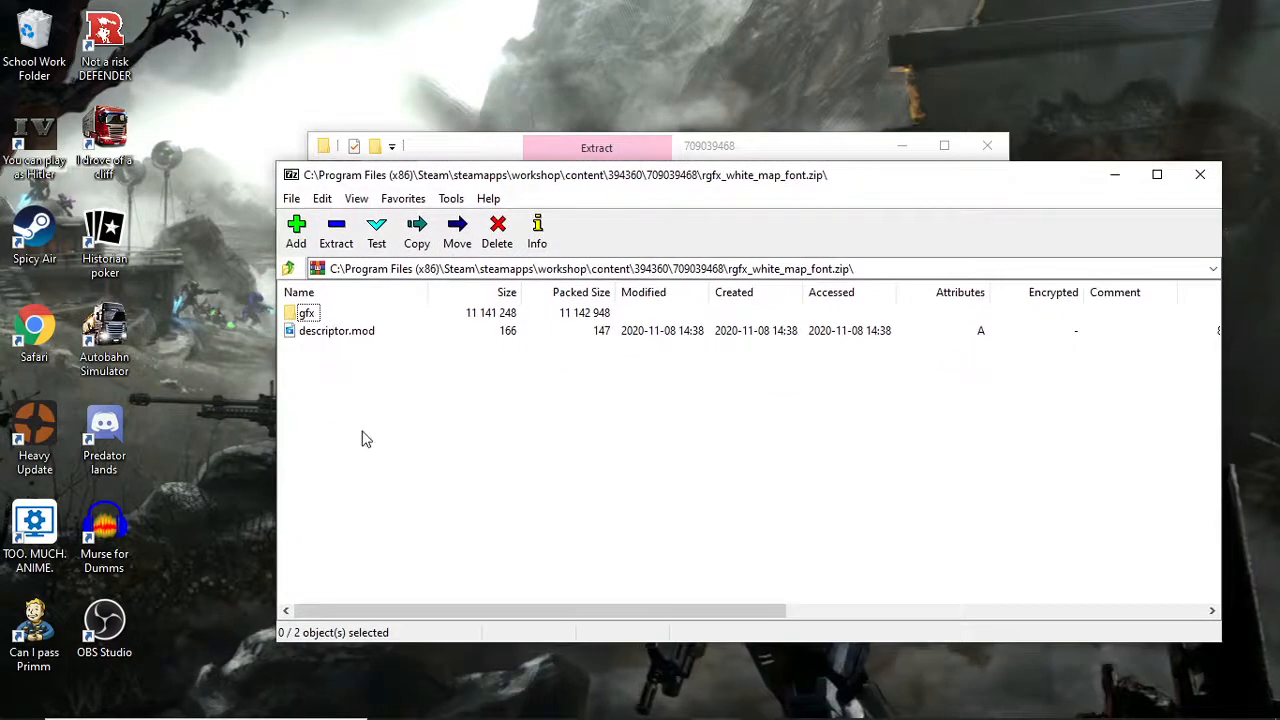
{"action": "right_click", "coordinate": [336, 330]}
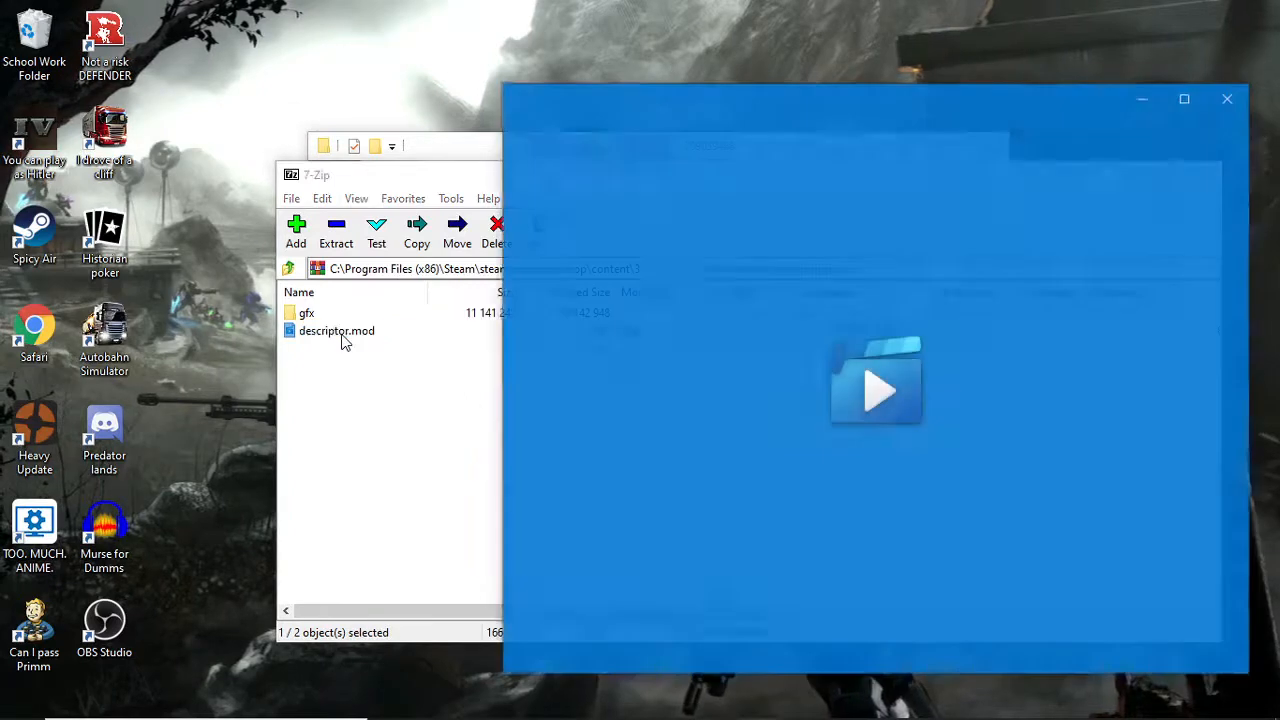
{"action": "left_click", "coordinate": [876, 388]}
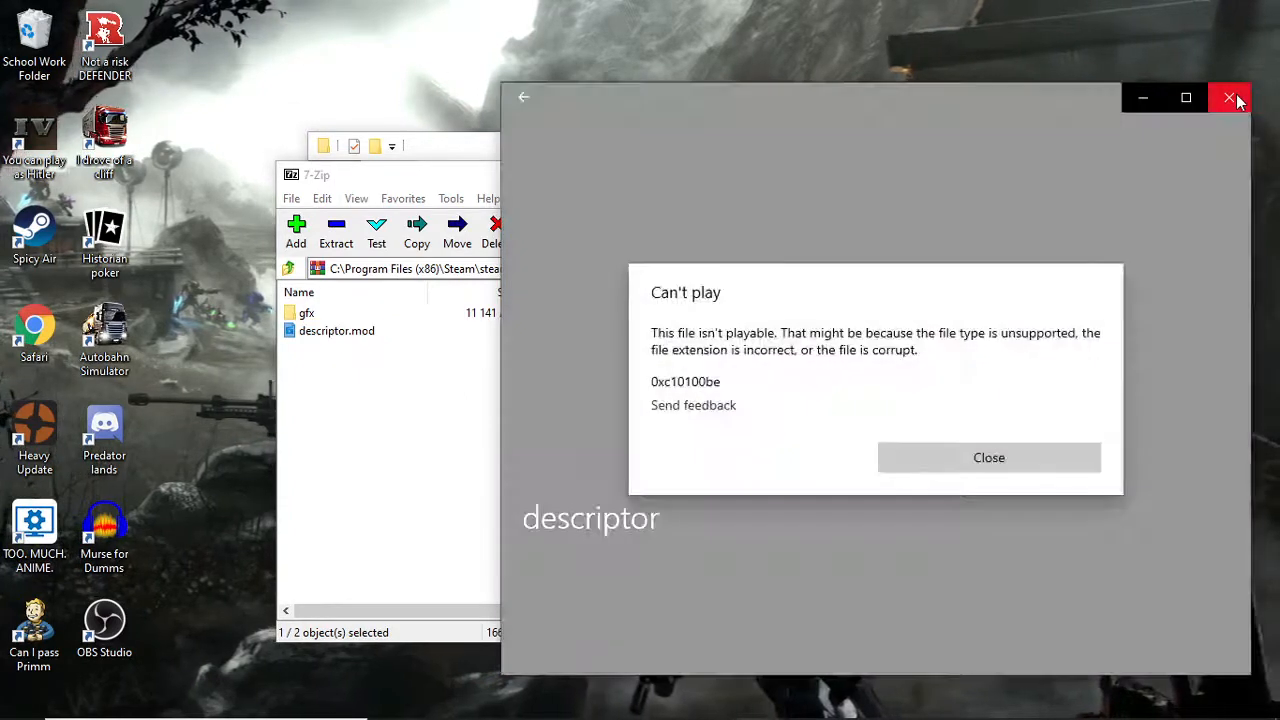
Dismiss the can't-play error and view descriptor.mod from 7-Zip as text in Notepad.
{"action": "left_click", "coordinate": [1232, 96]}
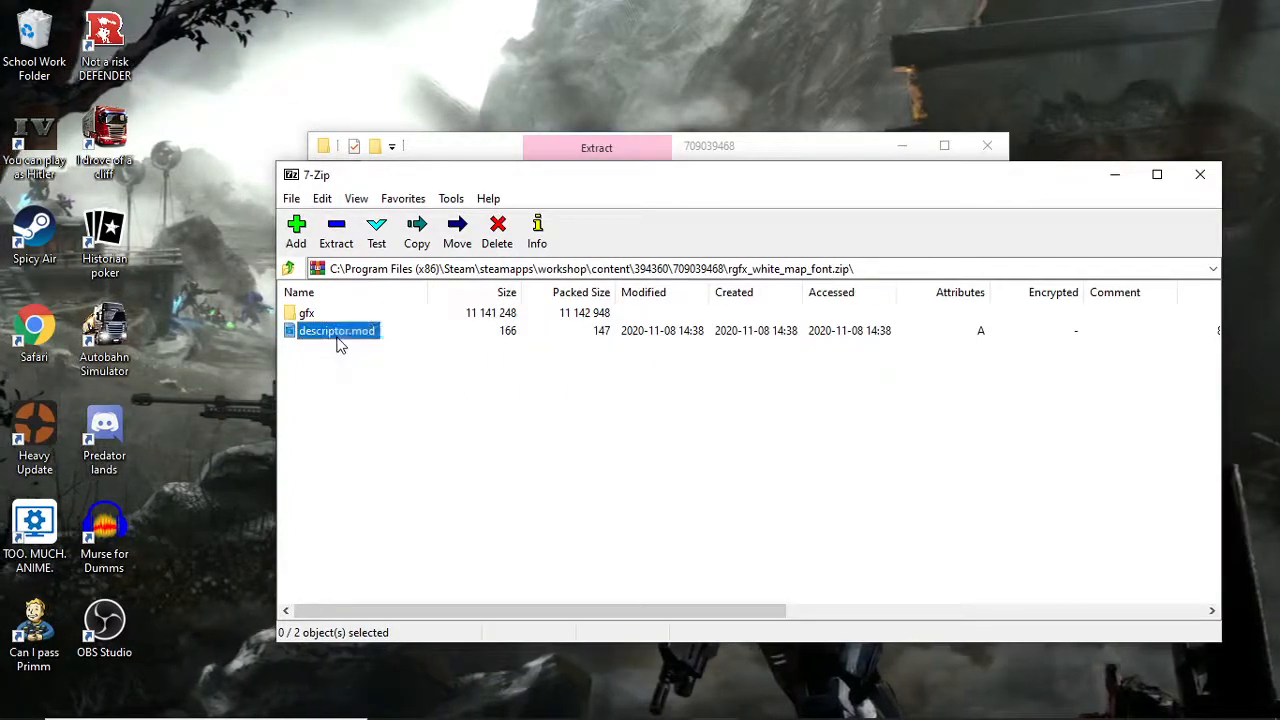
{"action": "right_click", "coordinate": [336, 330]}
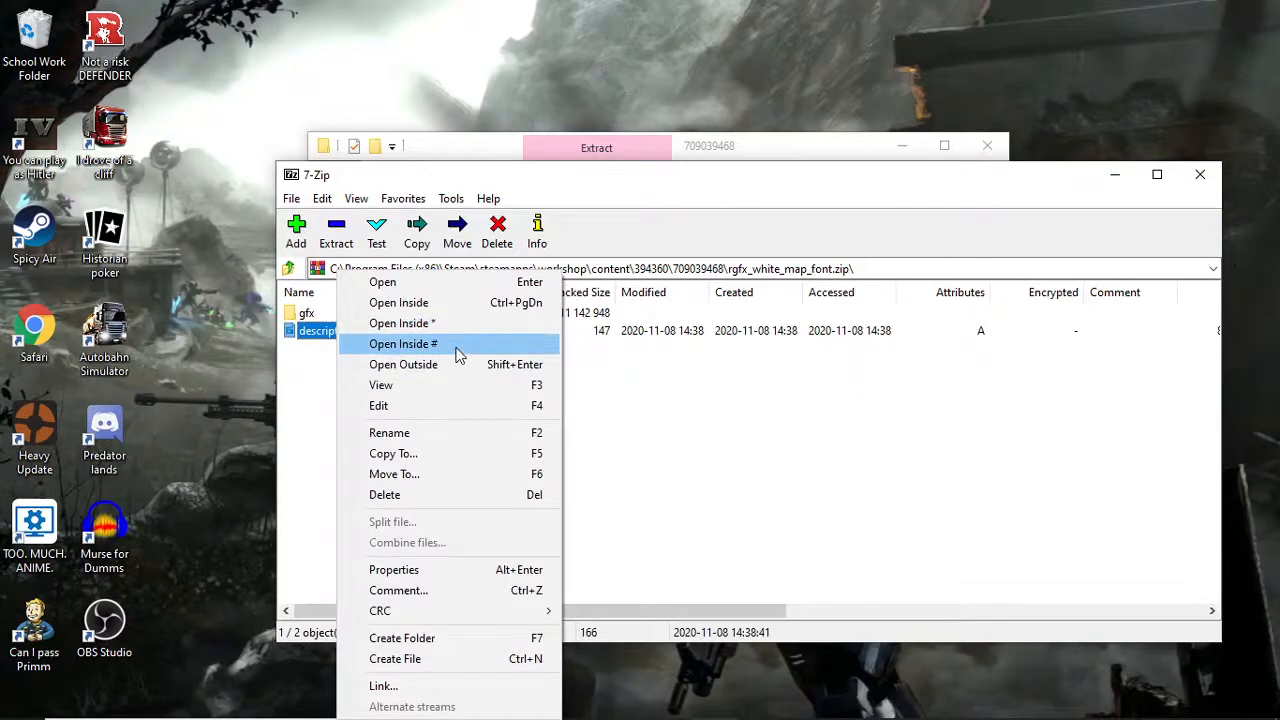
{"action": "mouse_move", "coordinate": [428, 260]}
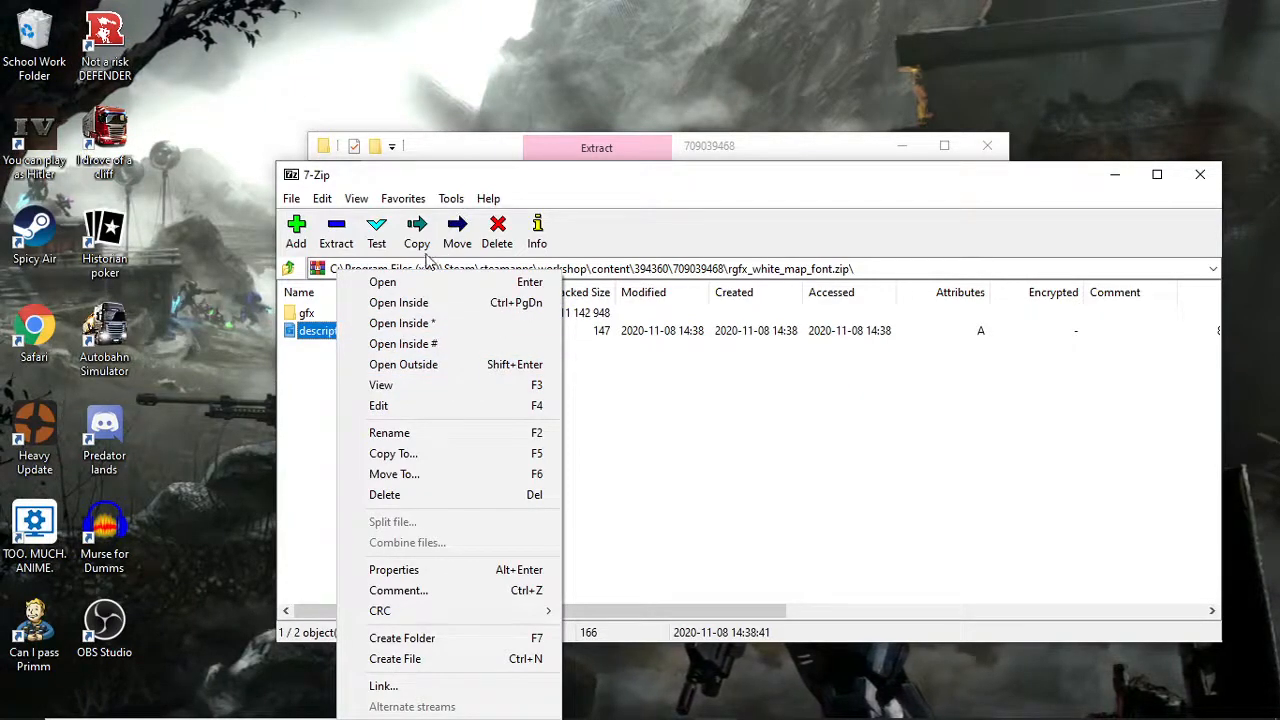
{"action": "mouse_move", "coordinate": [400, 700]}
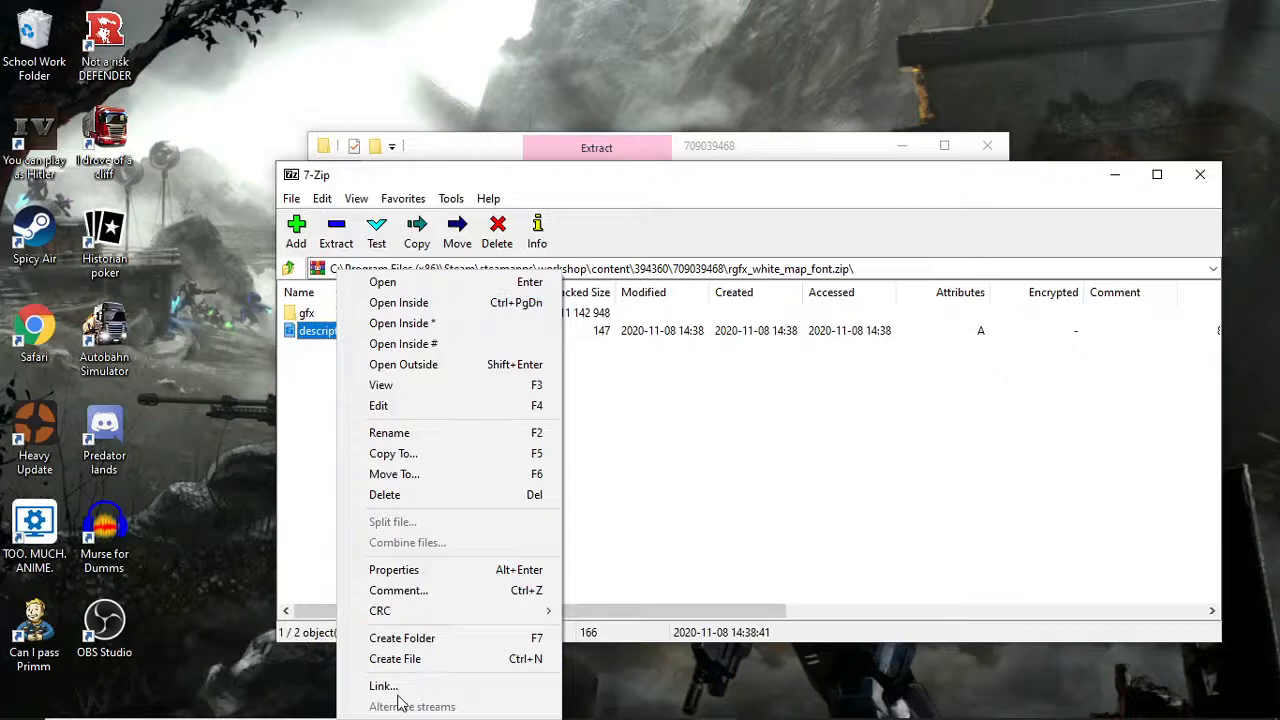
{"action": "mouse_move", "coordinate": [410, 494]}
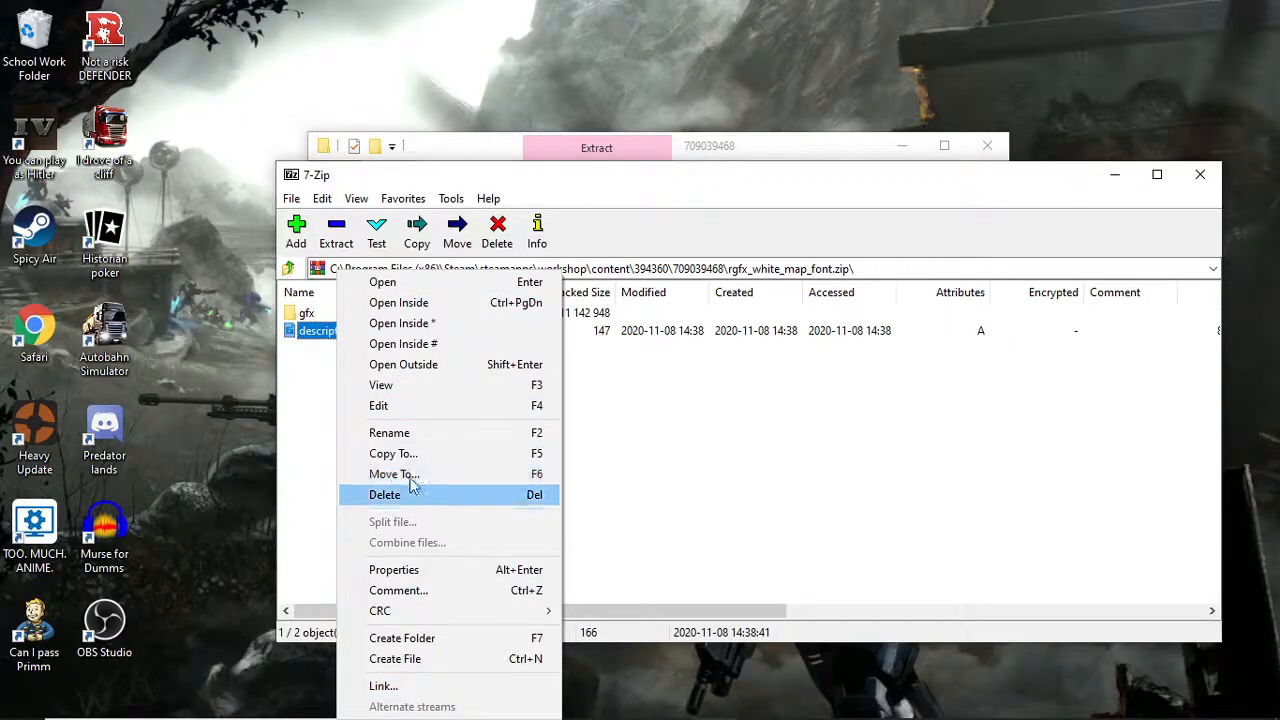
{"action": "mouse_move", "coordinate": [410, 292]}
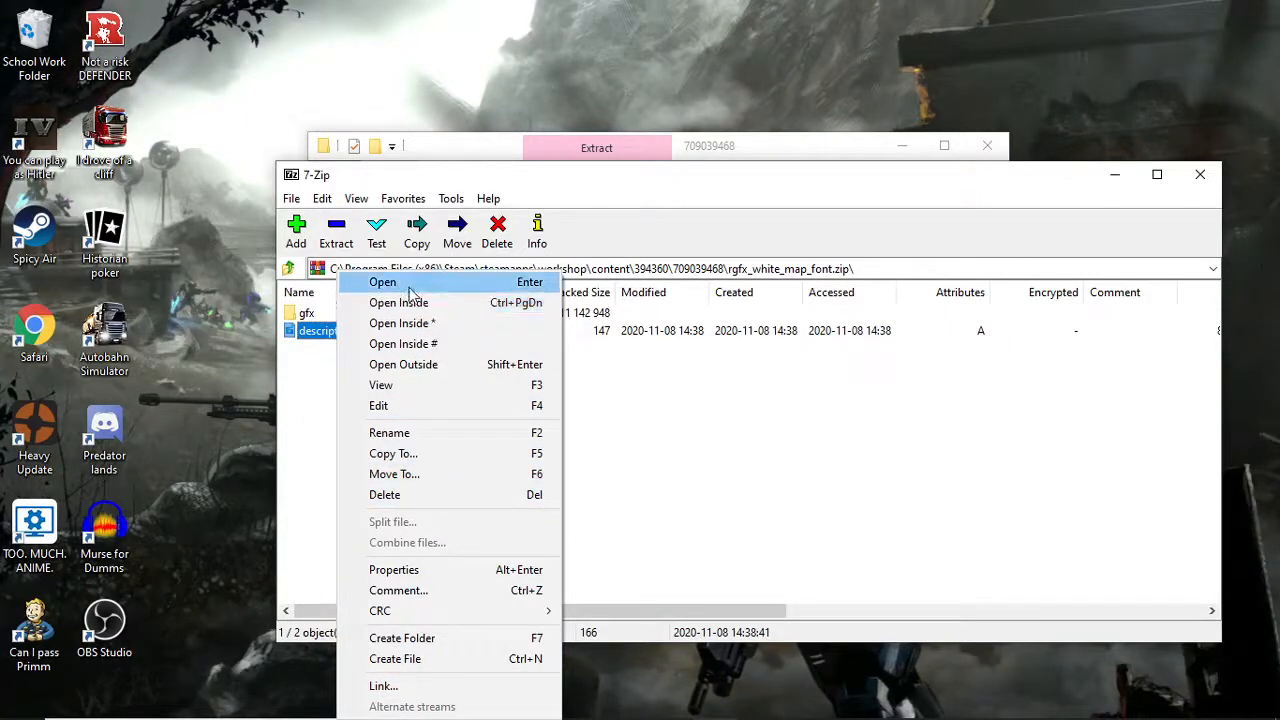
{"action": "left_click", "coordinate": [384, 280]}
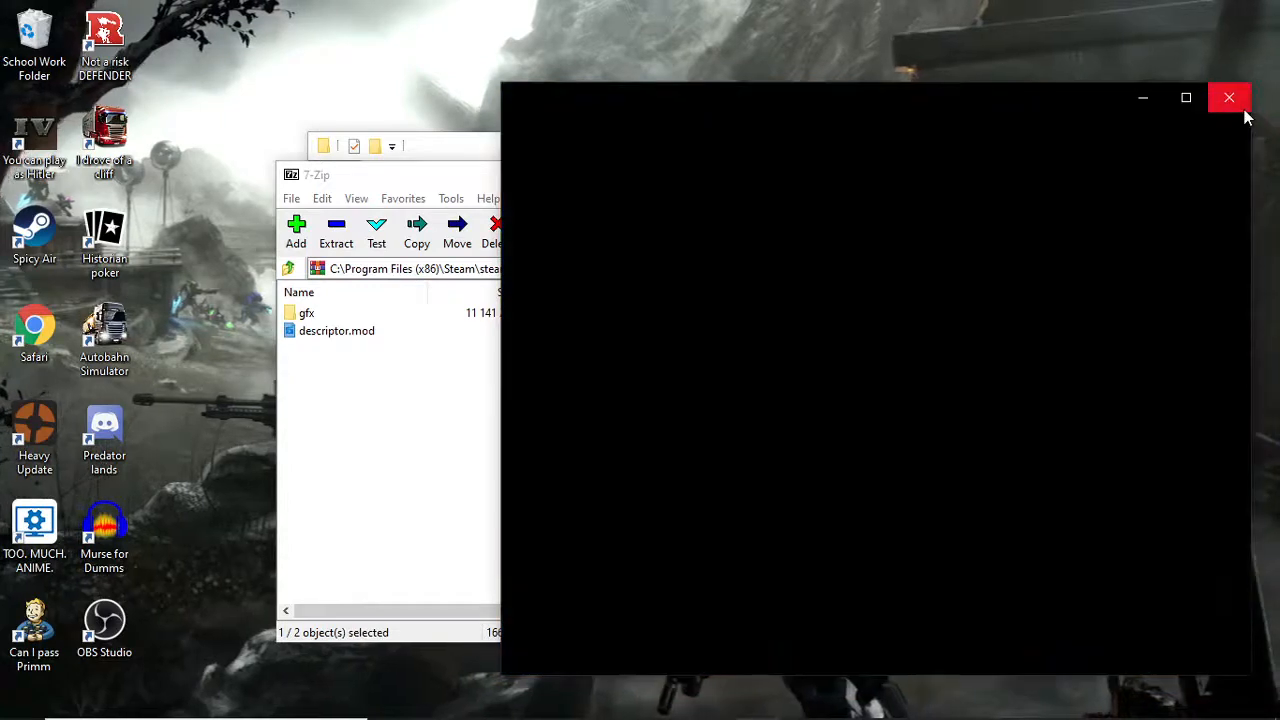
{"action": "right_click", "coordinate": [308, 312]}
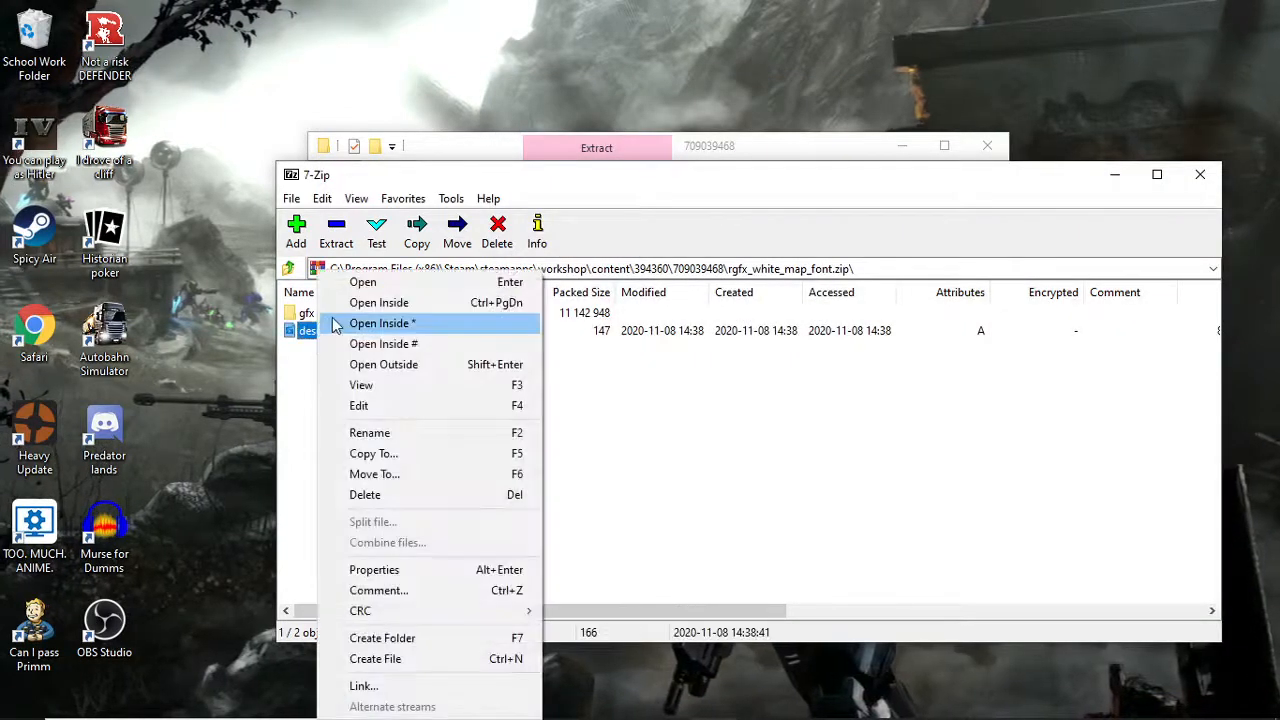
{"action": "mouse_move", "coordinate": [460, 404]}
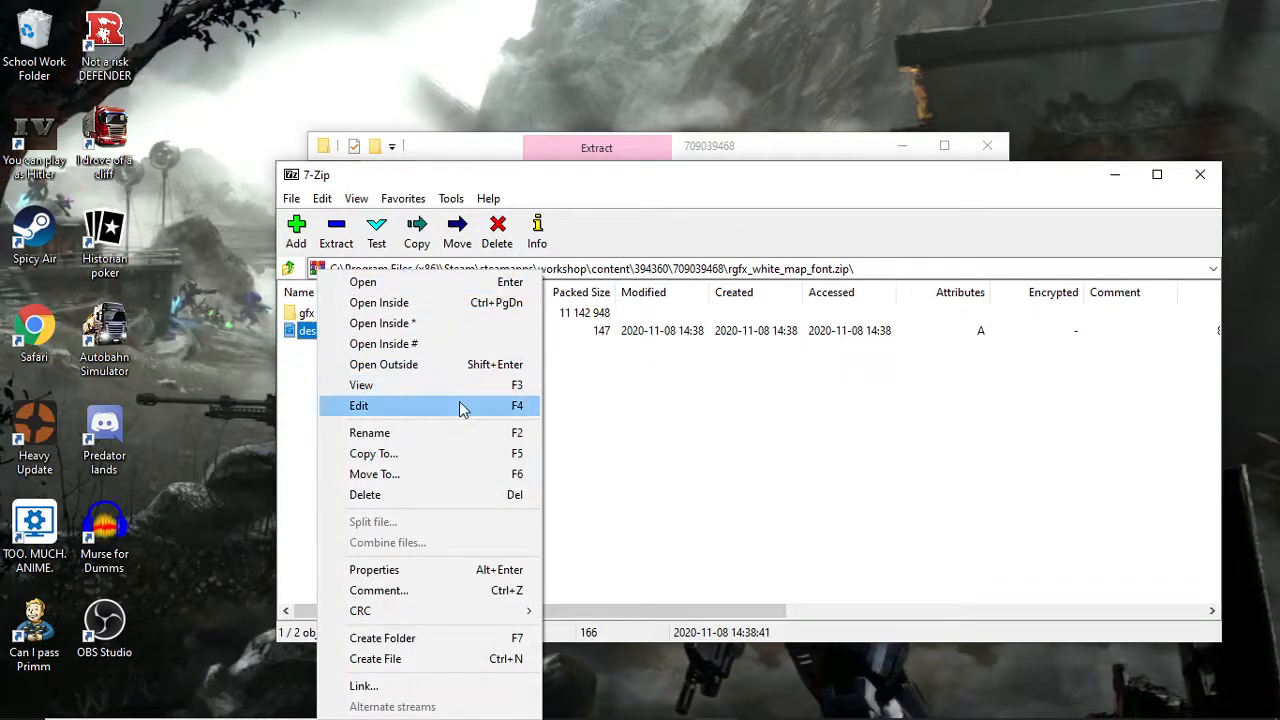
{"action": "mouse_move", "coordinate": [420, 384]}
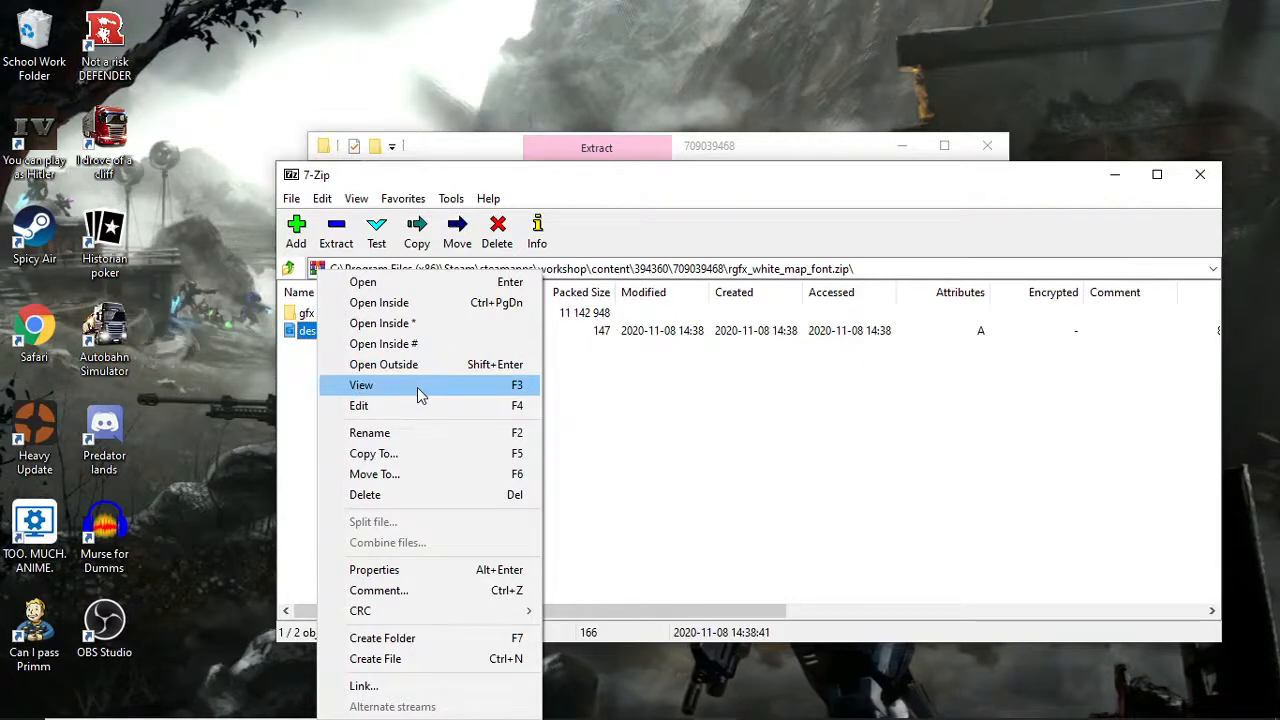
{"action": "mouse_move", "coordinate": [390, 390]}
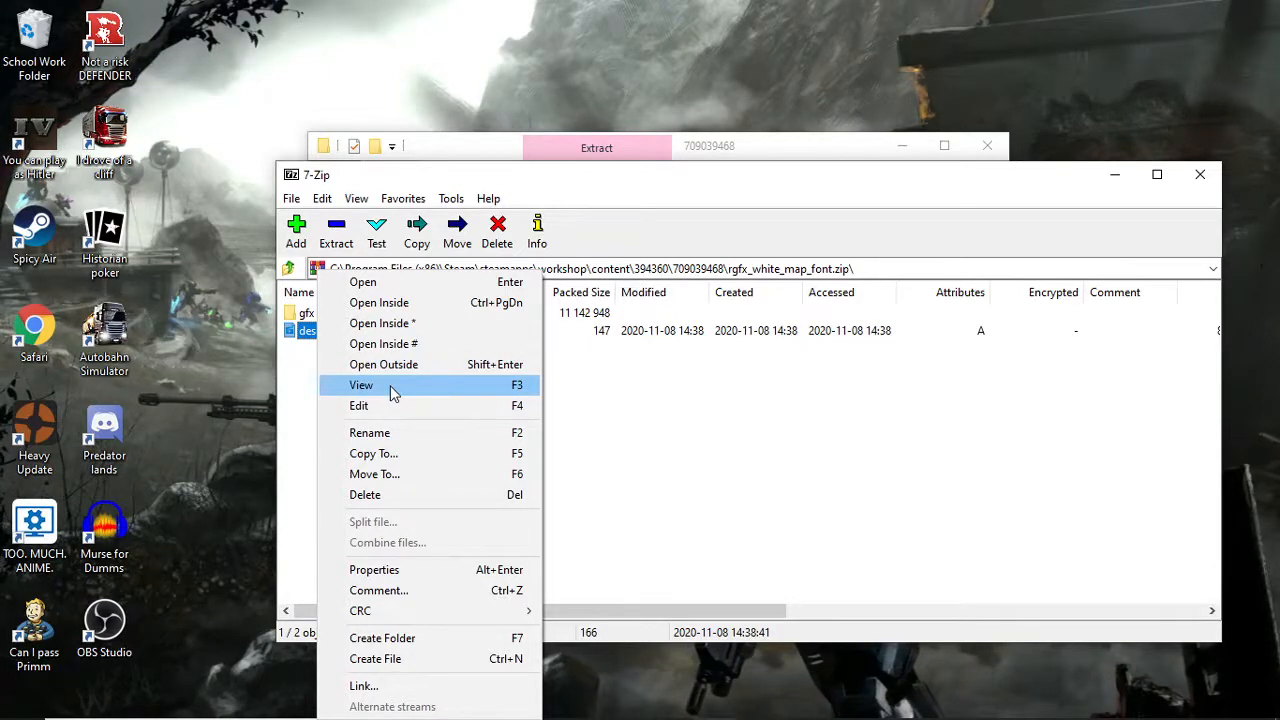
{"action": "left_click", "coordinate": [358, 404]}
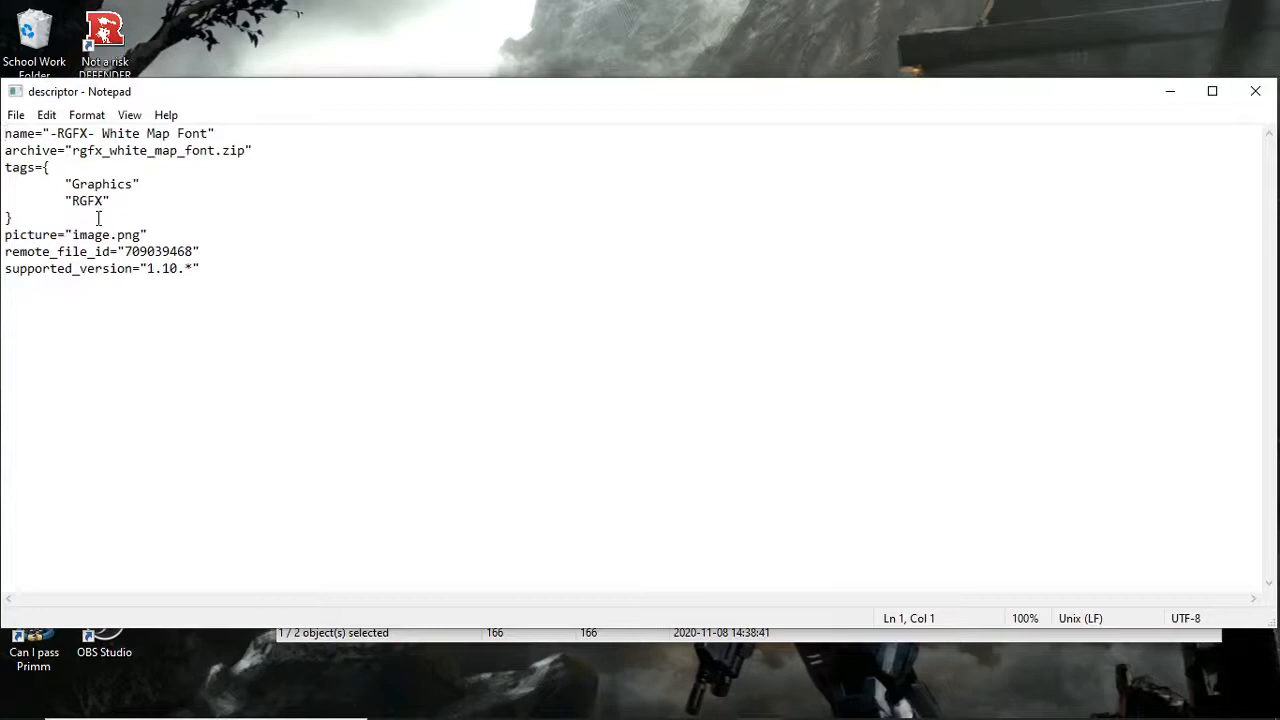
Set supported_version to 1.*.*, save, and let 7-Zip write it back into the archive.
{"action": "left_click", "coordinate": [180, 268]}
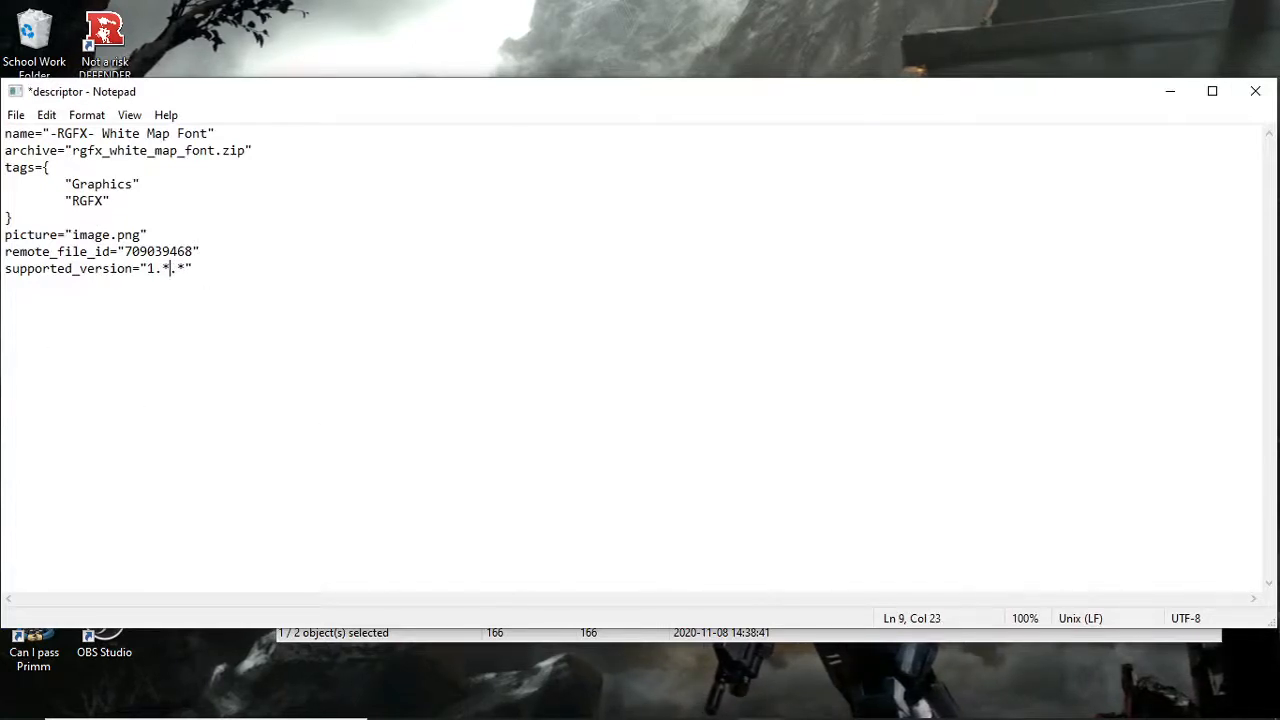
{"action": "left_click", "coordinate": [1256, 92]}
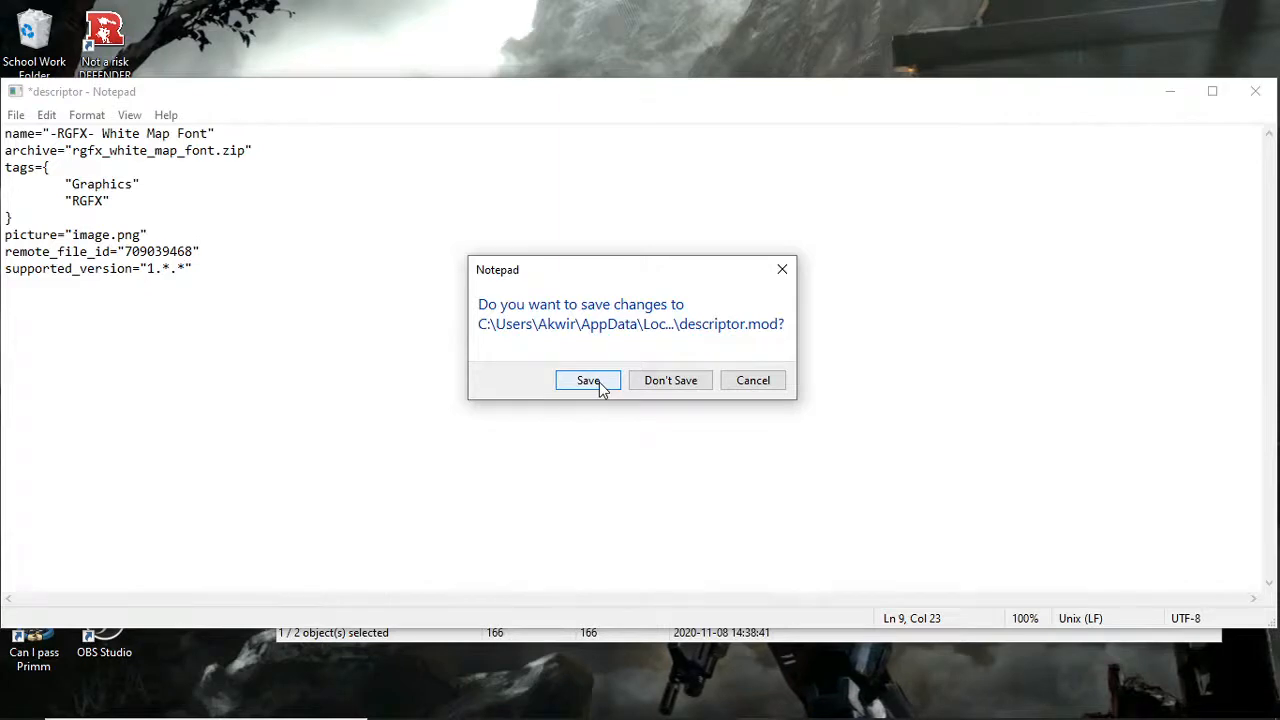
{"action": "left_click", "coordinate": [588, 380]}
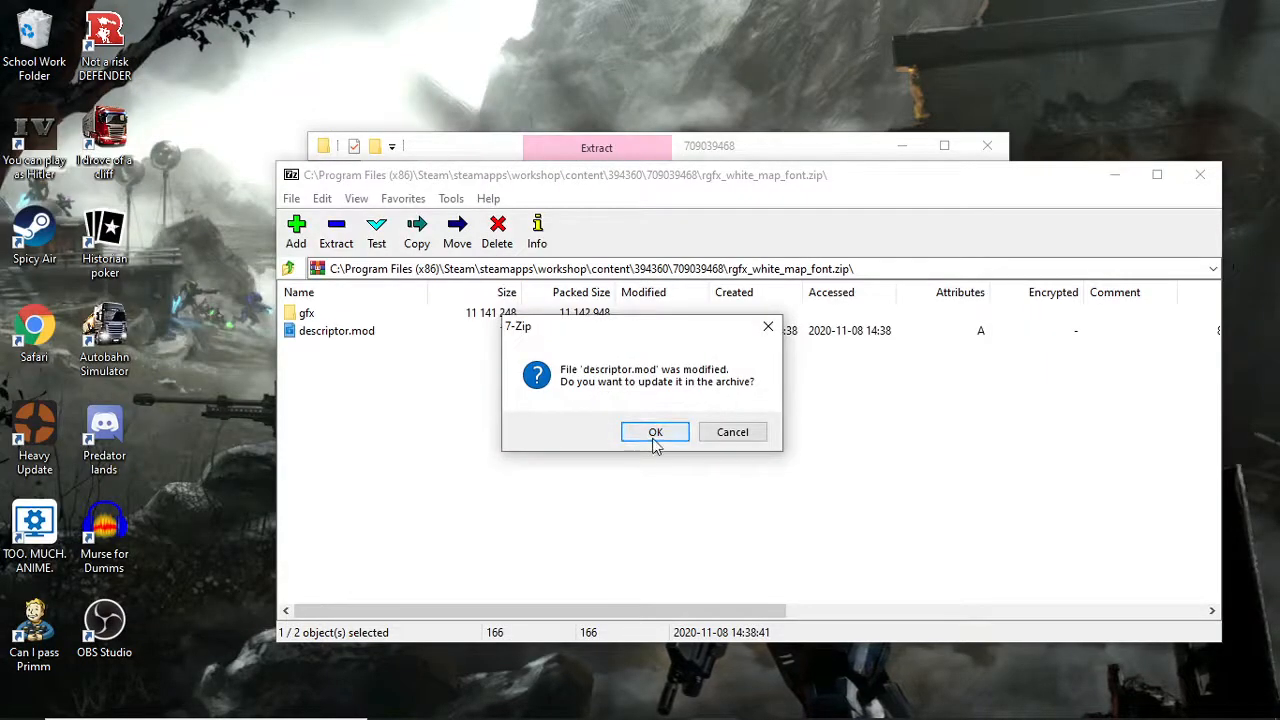
{"action": "left_click", "coordinate": [656, 432]}
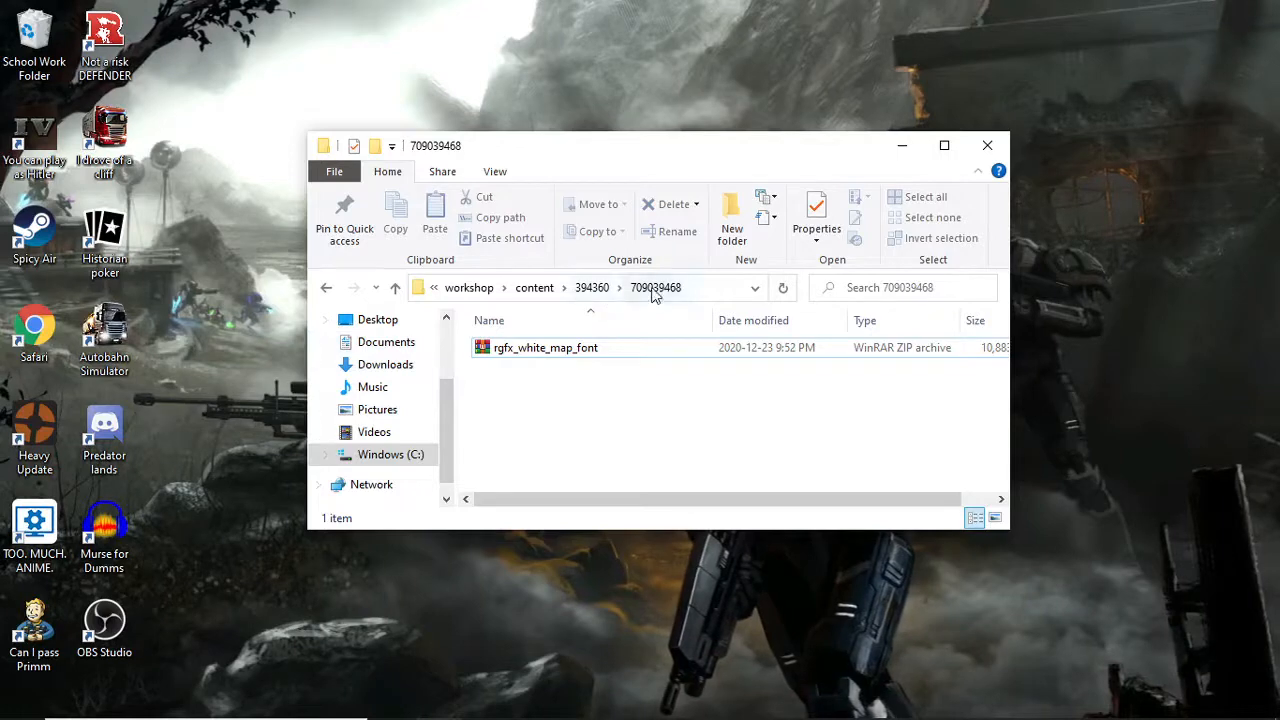
Navigate Documents > Paradox Interactive > Hearts of Iron IV mod folder and open ugc_709039468.mod in Notepad.
{"action": "left_click", "coordinate": [386, 340]}
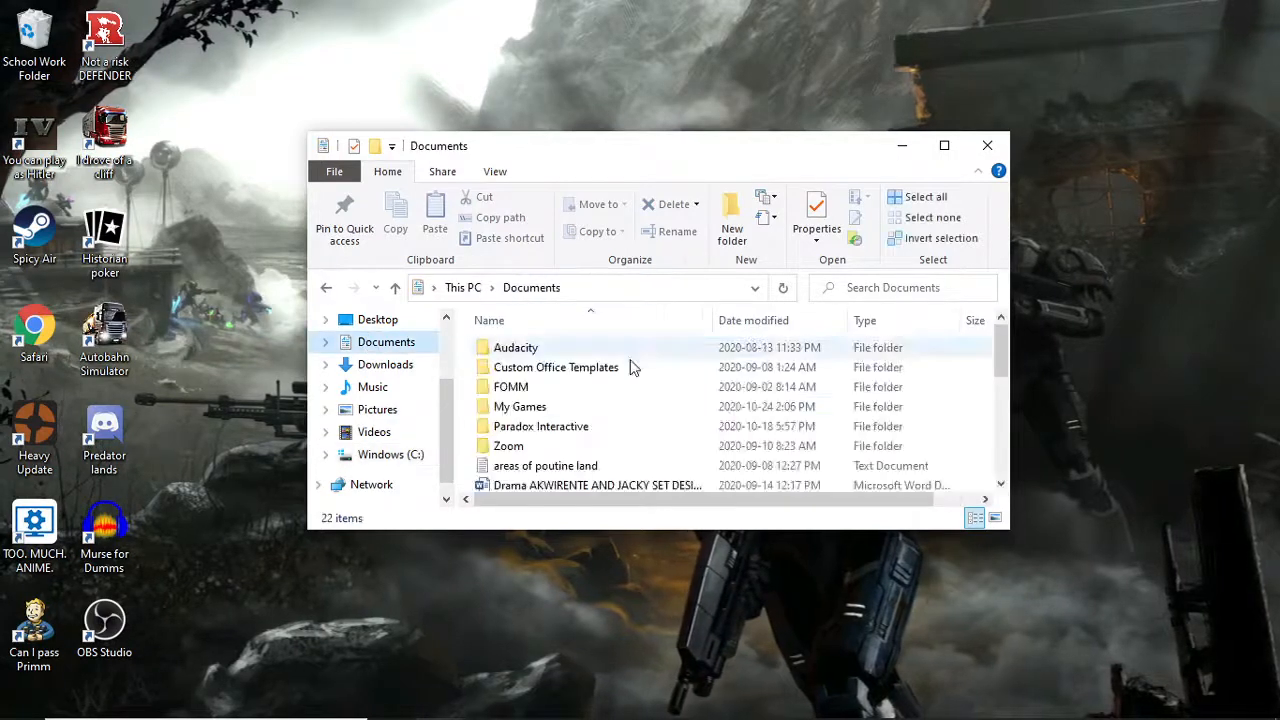
{"action": "double_click", "coordinate": [540, 426]}
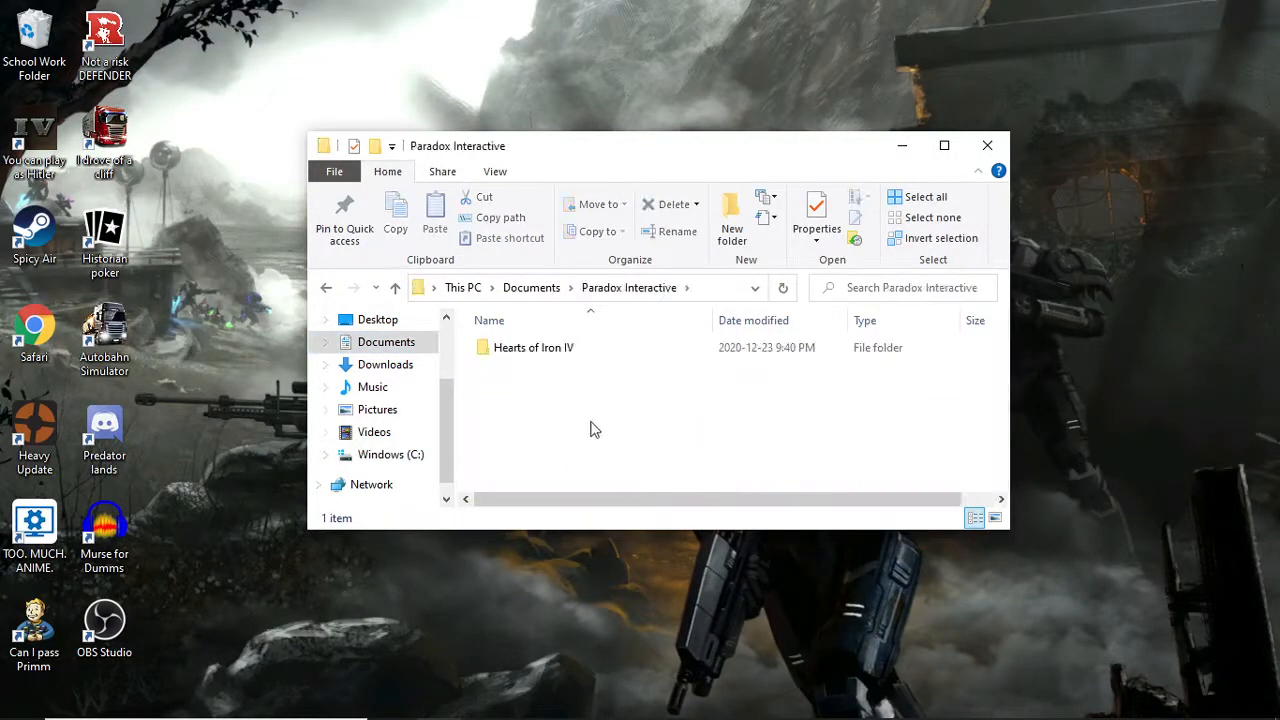
{"action": "double_click", "coordinate": [532, 348]}
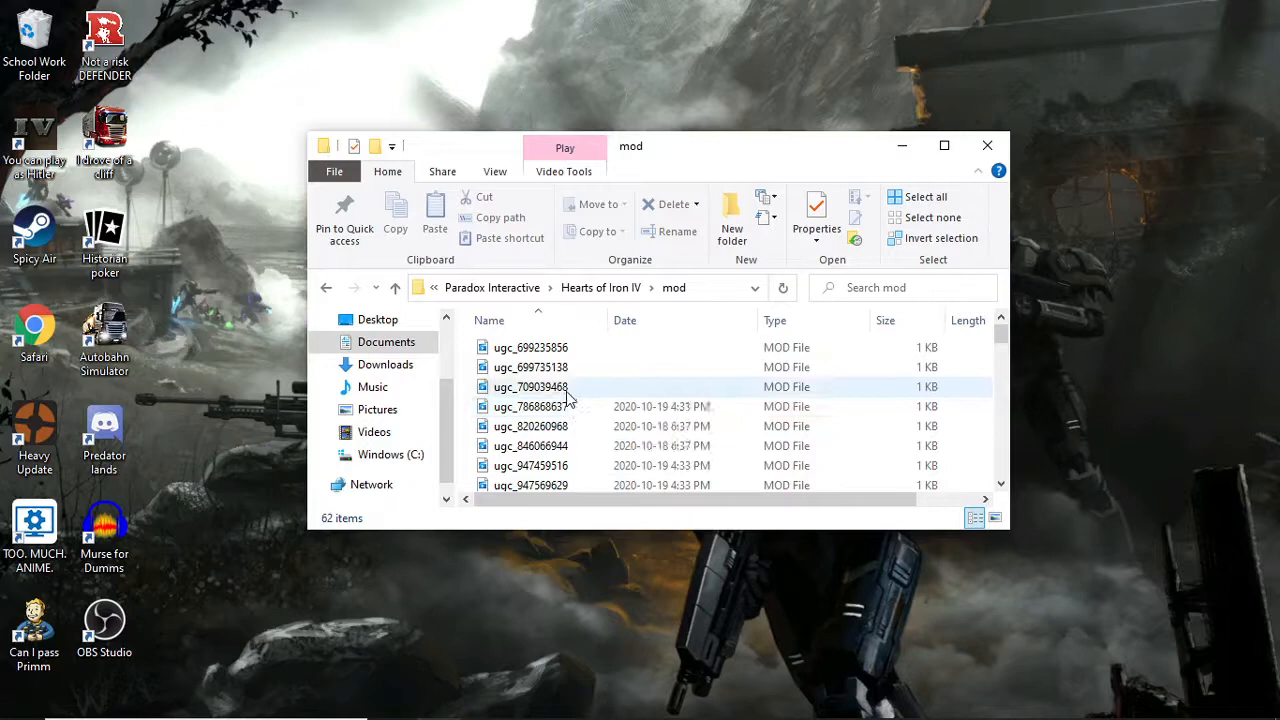
{"action": "right_click", "coordinate": [530, 388]}
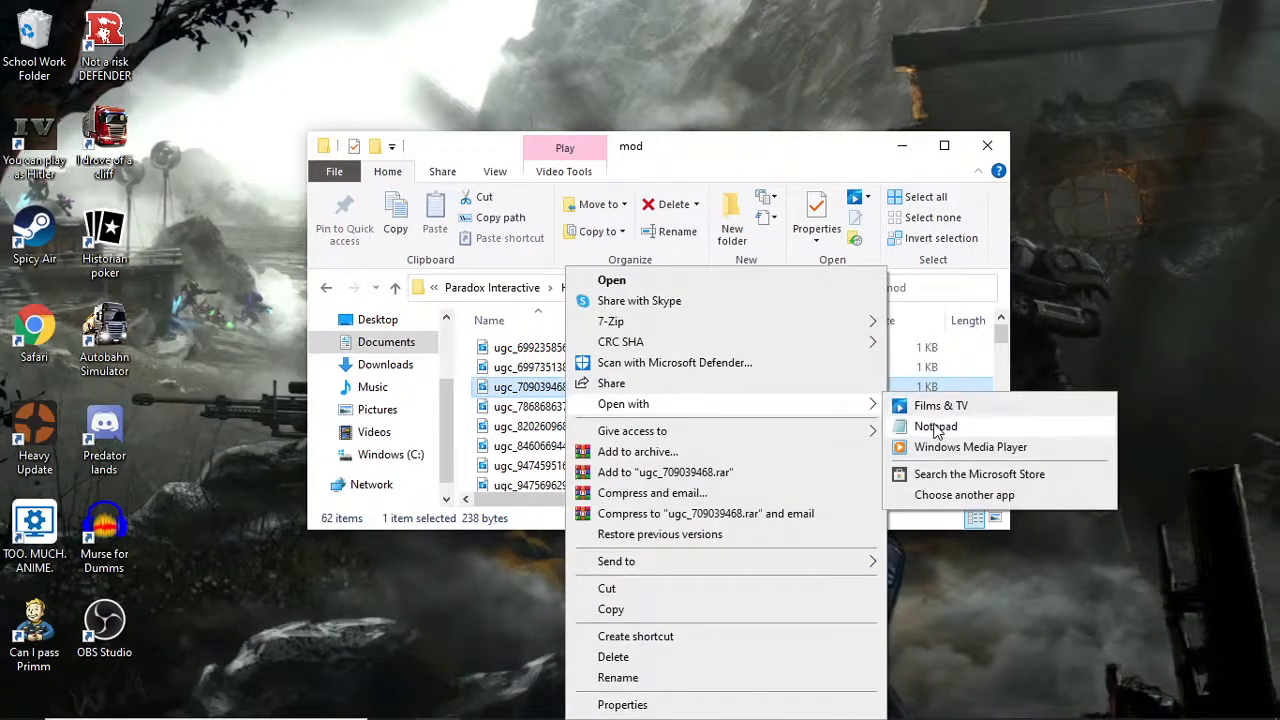
{"action": "mouse_move", "coordinate": [800, 400]}
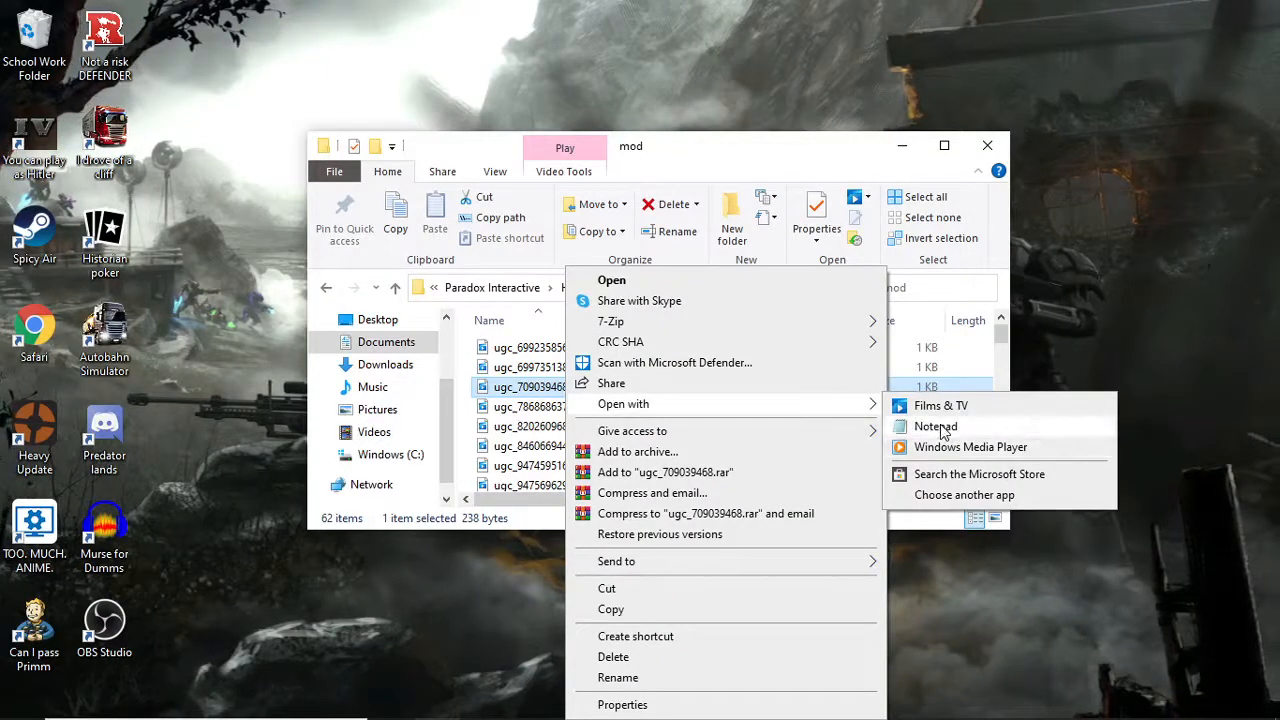
{"action": "left_click", "coordinate": [936, 426]}
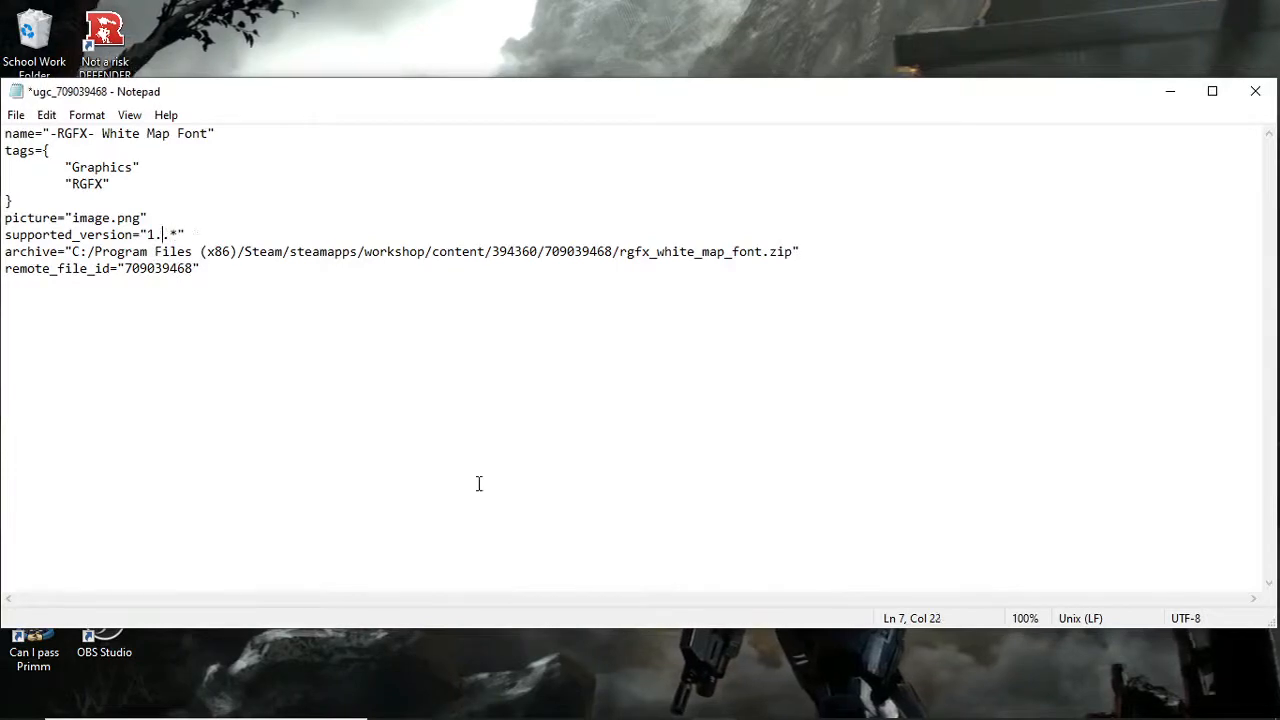
Add the * so supported_version reads 1.*.*, save, and close the mod folder window.
{"action": "type", "text": "*"}
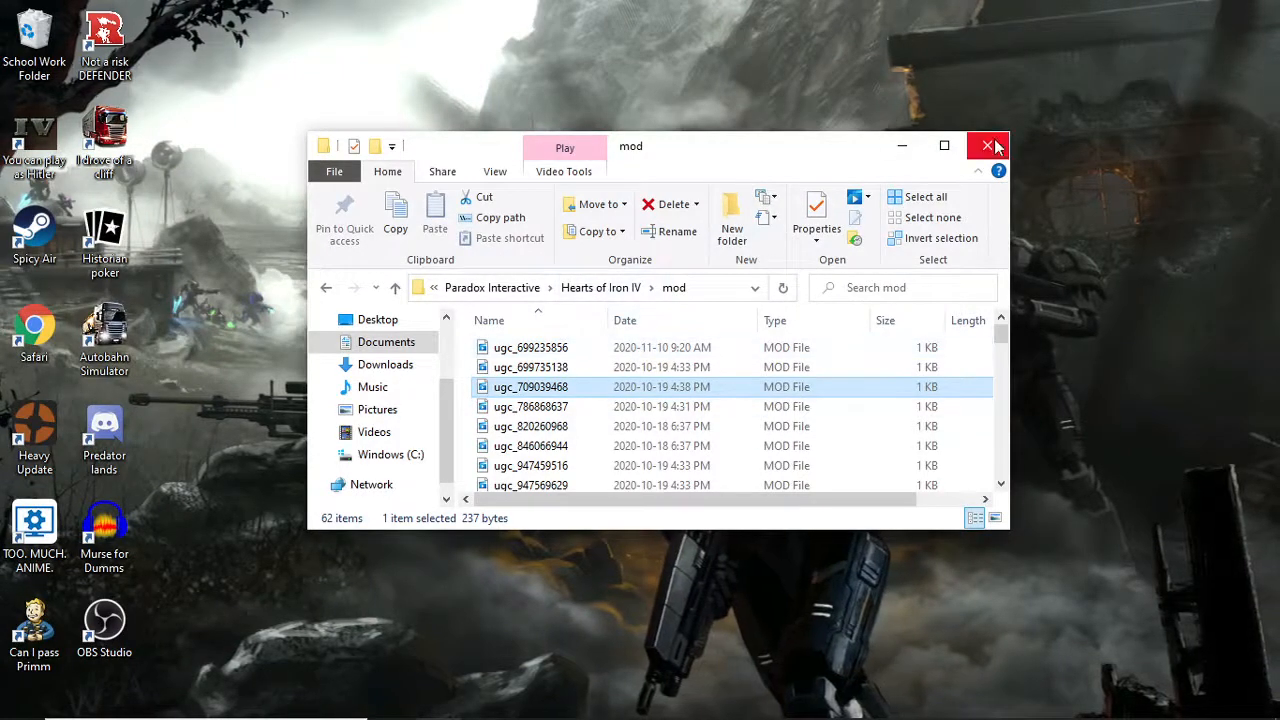
{"action": "left_click", "coordinate": [988, 144]}
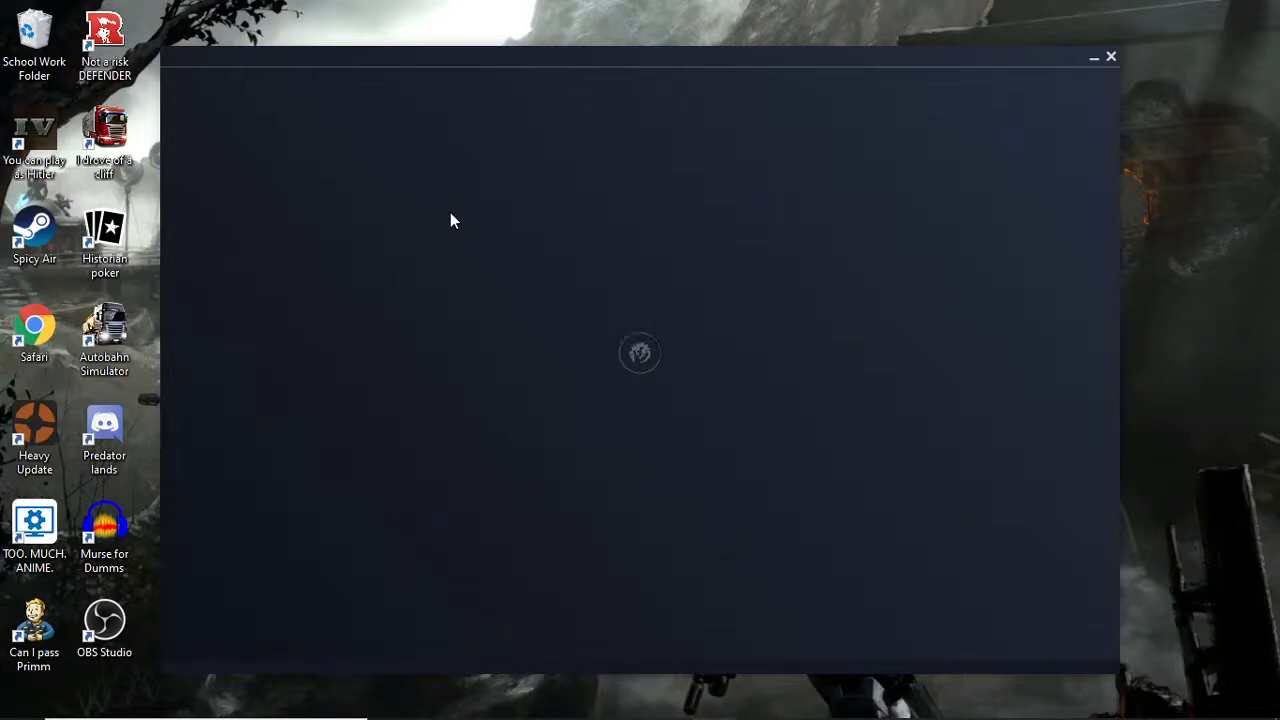
{"action": "mouse_move", "coordinate": [500, 324]}
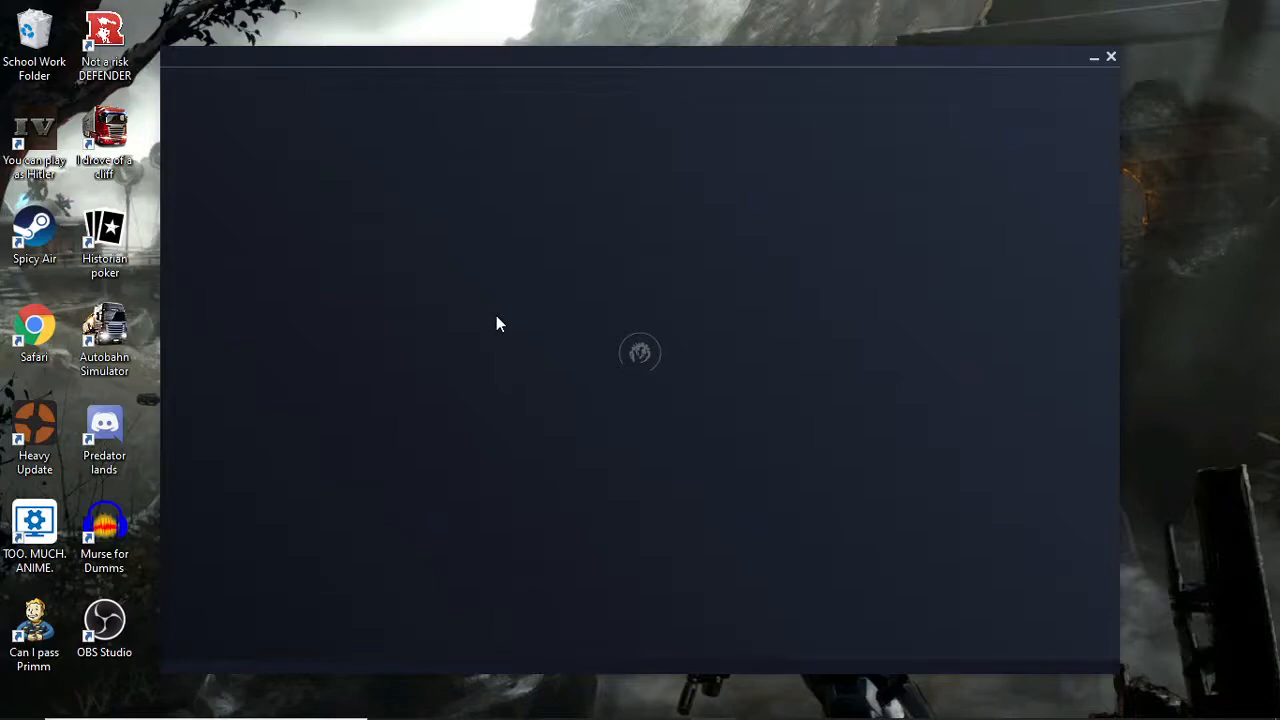
{"action": "mouse_move", "coordinate": [276, 360]}
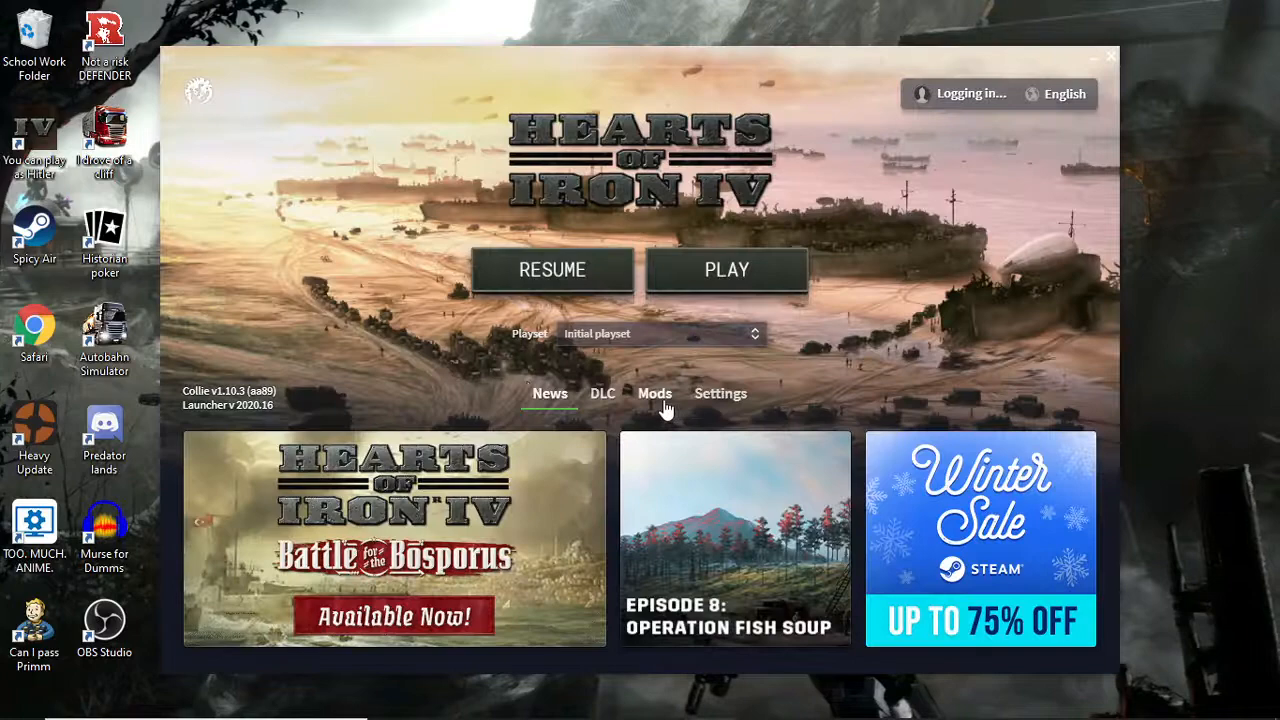
Go to the Mods page of the loaded Hearts of Iron IV launcher.
{"action": "left_click", "coordinate": [654, 392]}
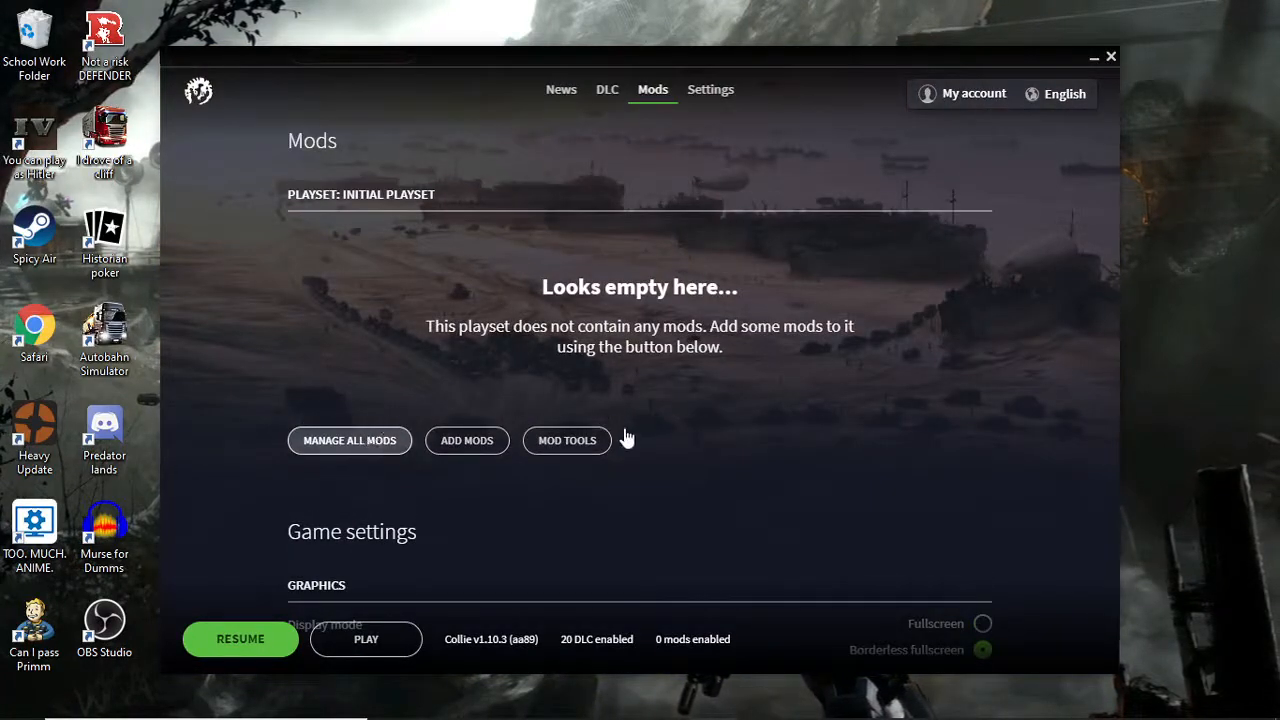
Review the All Installed Mods list via Manage All Mods, confirming the edited mods show as playable.
{"action": "left_click", "coordinate": [348, 440]}
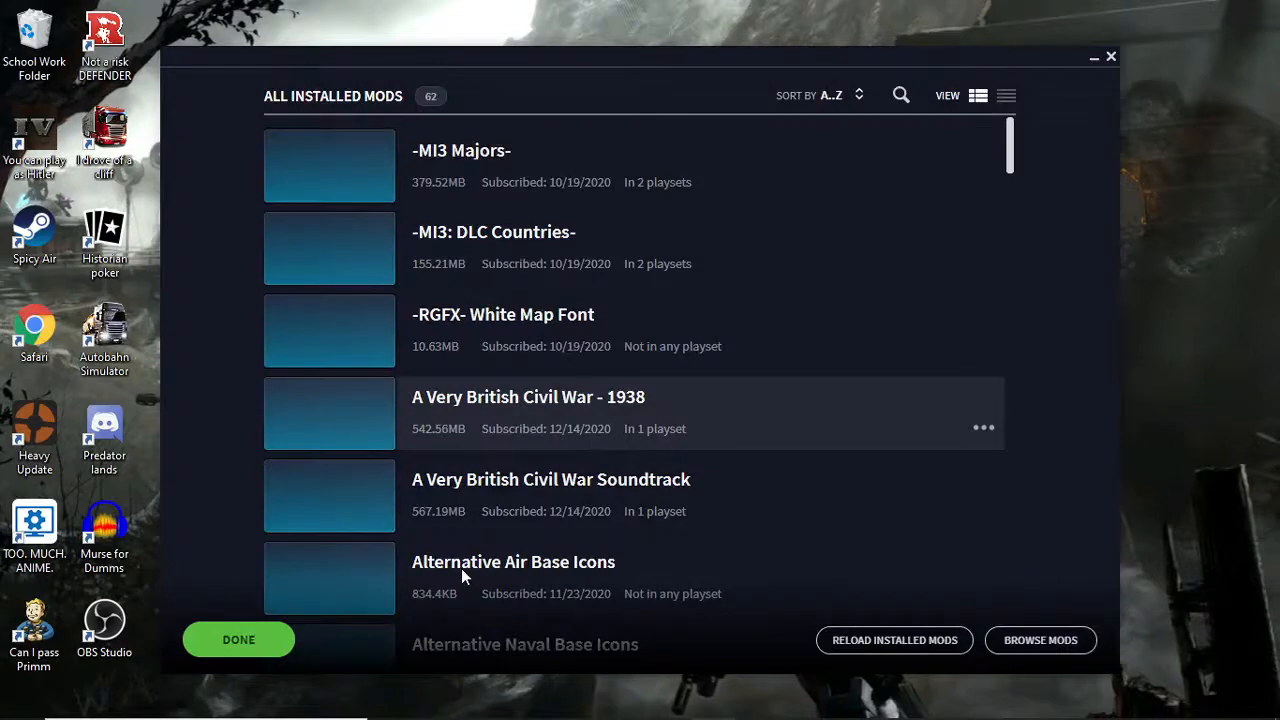
{"action": "scroll", "scroll_direction": "down", "scroll_amount": 3}
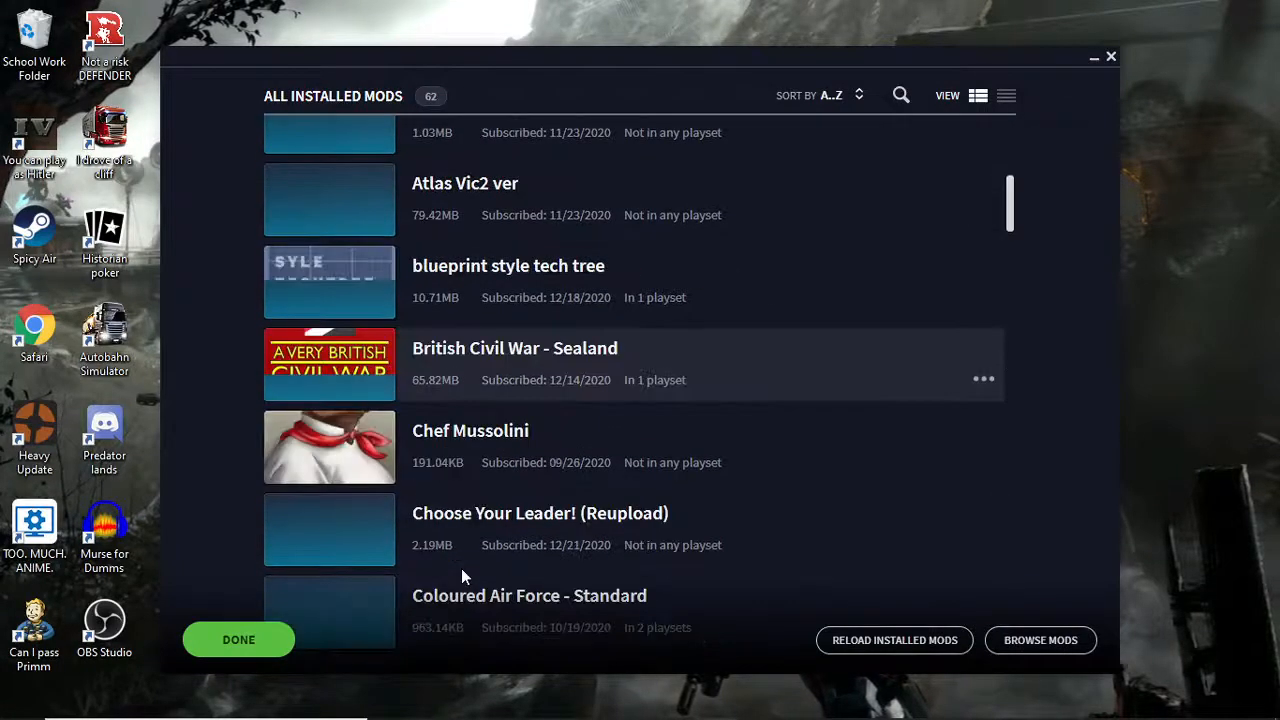
{"action": "scroll", "scroll_direction": "down", "scroll_amount": 3}
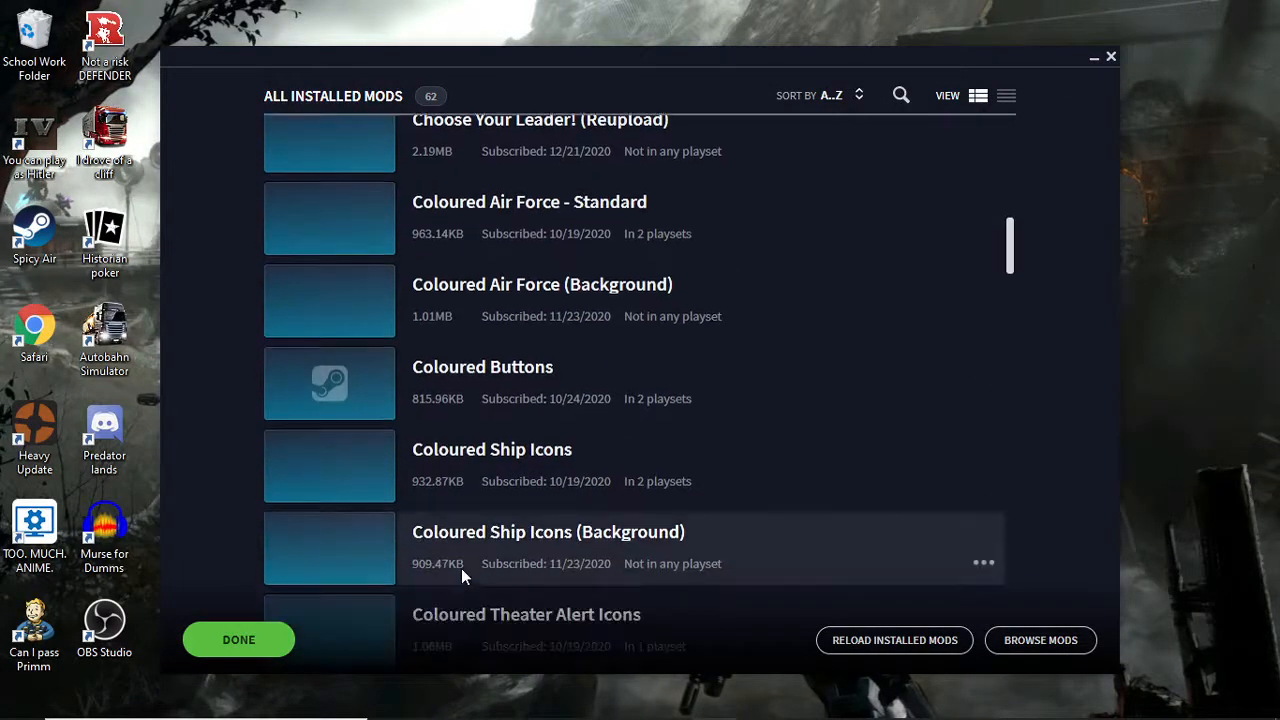
{"action": "scroll", "scroll_direction": "down", "scroll_amount": 3}
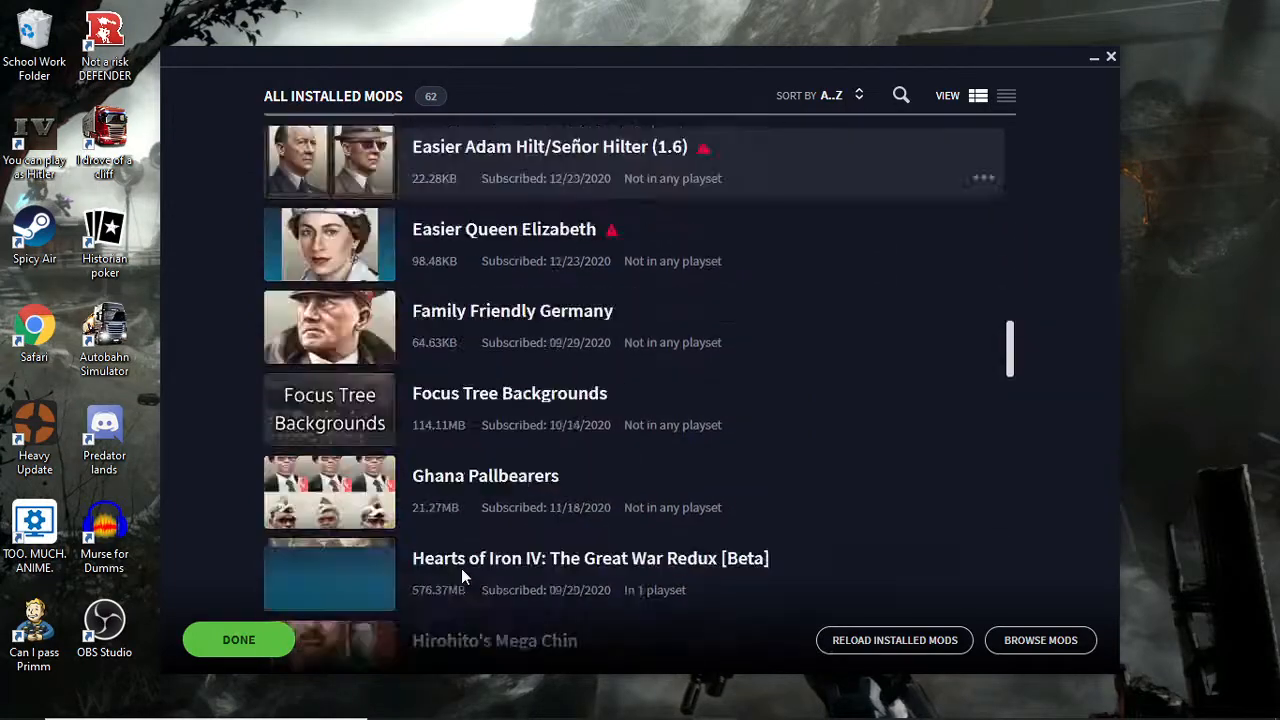
{"action": "scroll", "scroll_direction": "down", "scroll_amount": 3}
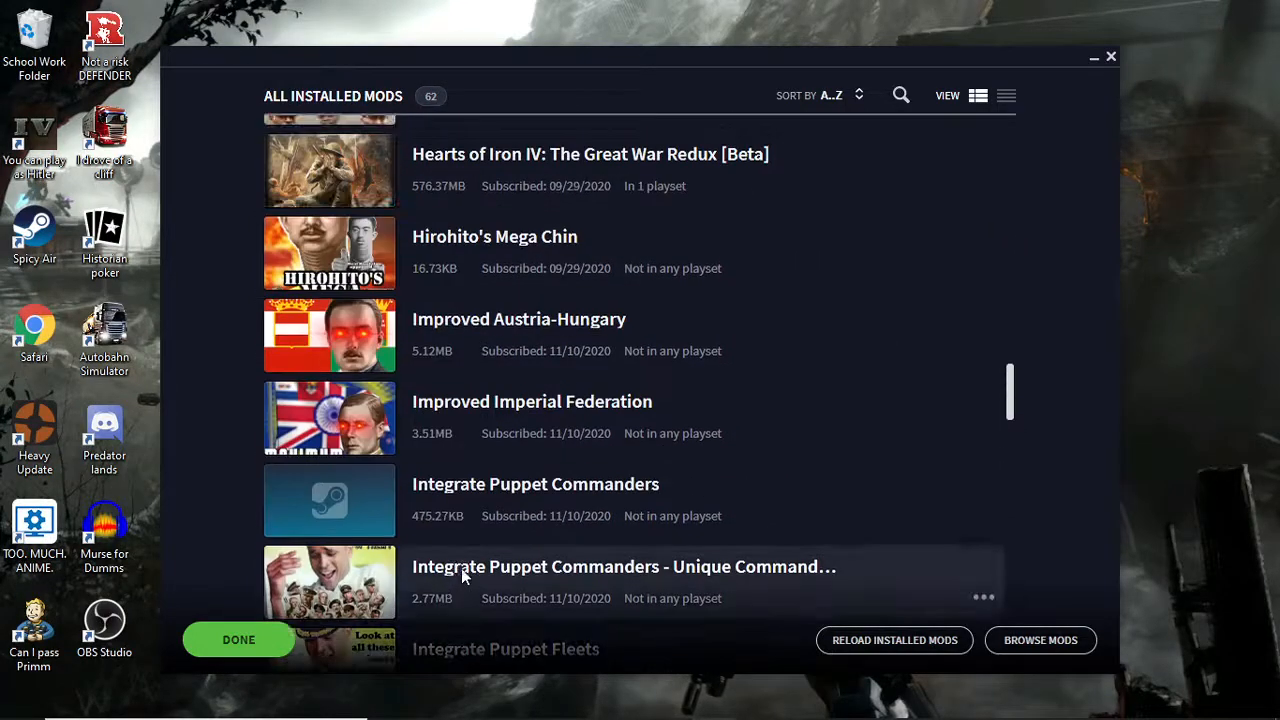
{"action": "scroll", "scroll_direction": "up", "scroll_amount": 3}
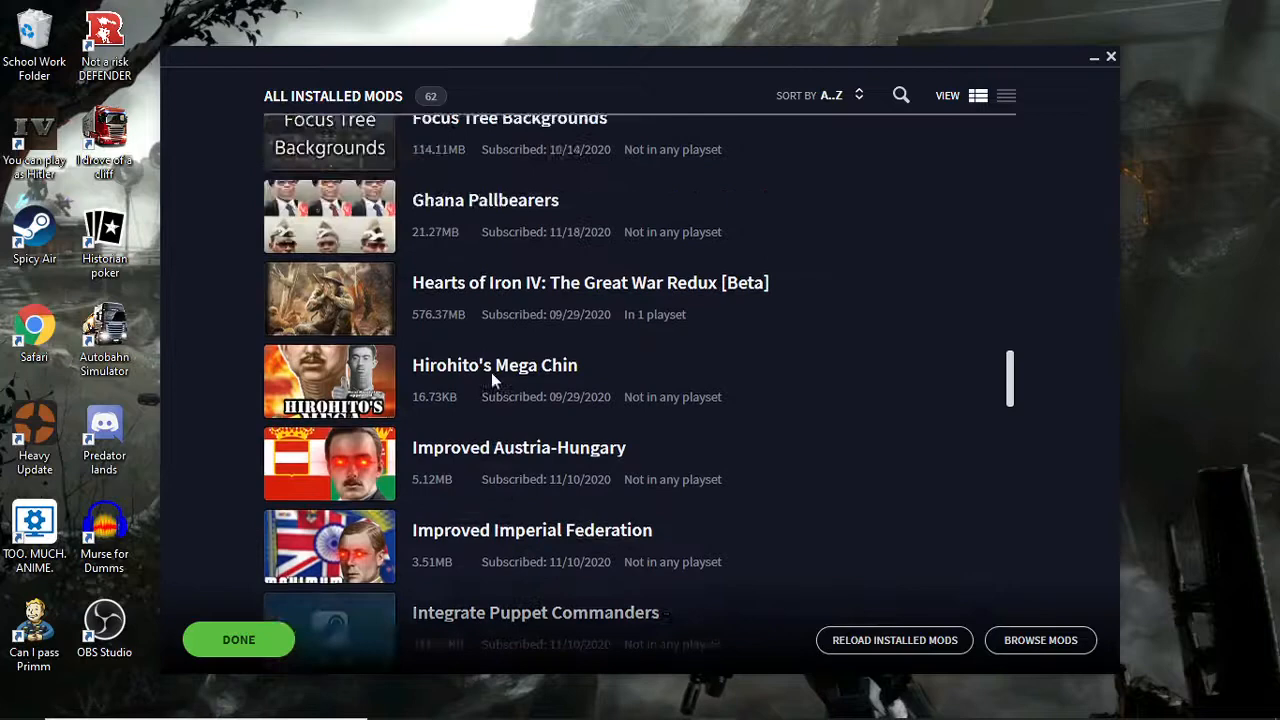
{"action": "scroll", "scroll_direction": "up", "scroll_amount": 3}
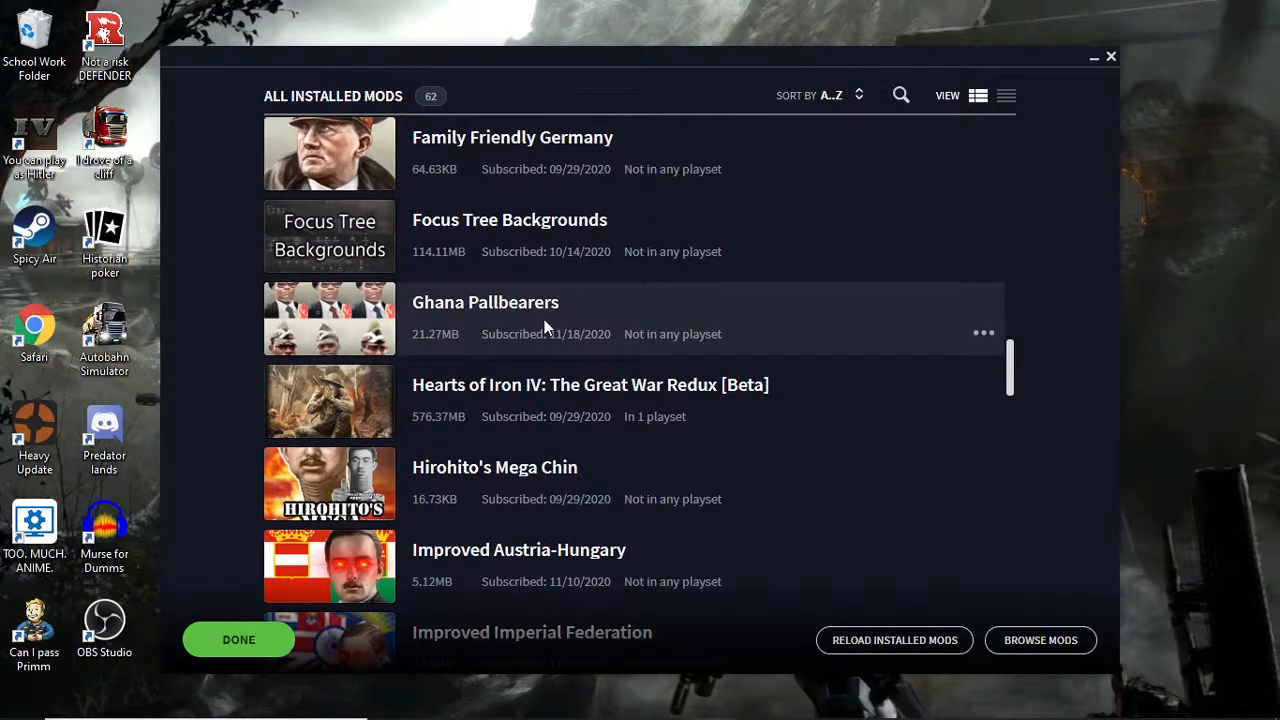
{"action": "scroll", "scroll_direction": "up", "scroll_amount": 3}
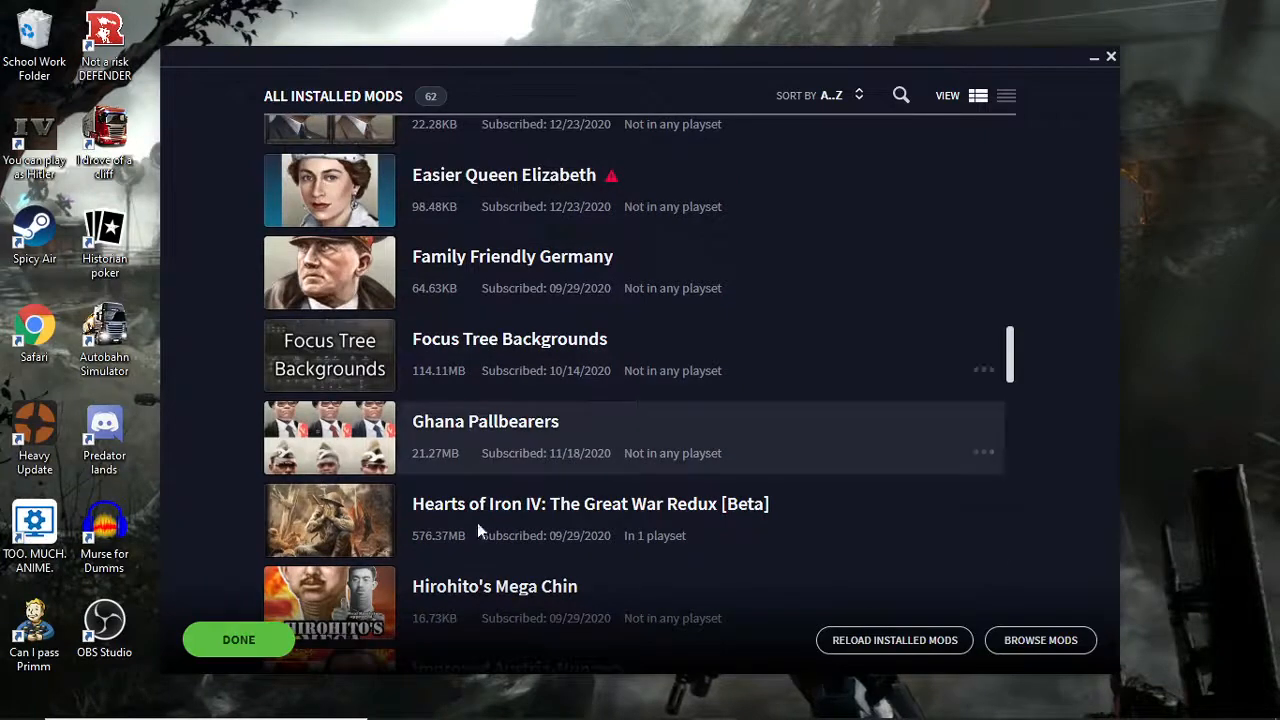
{"action": "scroll", "scroll_direction": "up", "scroll_amount": 3}
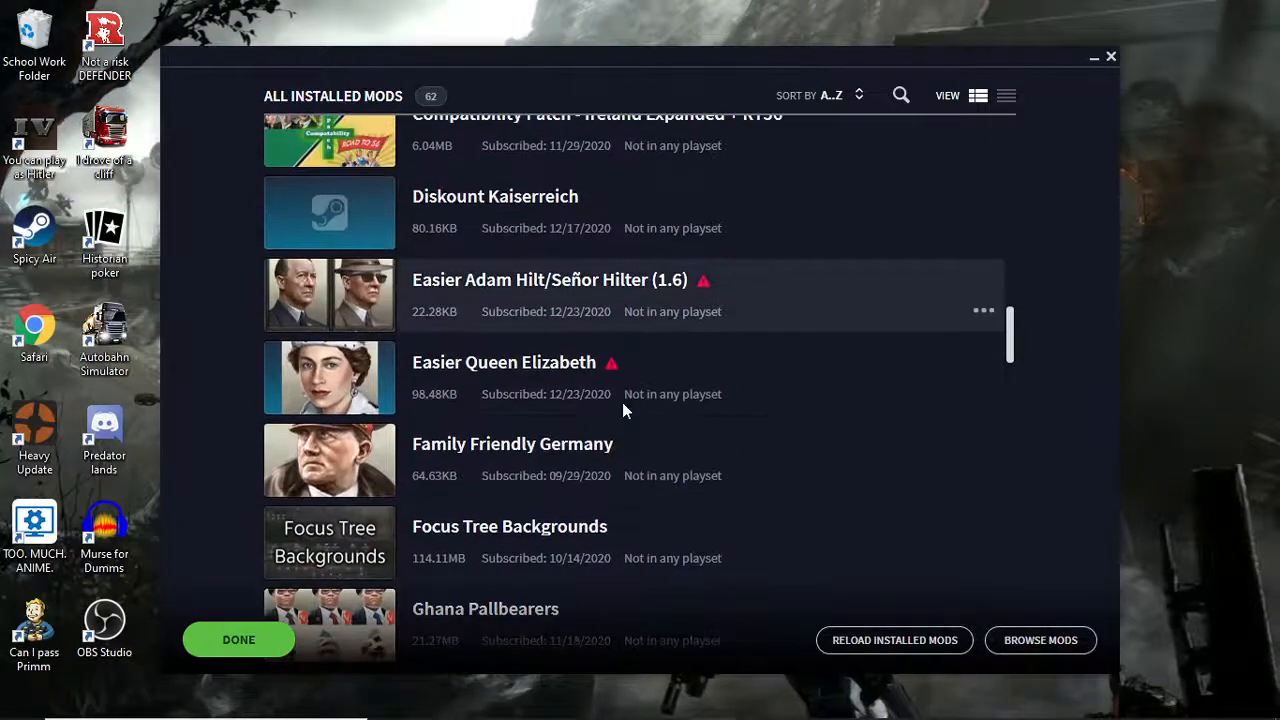
{"action": "mouse_move", "coordinate": [604, 462]}
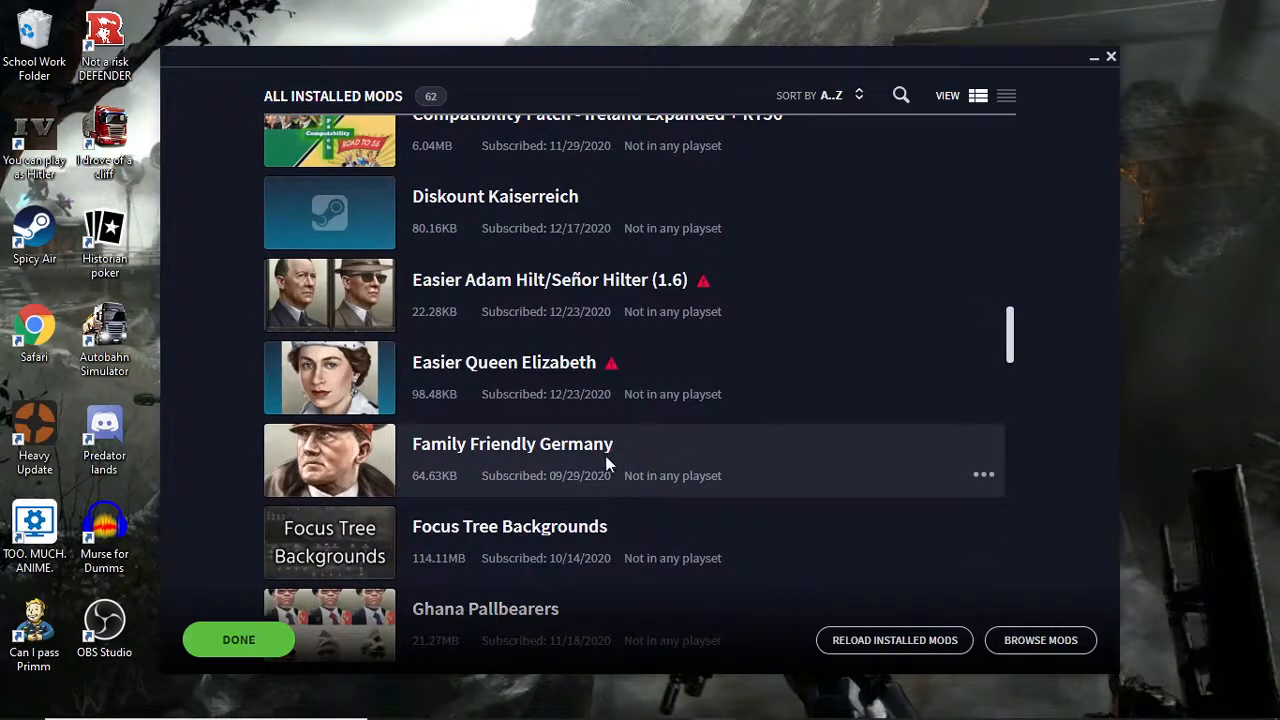
{"action": "scroll", "scroll_direction": "up", "scroll_amount": 3}
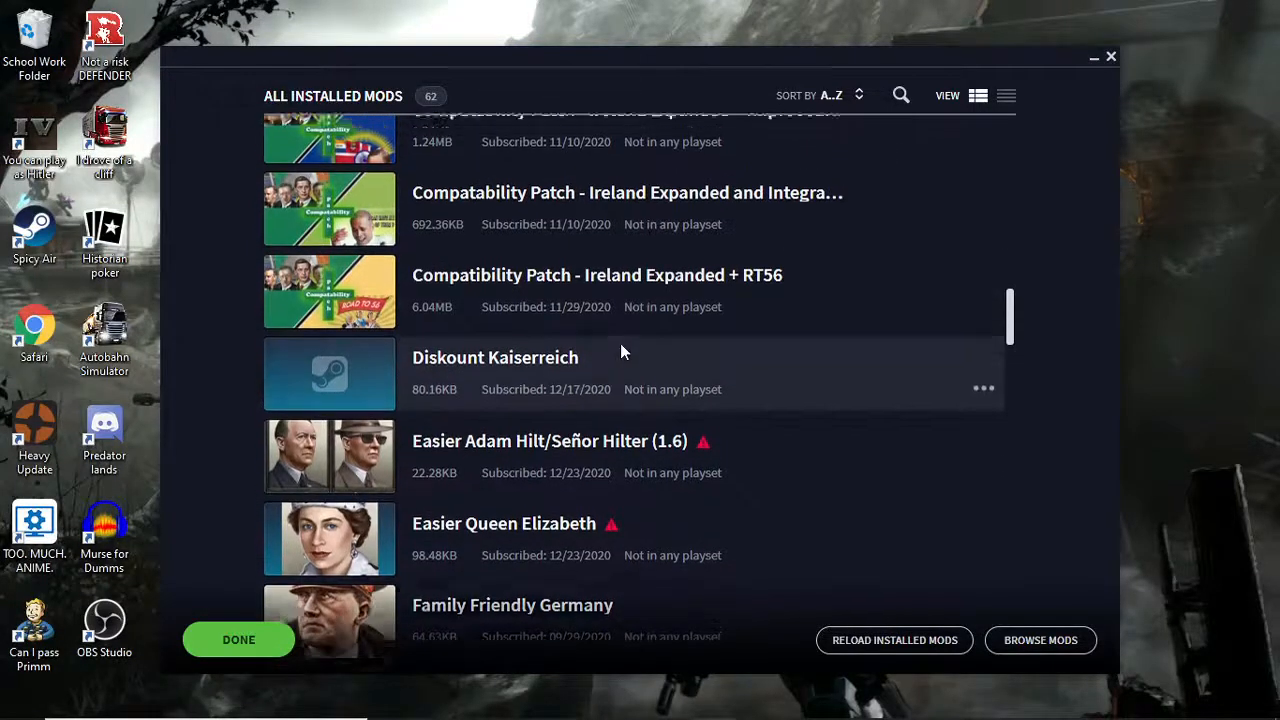
{"action": "scroll", "scroll_direction": "up", "scroll_amount": 3}
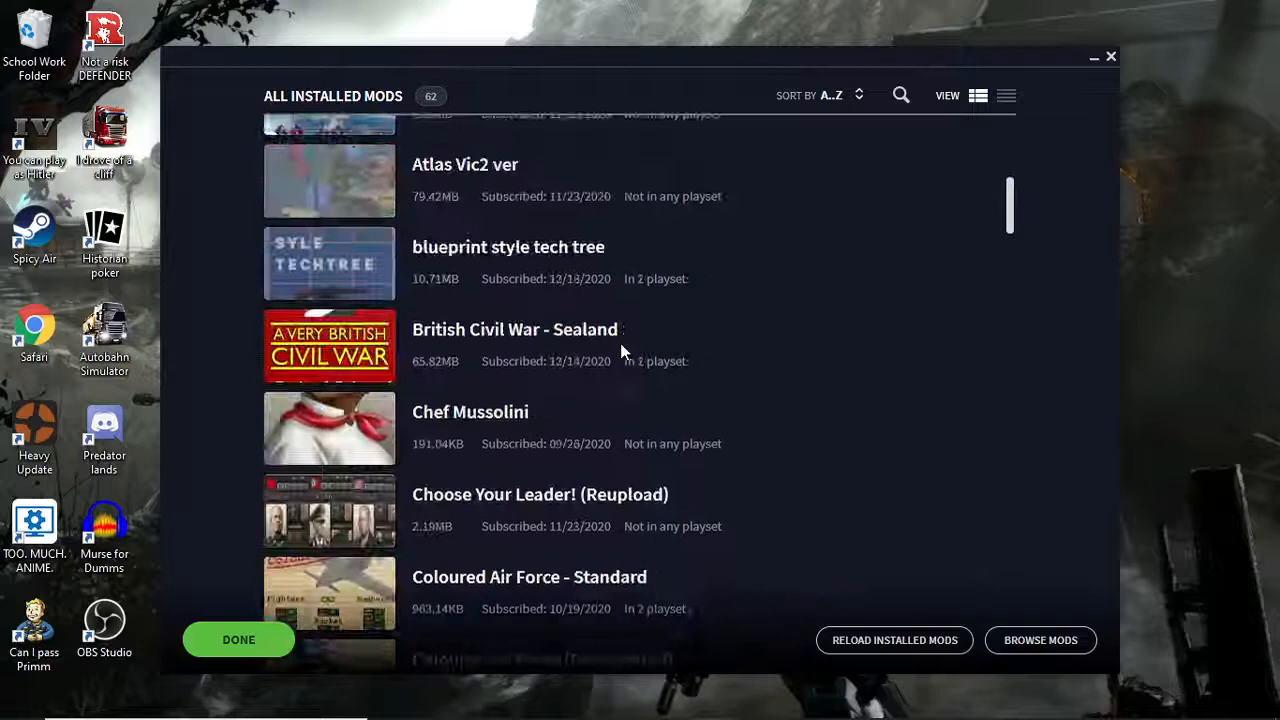
{"action": "scroll", "scroll_direction": "up", "scroll_amount": 3}
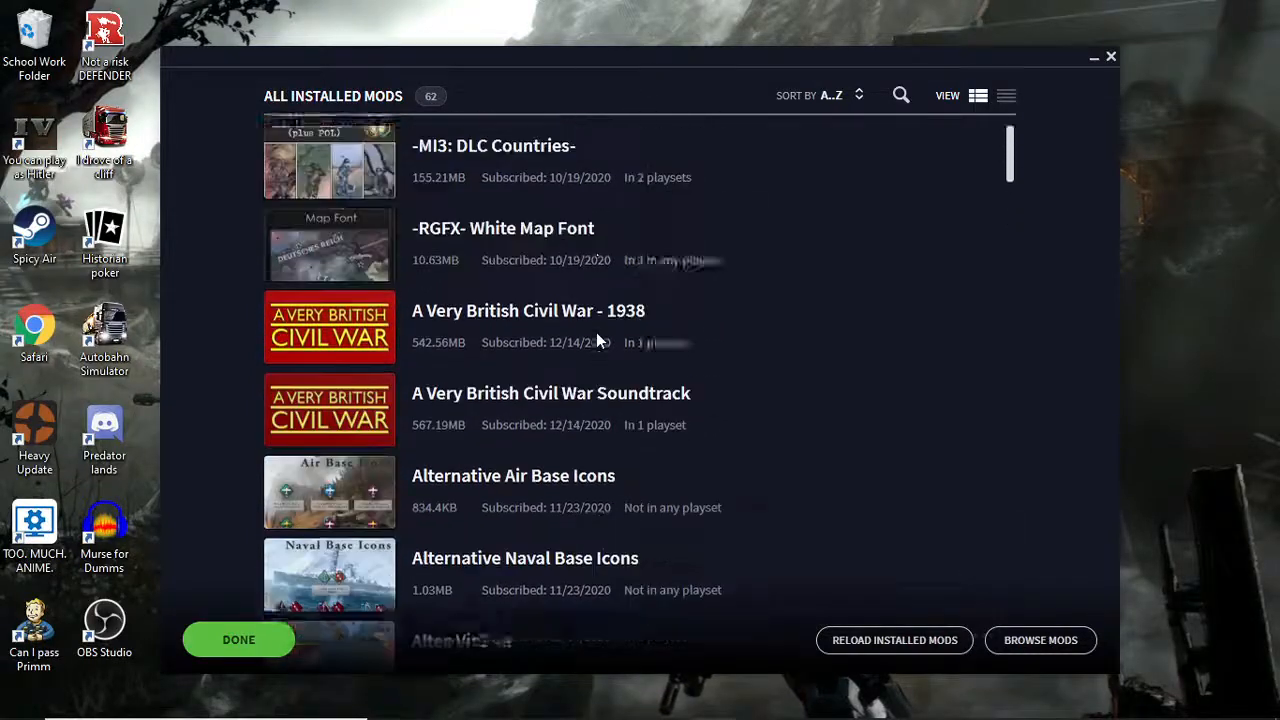
{"action": "scroll", "scroll_direction": "up", "scroll_amount": 3}
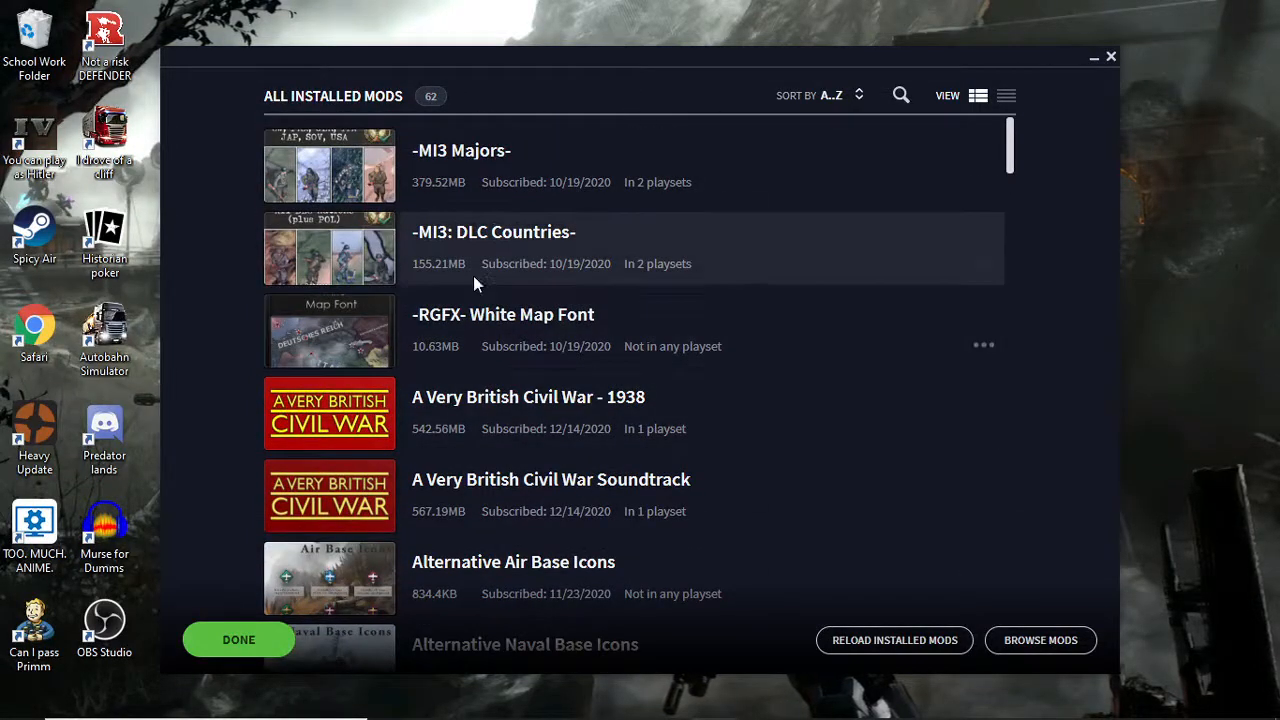
{"action": "mouse_move", "coordinate": [1120, 248]}
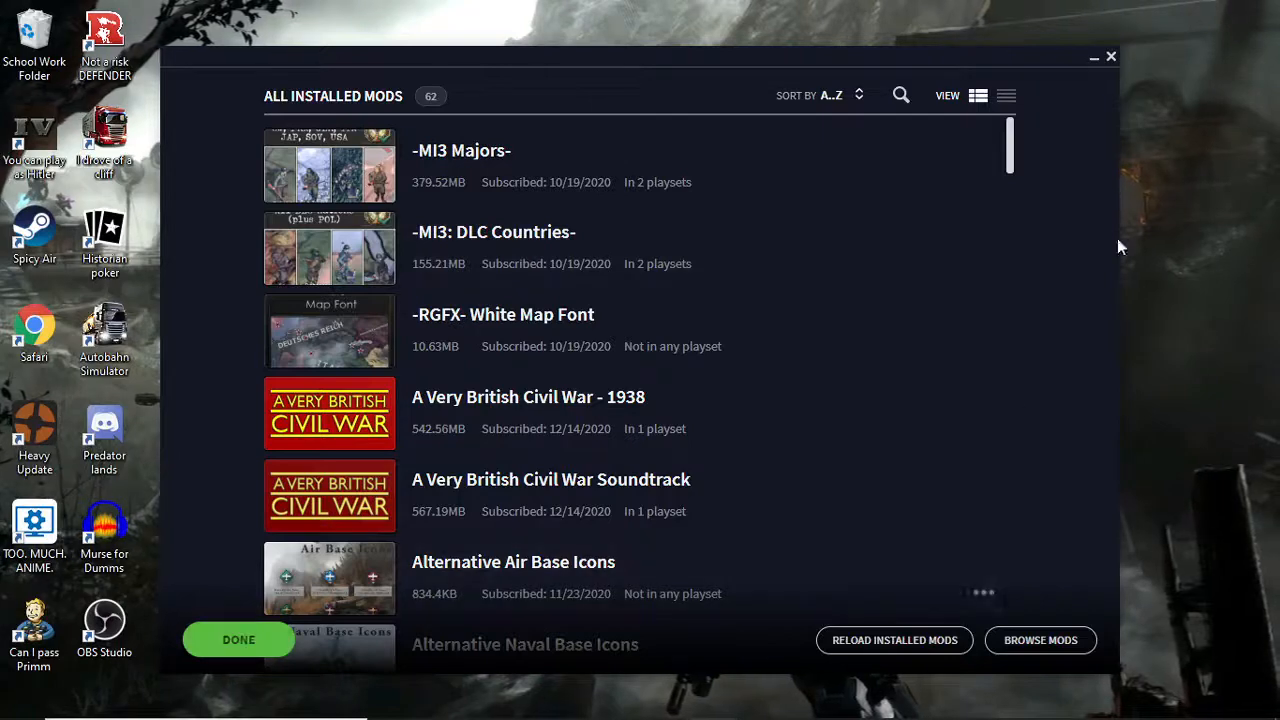
Close Paradox Launcher, leaving only the desktop.
{"action": "left_click", "coordinate": [1110, 56]}
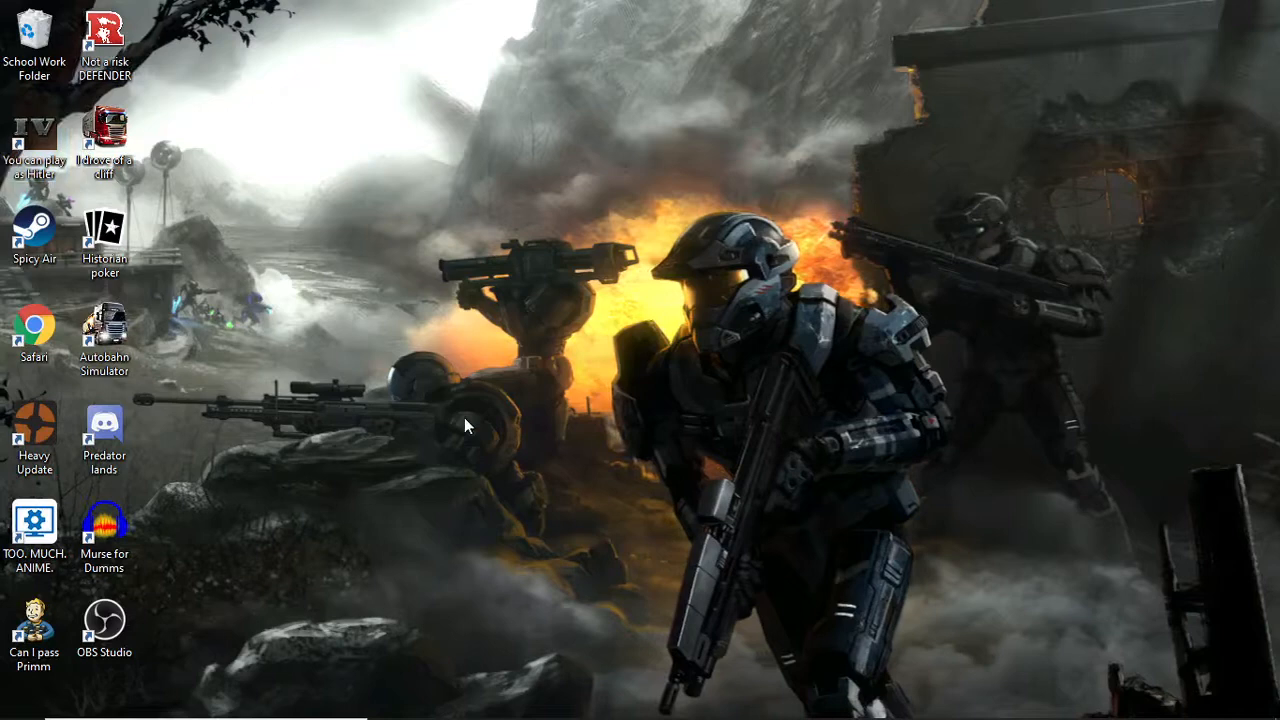
{"action": "mouse_move", "coordinate": [668, 700]}
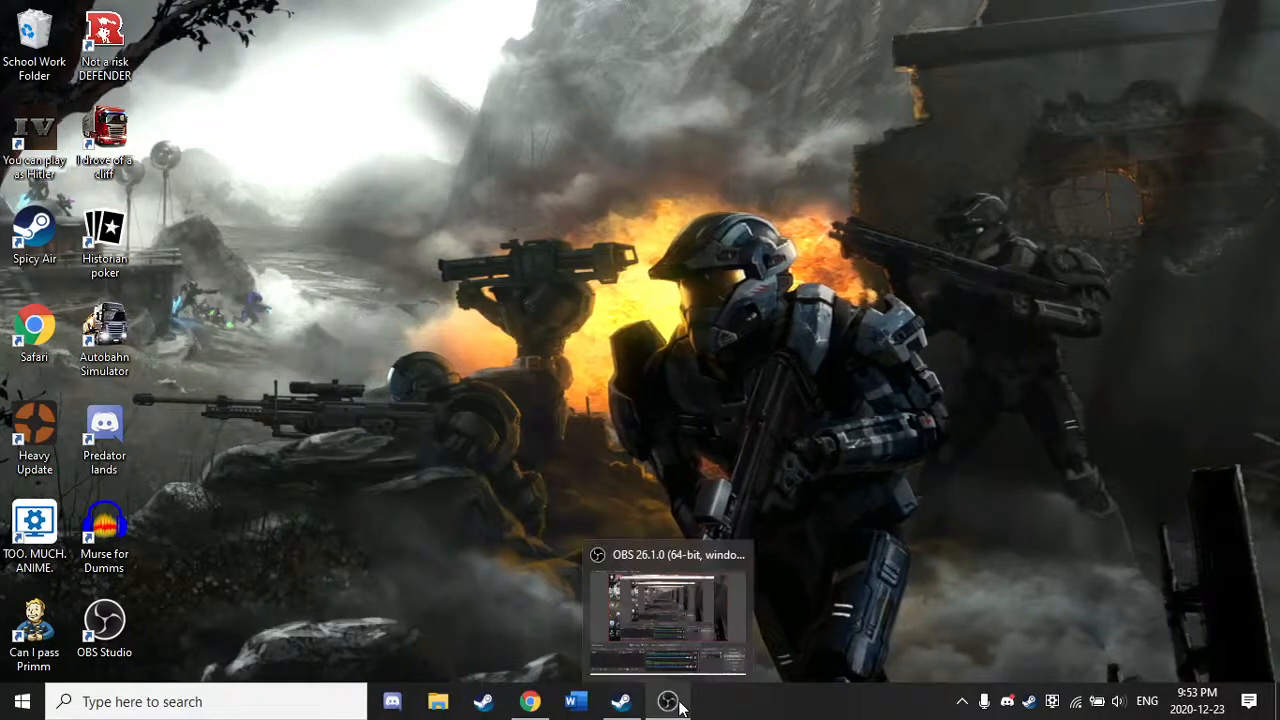